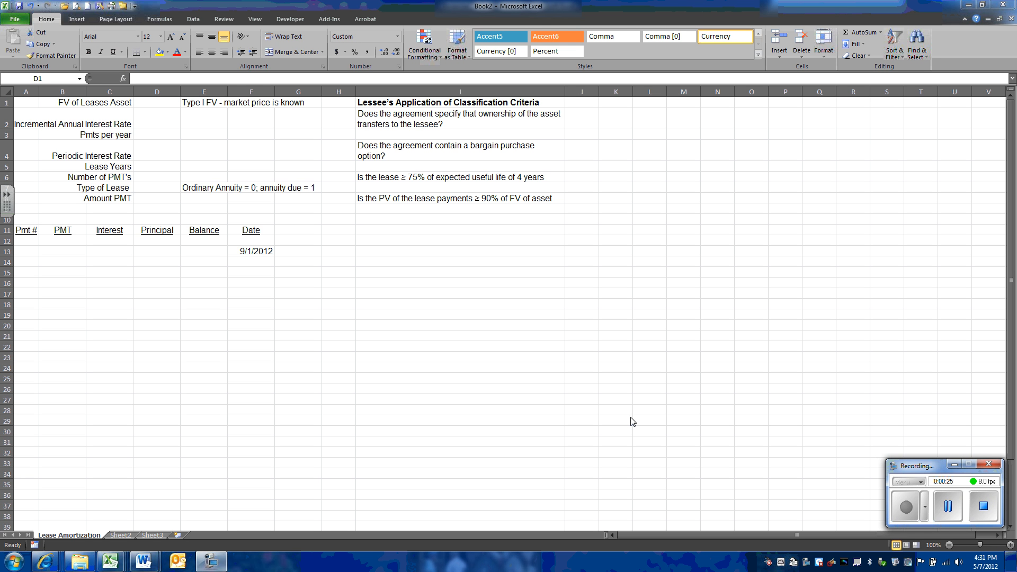
pyautogui.moveTo(585, 293)
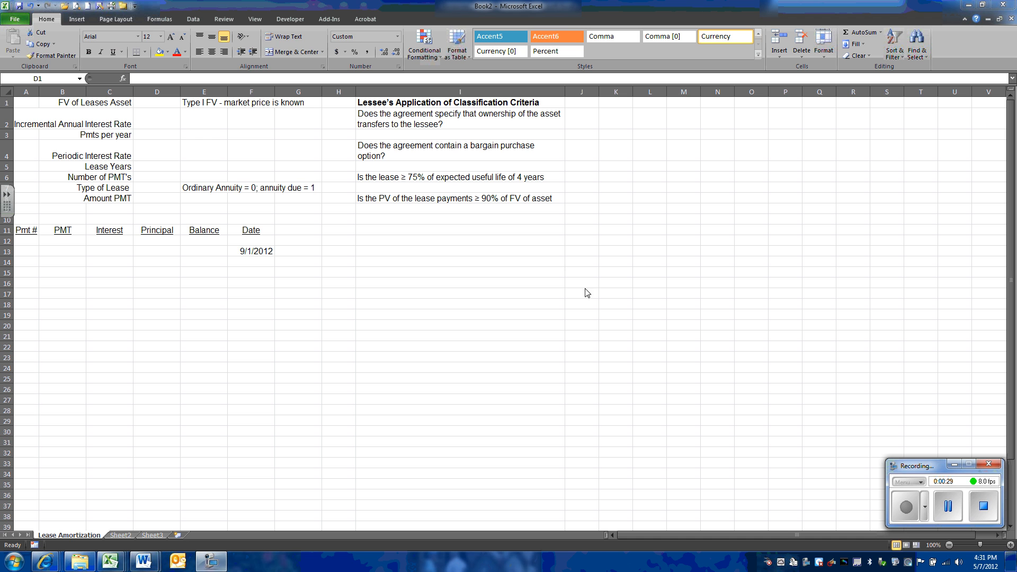
pyautogui.moveTo(167, 106)
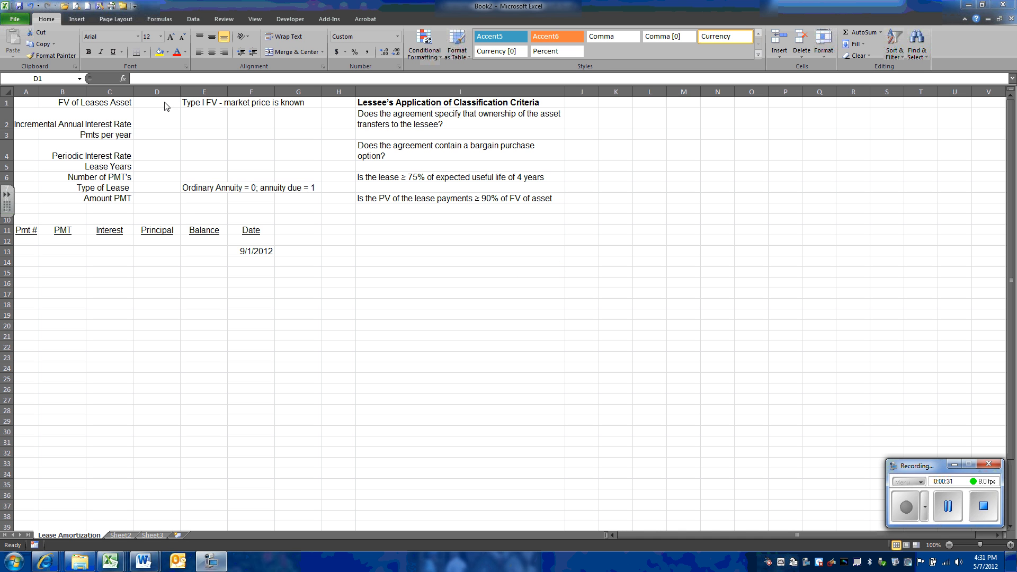
# Step: Enter the fair value 125000, annual rate .12 and 12 payments per year in the input cells
pyautogui.click(157, 102)
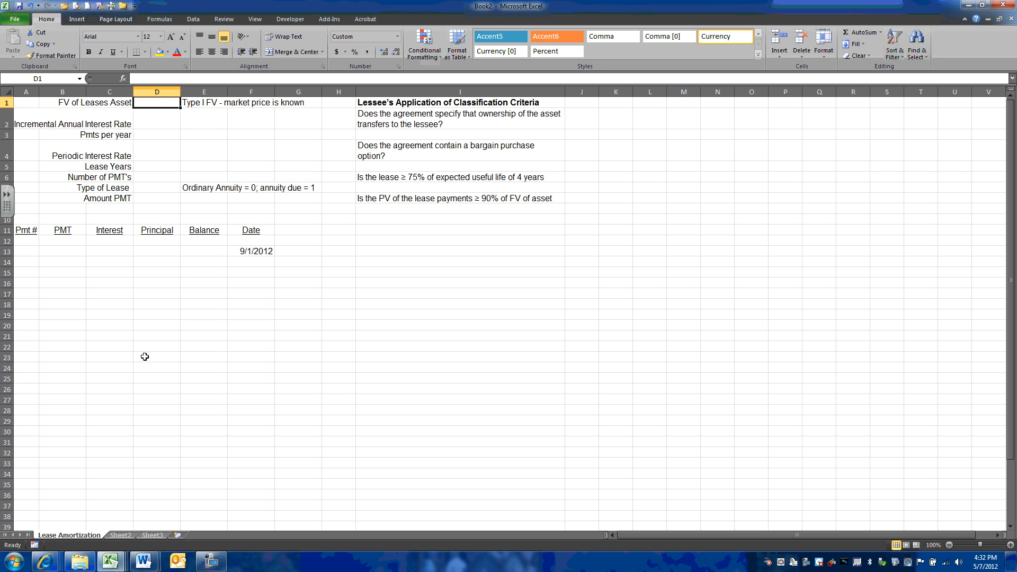
pyautogui.write('125000')
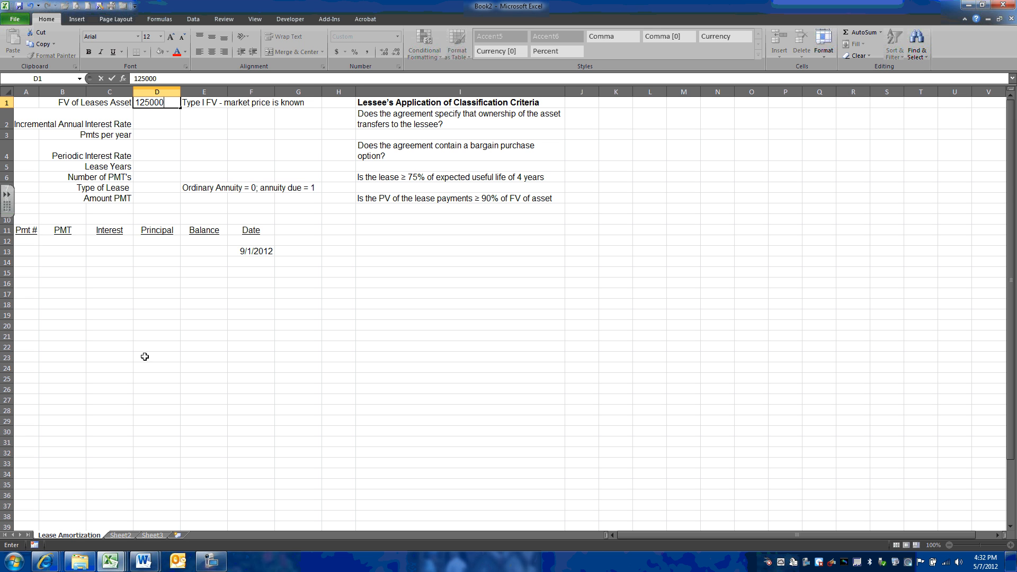
pyautogui.press('Return')
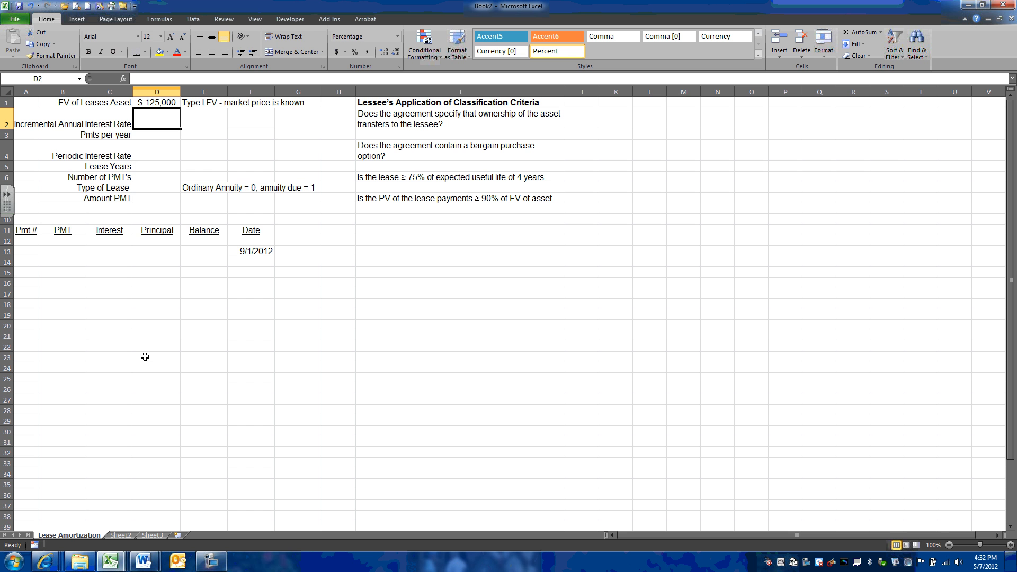
pyautogui.write('.12')
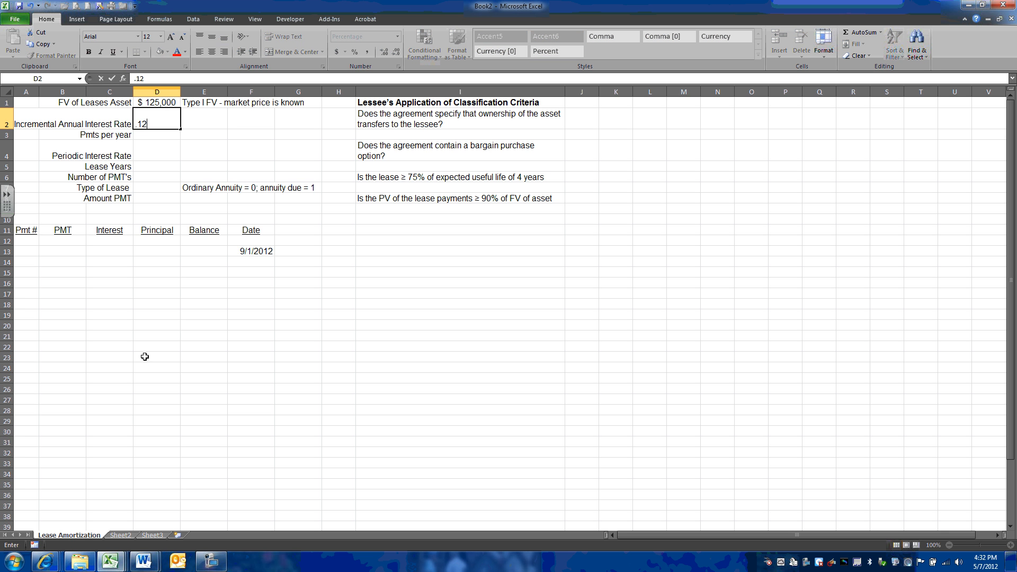
pyautogui.press('Return')
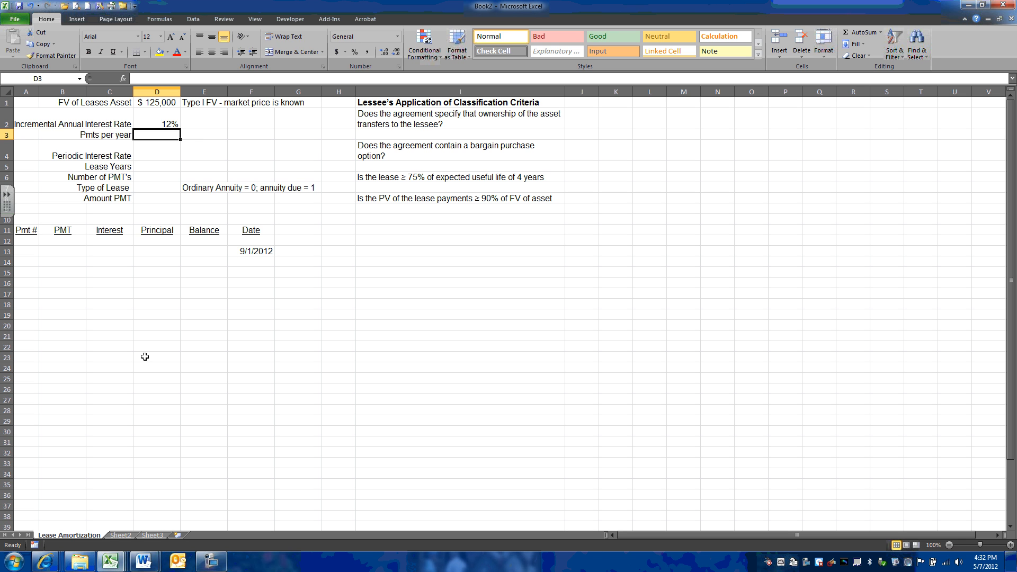
pyautogui.write('12')
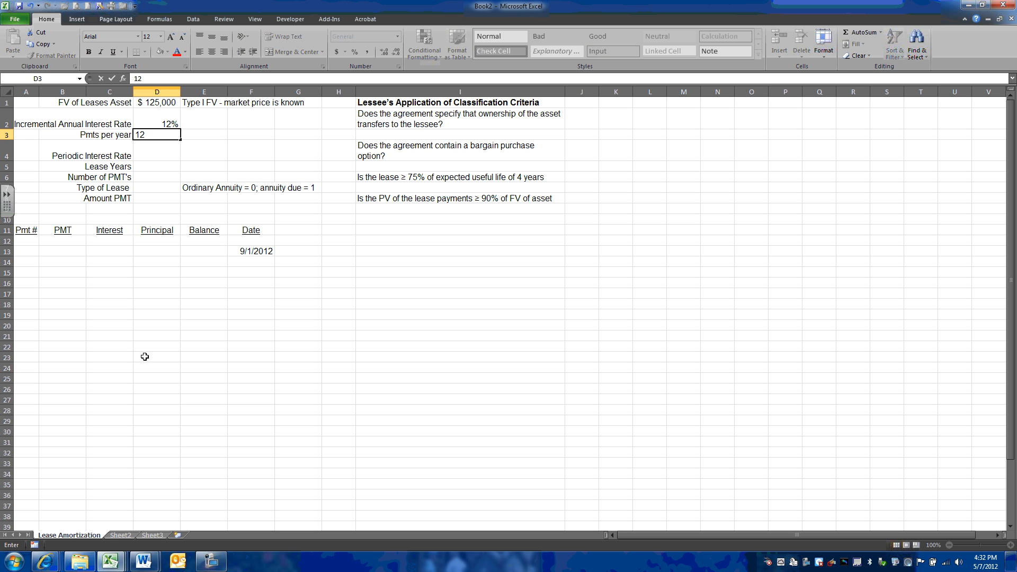
pyautogui.press('Return')
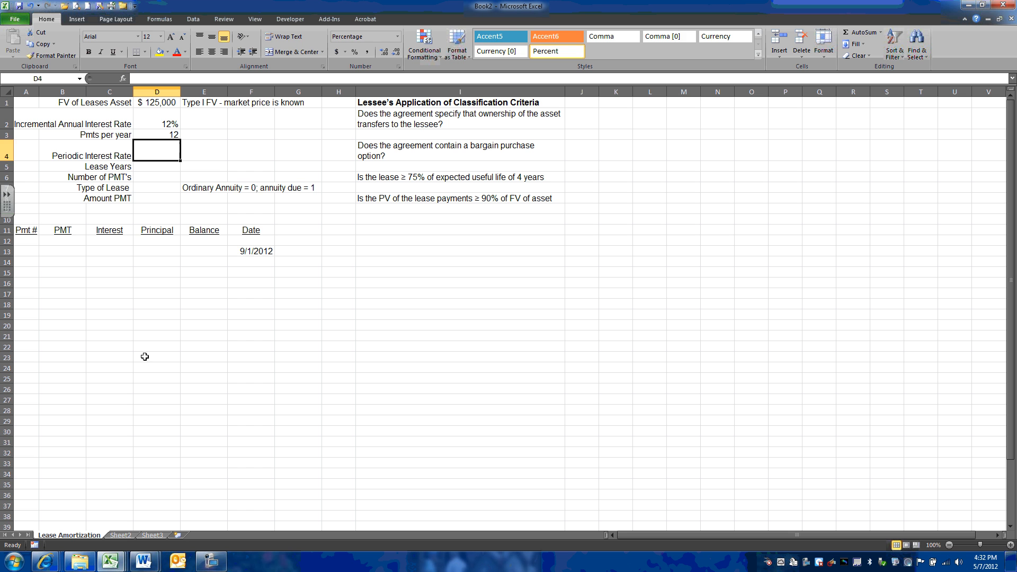
# Step: Enter 3 lease years and lease type 1, then move to the number of payments cell
pyautogui.click(157, 167)
pyautogui.write('3')
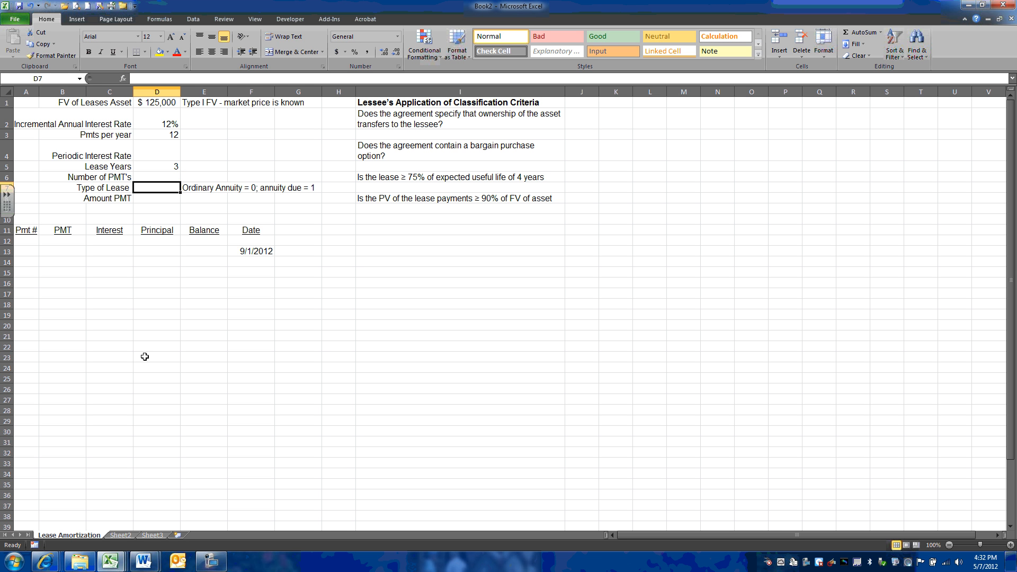
pyautogui.moveTo(255, 262)
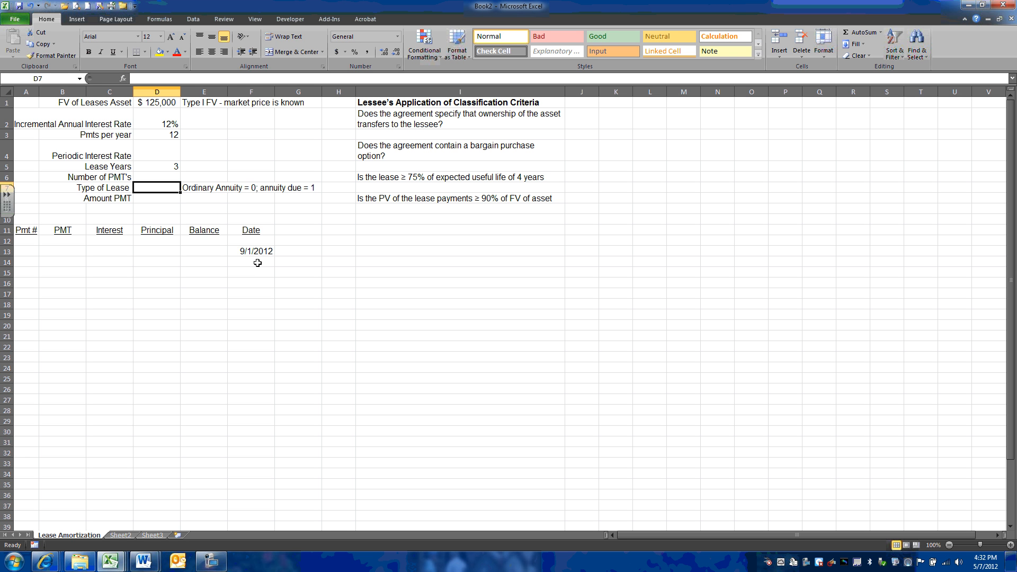
pyautogui.moveTo(169, 202)
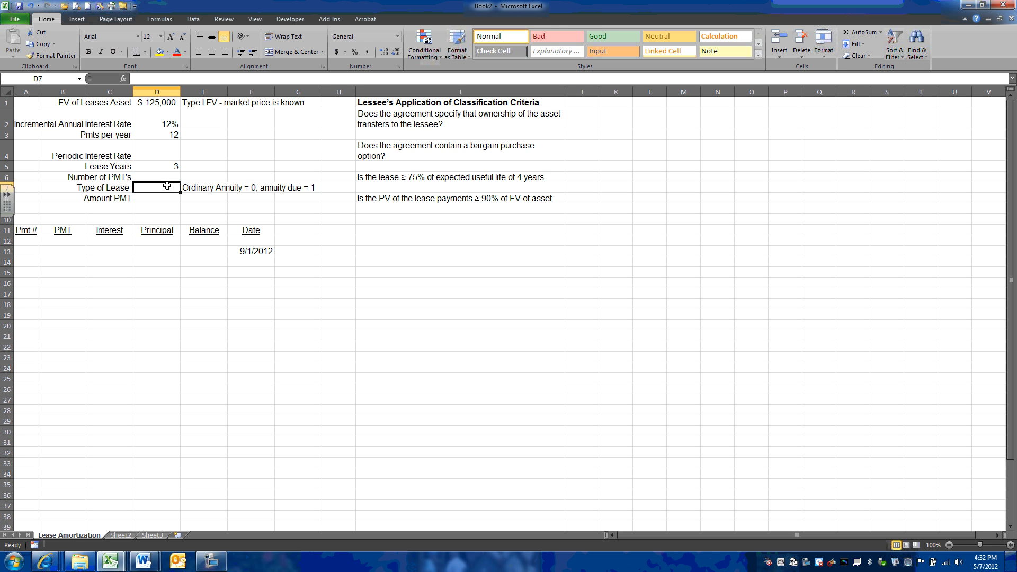
pyautogui.write('1')
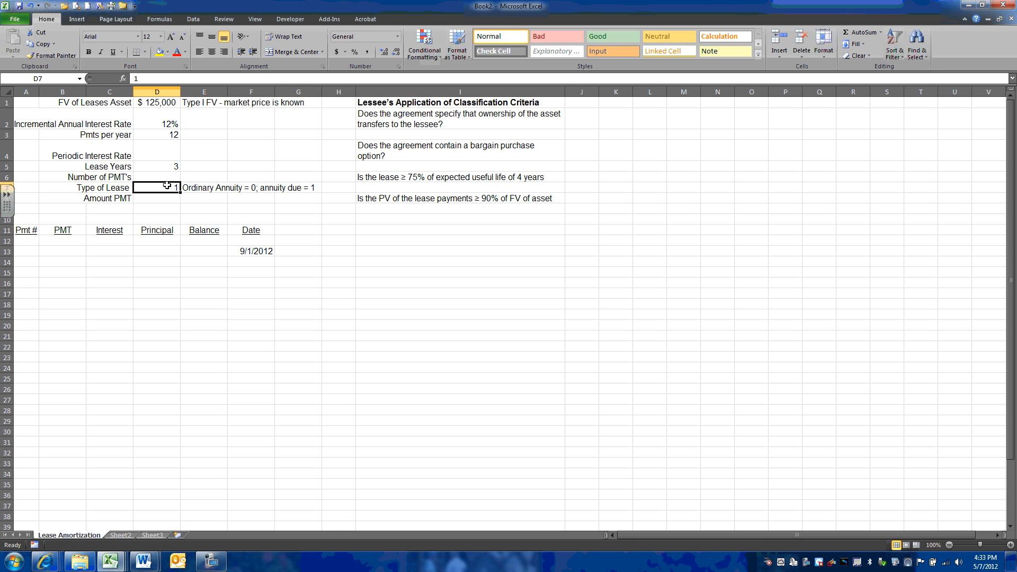
pyautogui.click(156, 177)
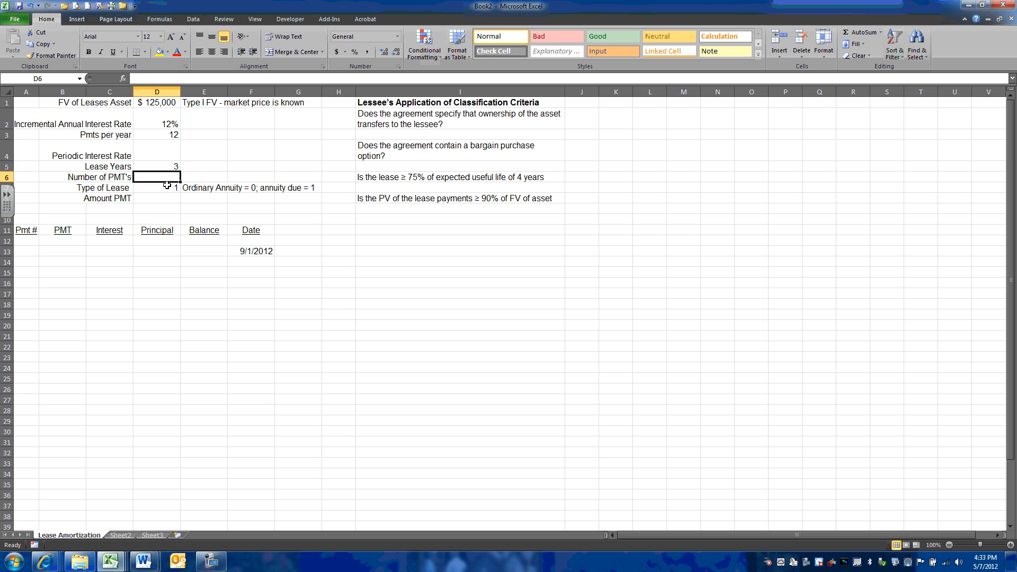
# Step: Compute the 1% periodic interest rate in D4 as =D2/D3
pyautogui.click(157, 150)
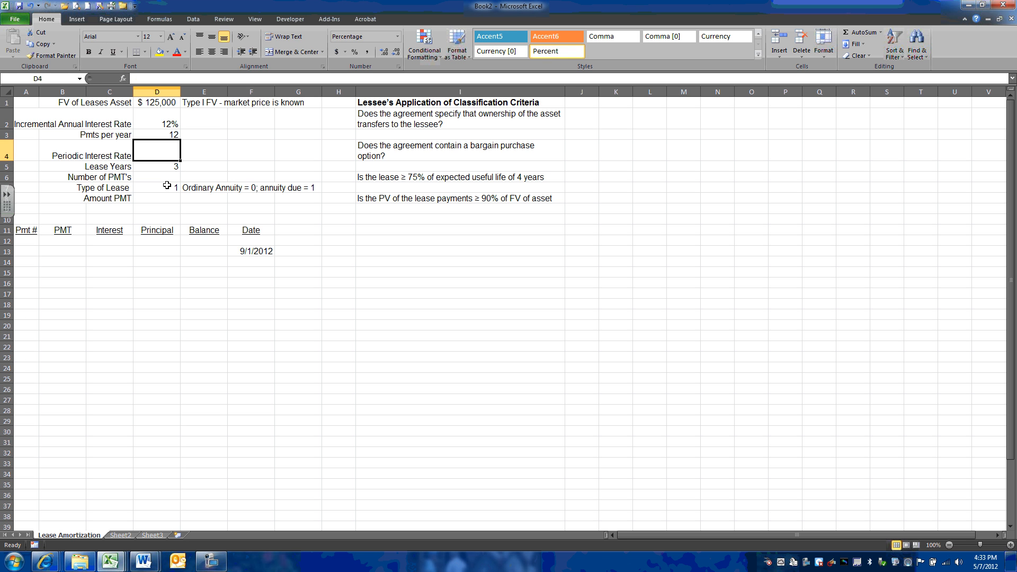
pyautogui.write('=')
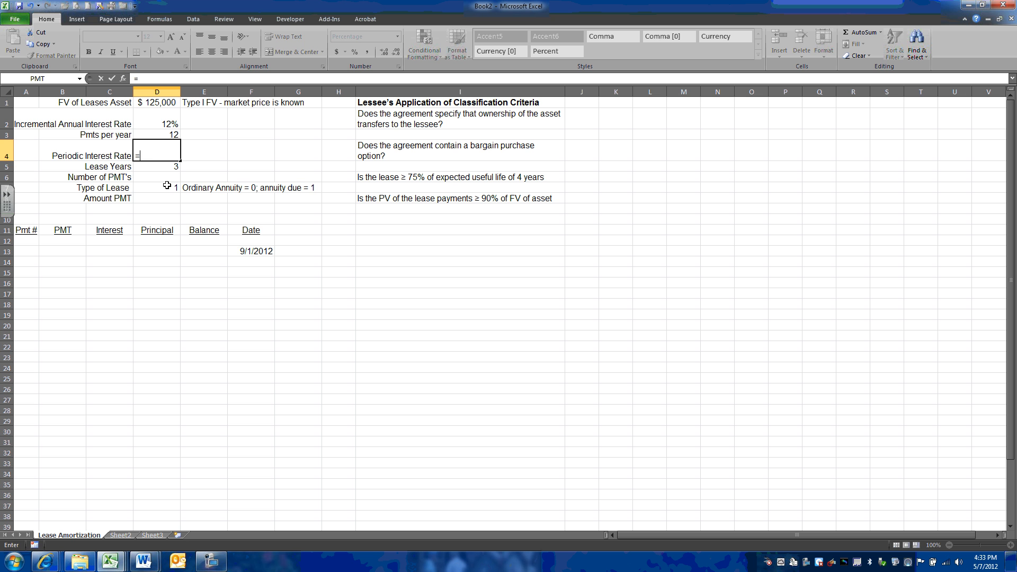
pyautogui.write('D2/')
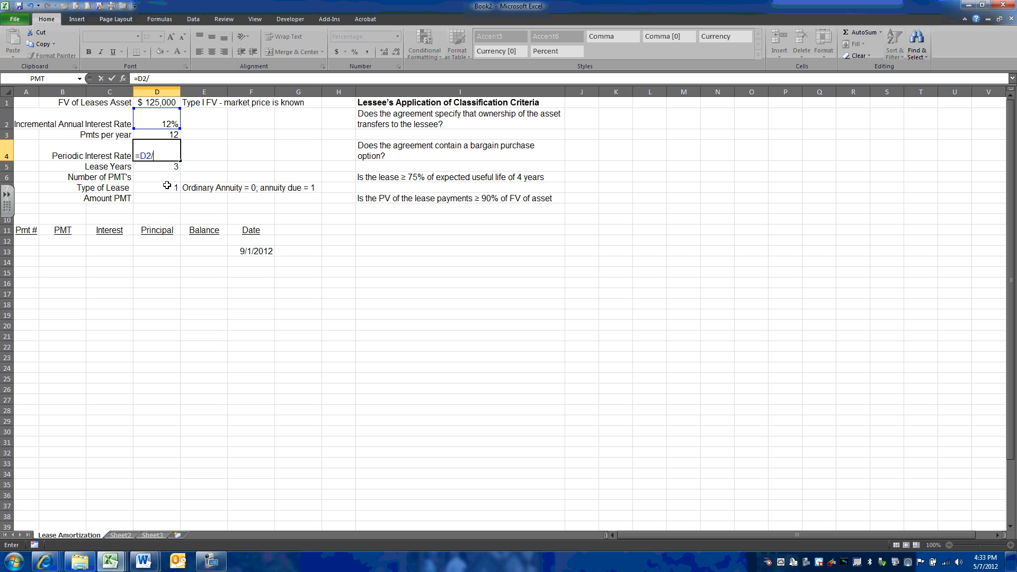
pyautogui.click(157, 135)
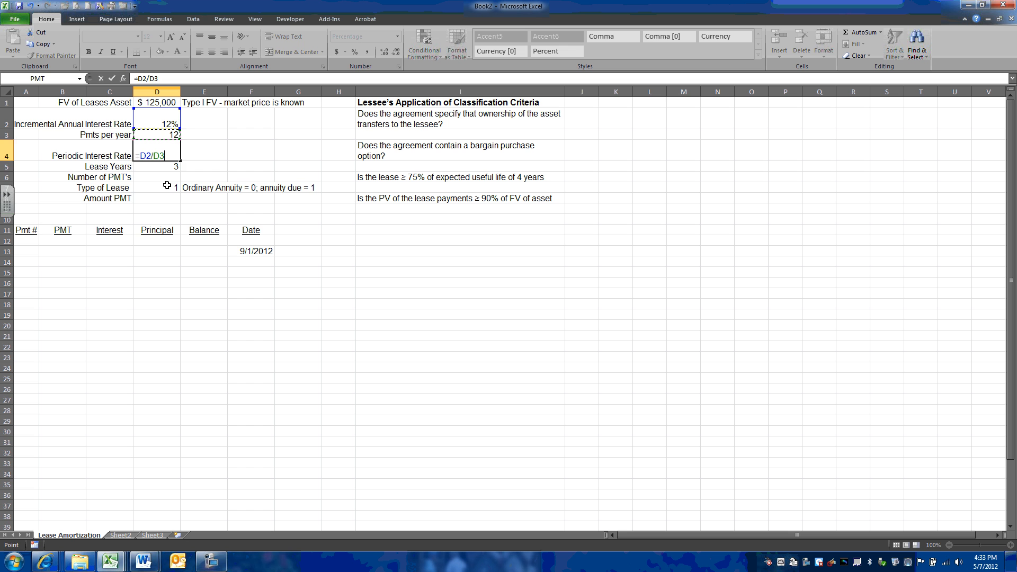
pyautogui.press('Return')
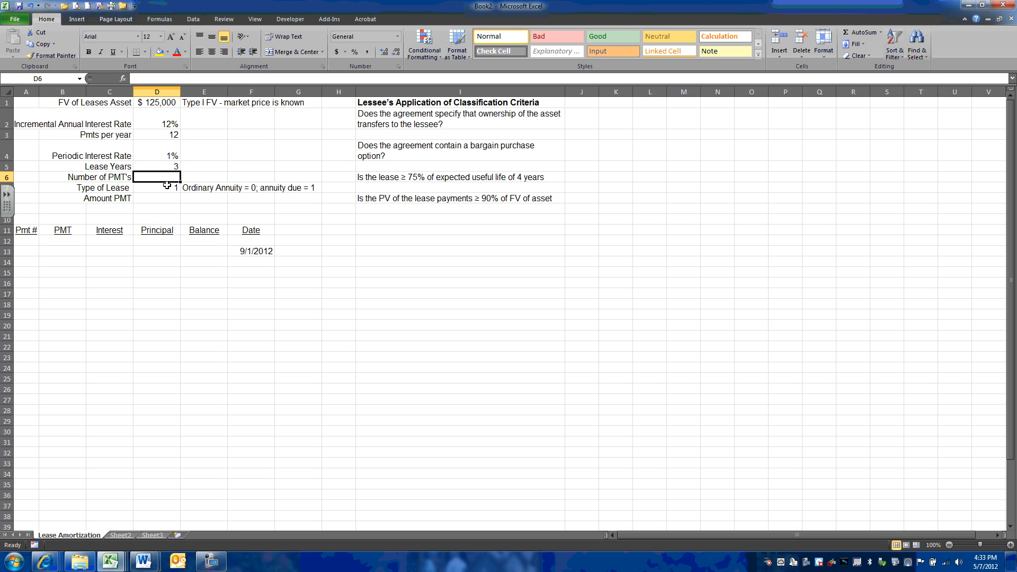
# Step: Compute the 36 total payments in D6 as +D3*D5
pyautogui.write('+')
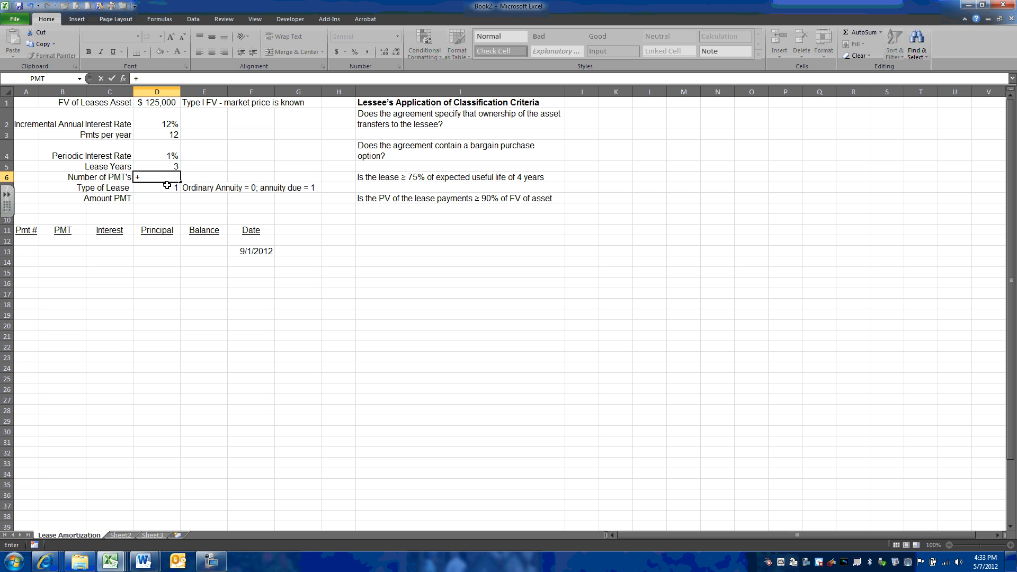
pyautogui.click(157, 135)
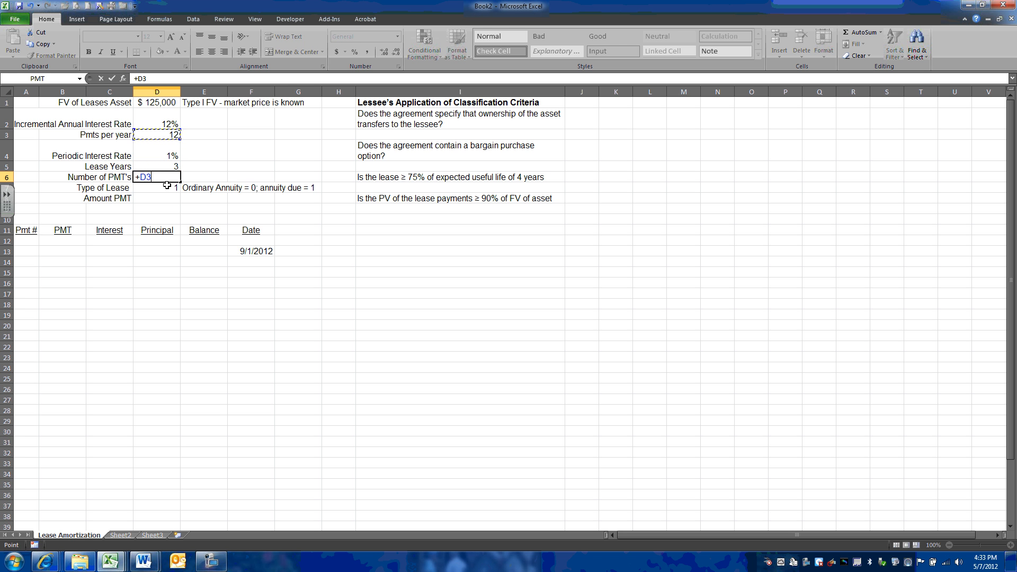
pyautogui.click(156, 166)
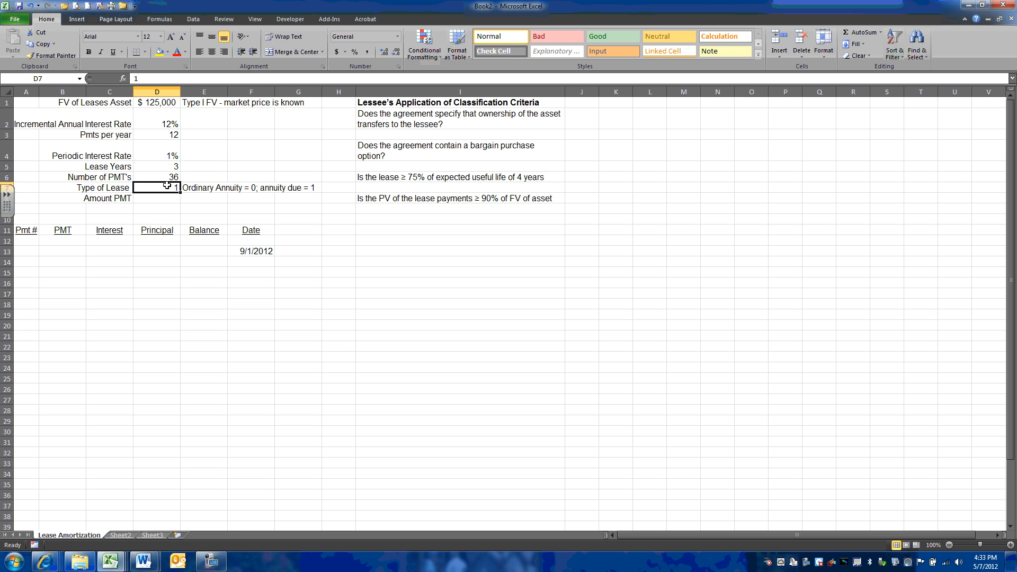
pyautogui.click(156, 198)
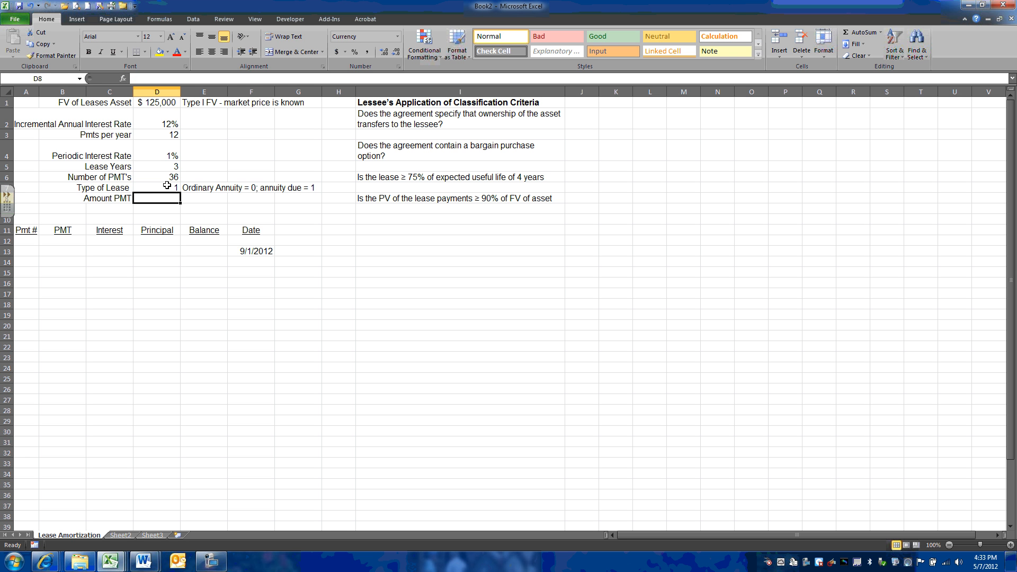
pyautogui.moveTo(553, 329)
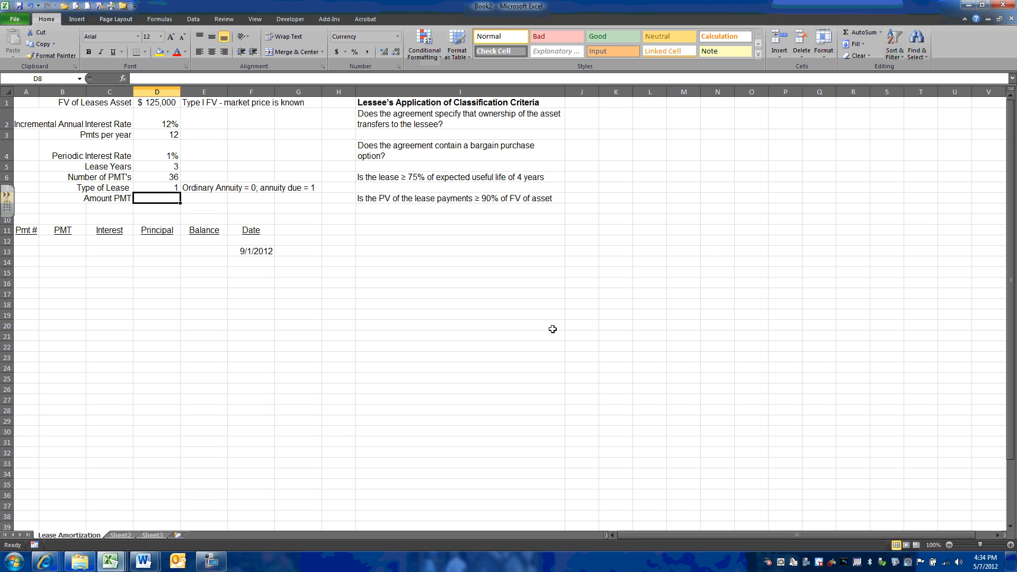
pyautogui.click(582, 118)
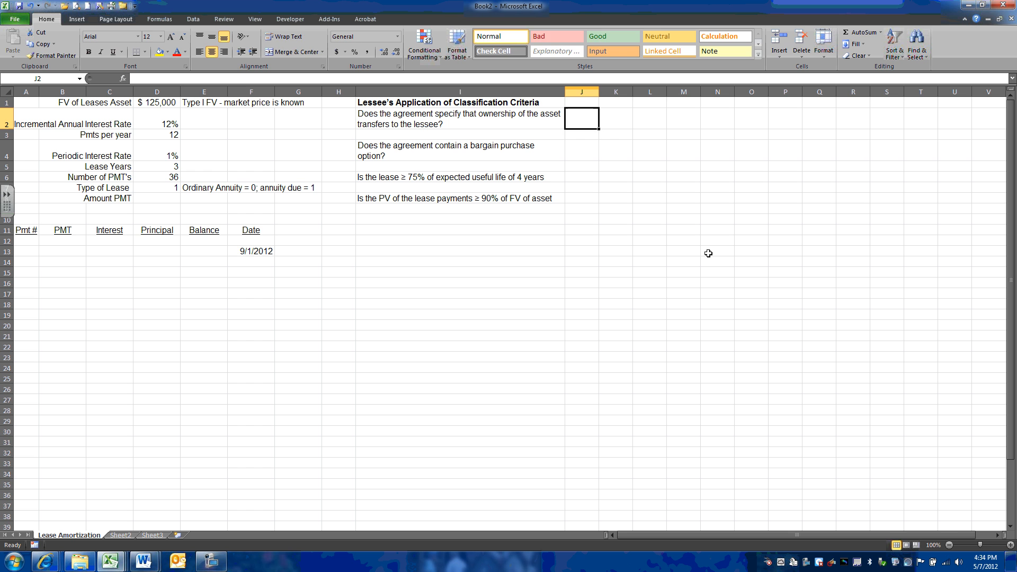
# Step: Answer NO to the ownership-transfer and bargain-purchase questions in the classification criteria
pyautogui.write('NO')
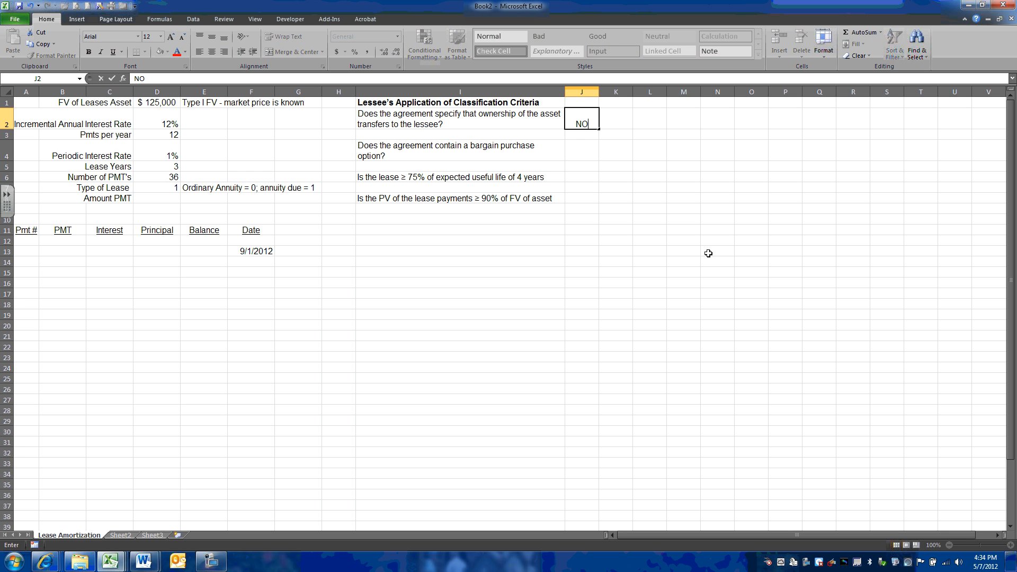
pyautogui.press('Return')
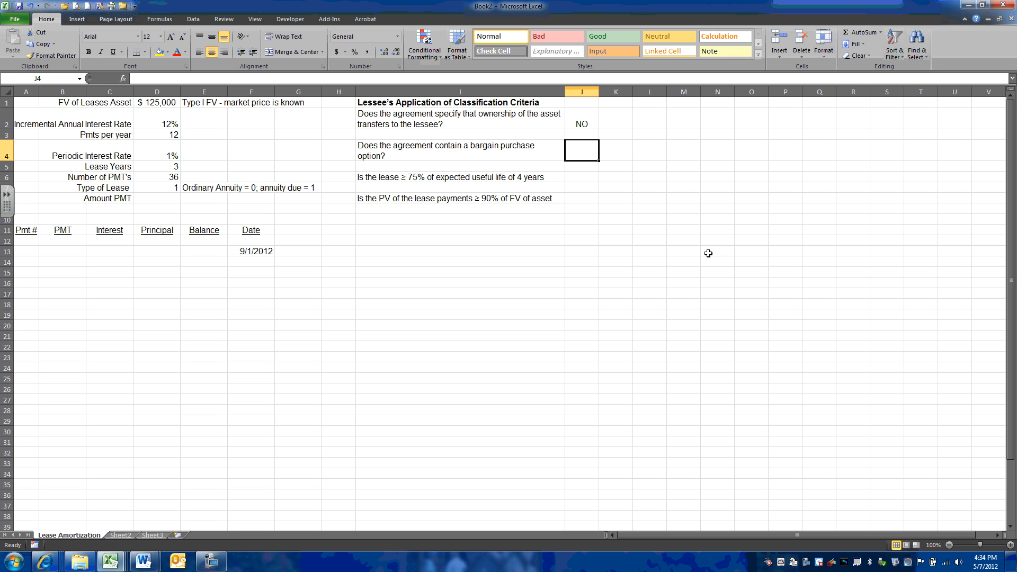
pyautogui.write('NO')
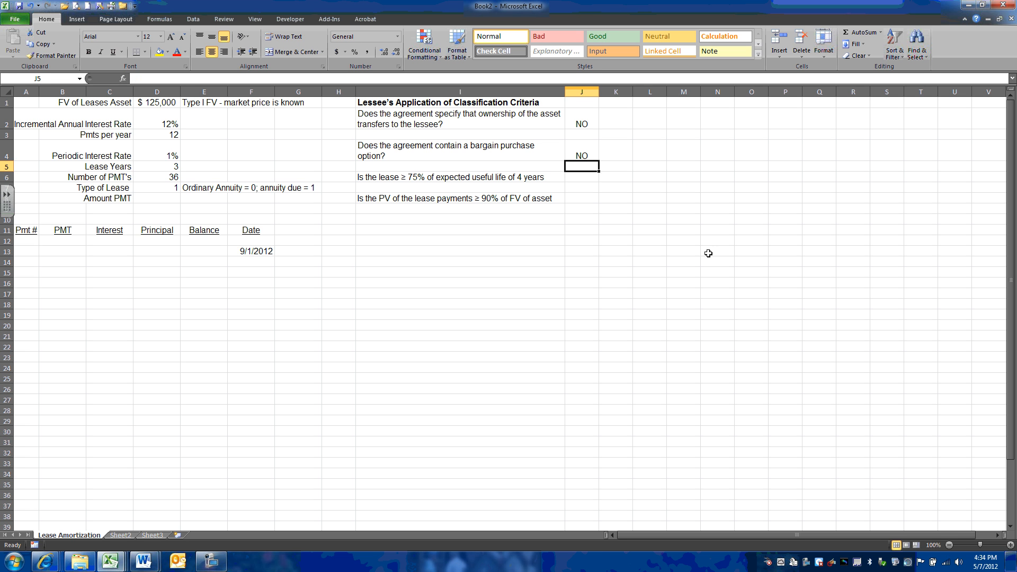
pyautogui.click(582, 177)
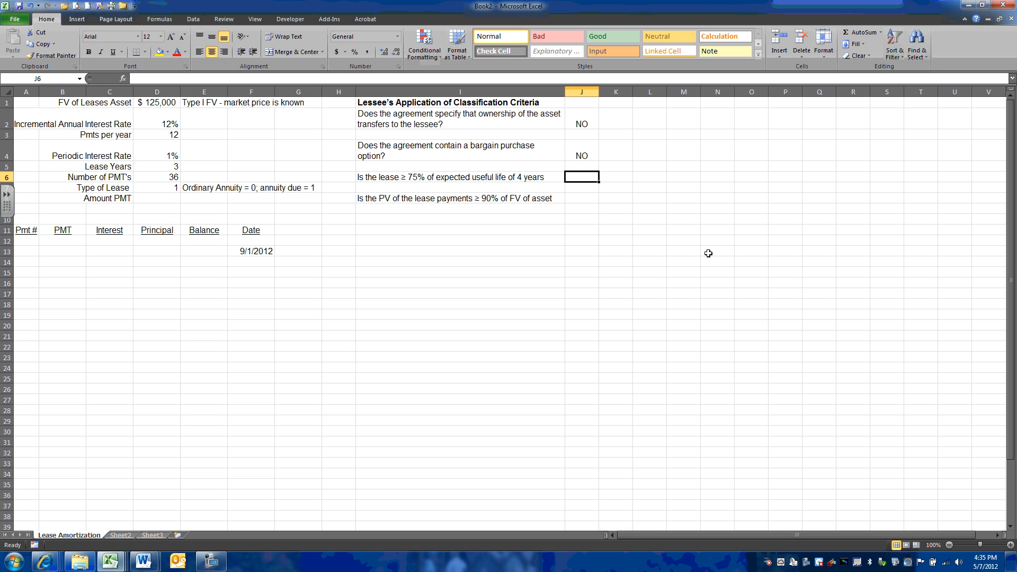
pyautogui.moveTo(706, 244)
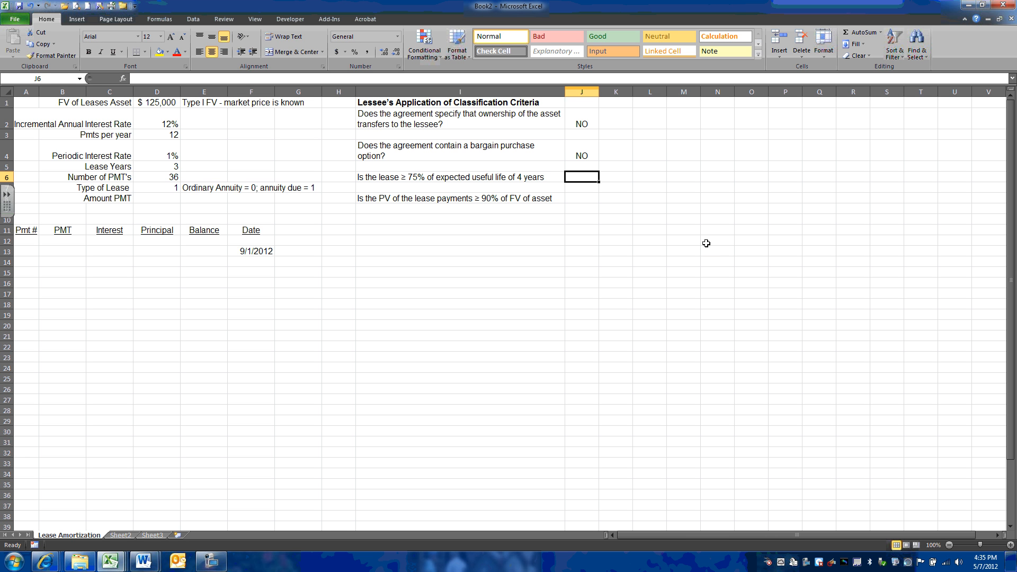
# Step: Enter a +3/1 style lease-life ratio formula beside the useful-life question, giving 0.75
pyautogui.click(615, 177)
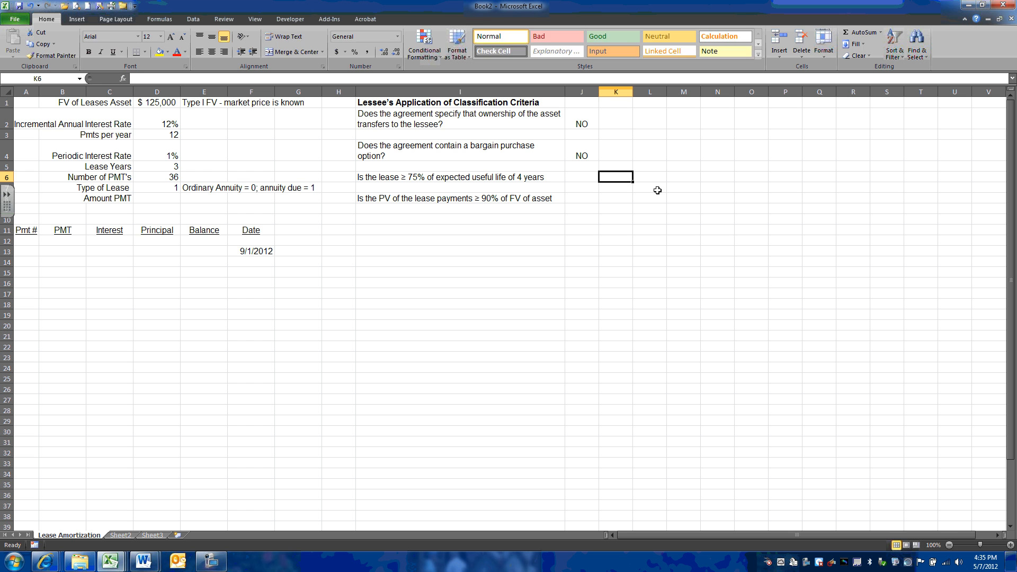
pyautogui.write('+3/')
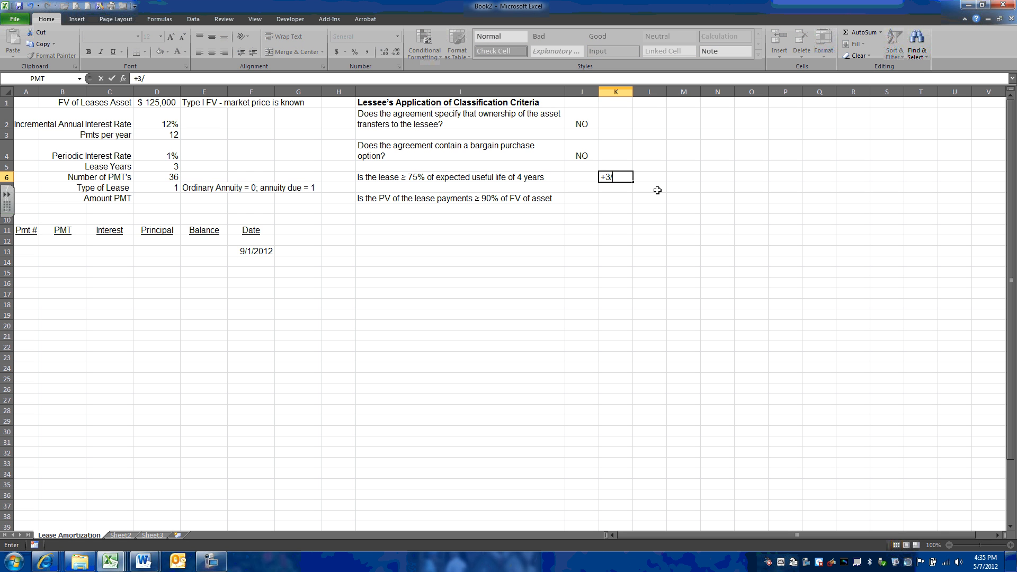
pyautogui.write('1')
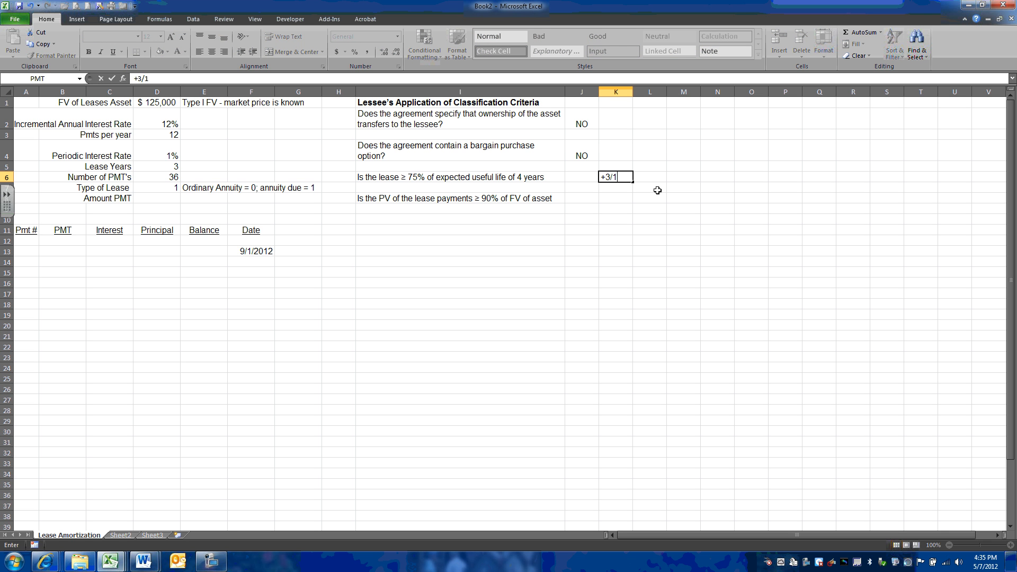
pyautogui.press('Return')
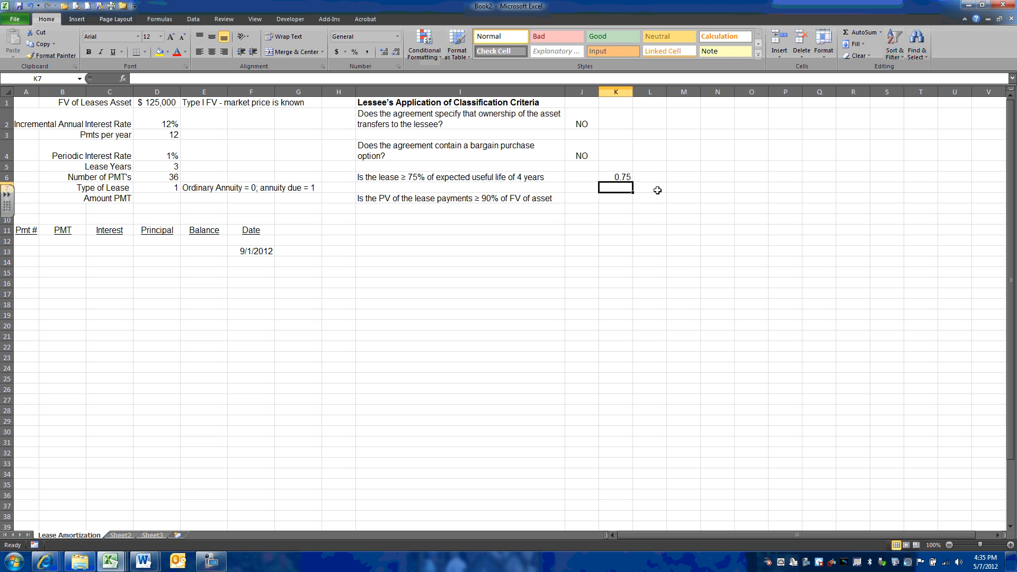
# Step: Answer YES to the 75% useful-life question, review the PV criterion and select the Amount PMT cell
pyautogui.click(581, 176)
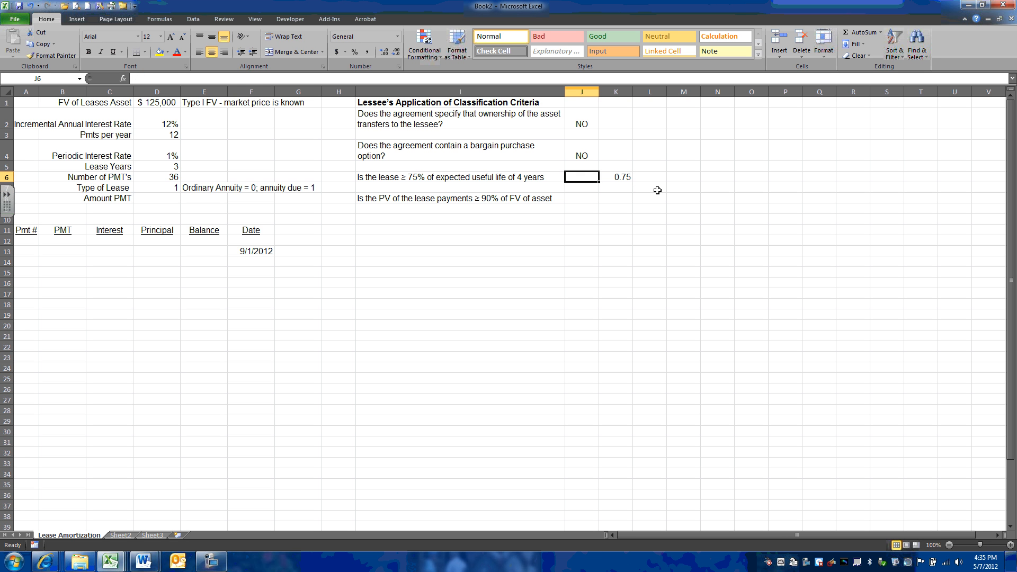
pyautogui.moveTo(654, 59)
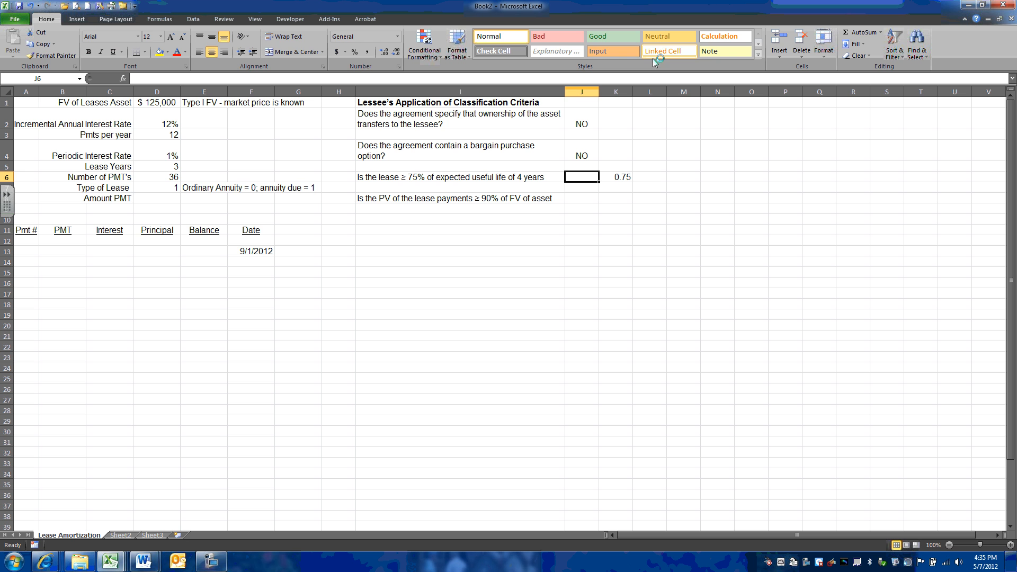
pyautogui.moveTo(405, 184)
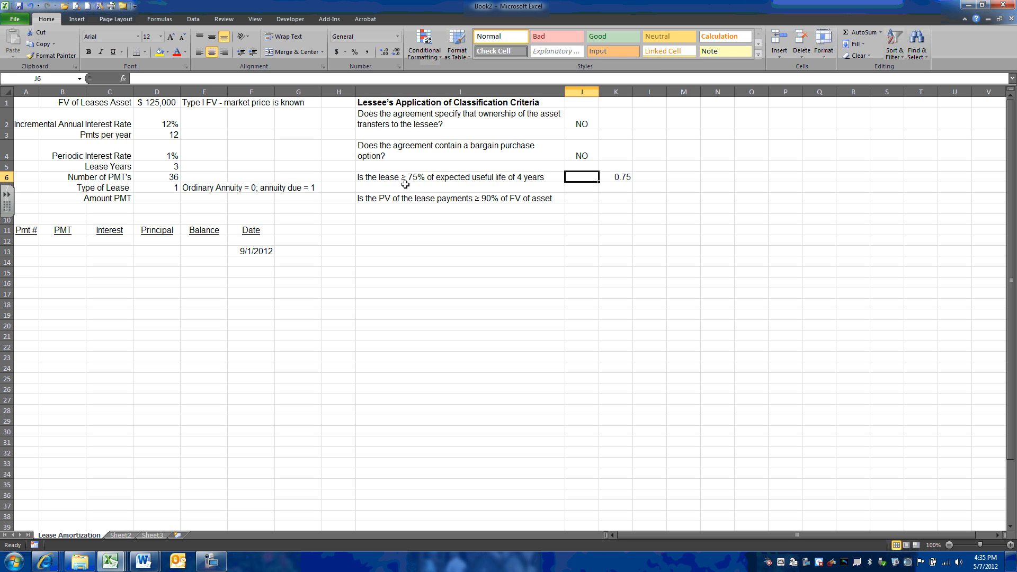
pyautogui.moveTo(630, 215)
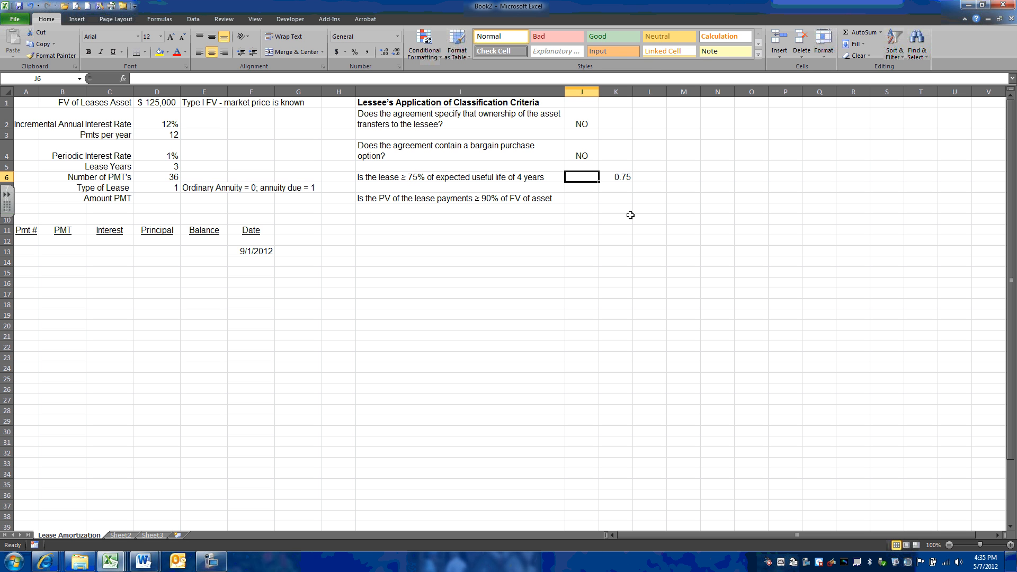
pyautogui.write('YES')
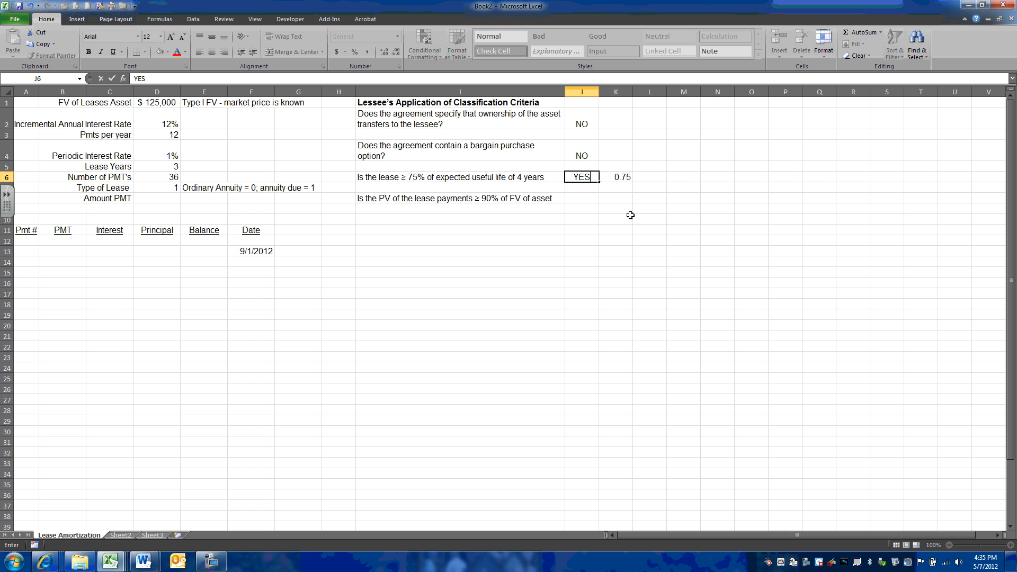
pyautogui.press('Return')
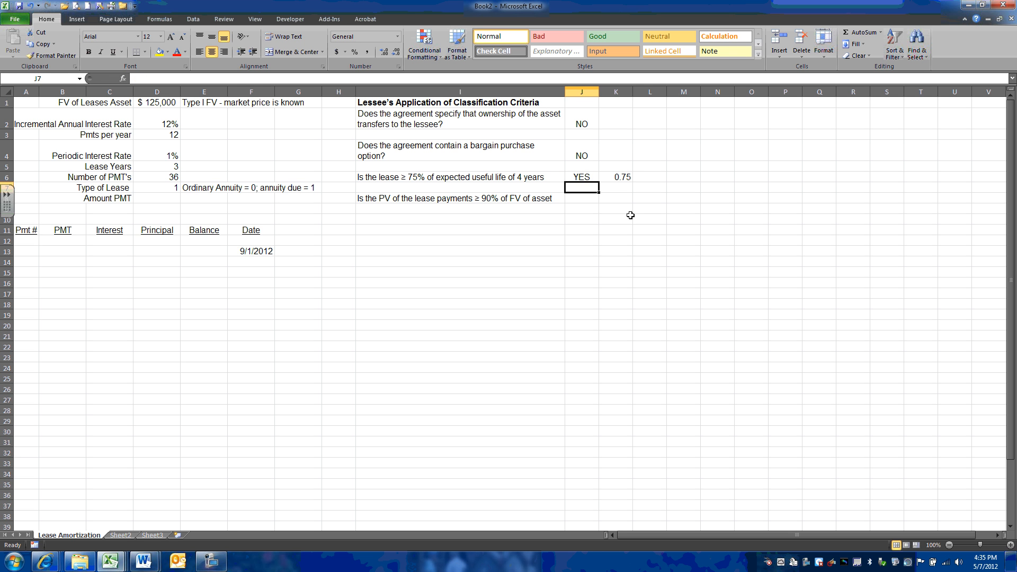
pyautogui.click(581, 198)
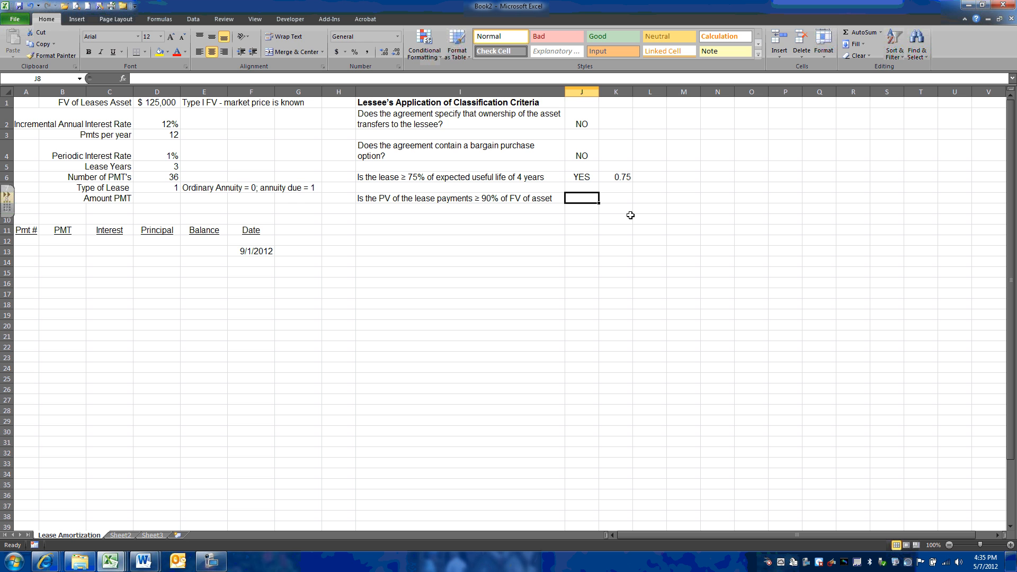
pyautogui.click(459, 198)
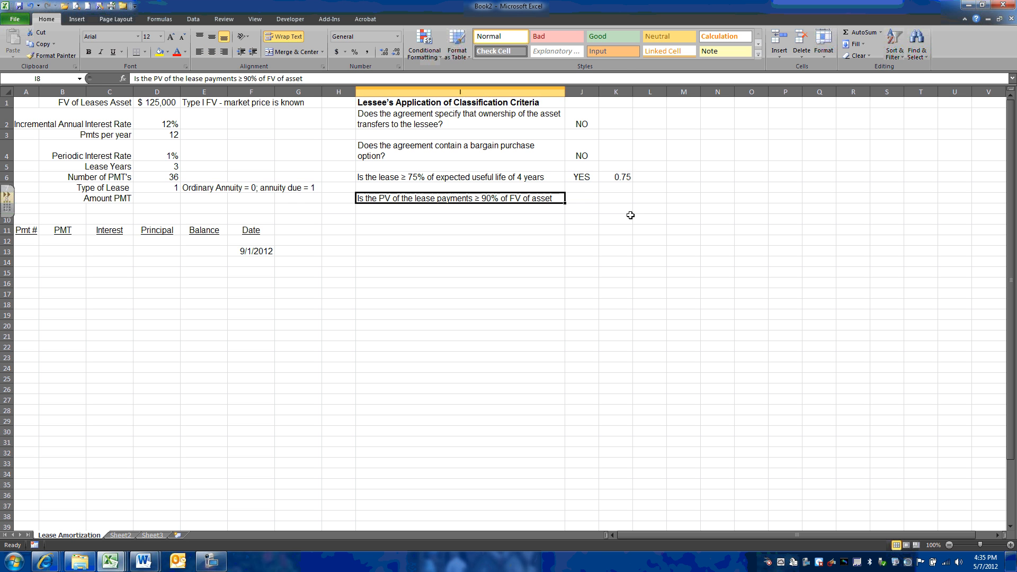
pyautogui.click(155, 198)
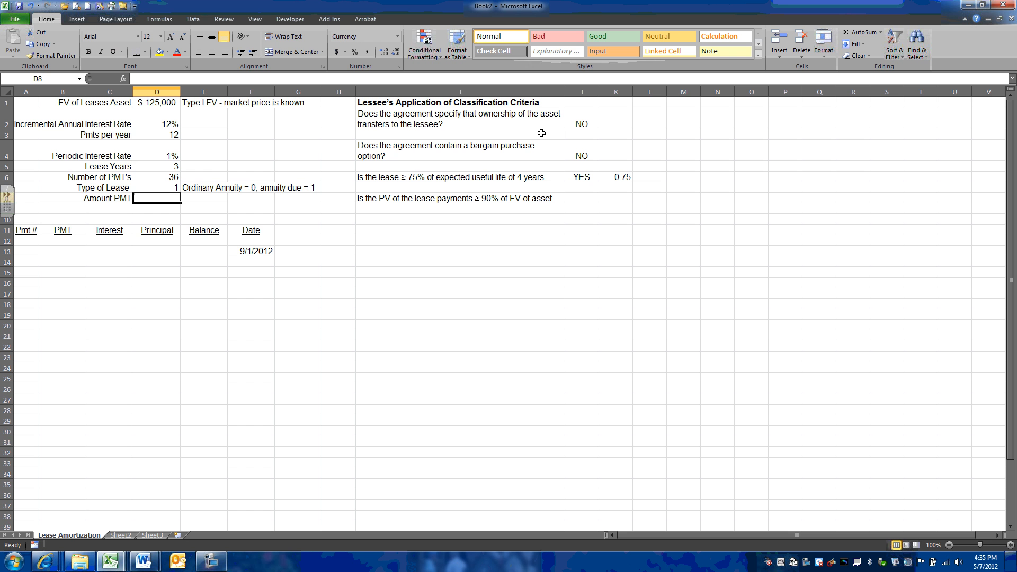
pyautogui.moveTo(522, 242)
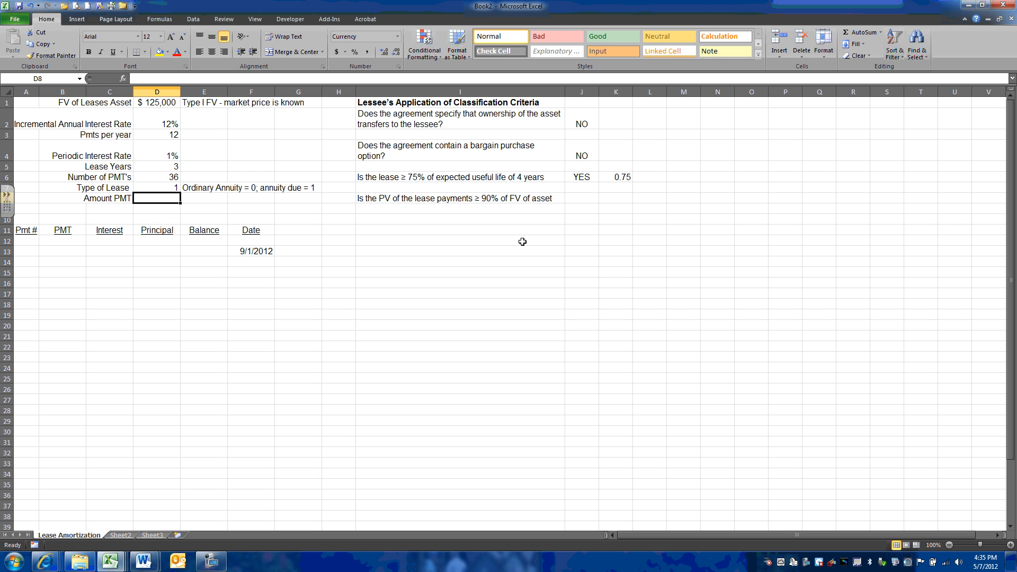
# Step: Insert the PMT financial function into the Amount PMT cell, bringing up its arguments
pyautogui.click(159, 19)
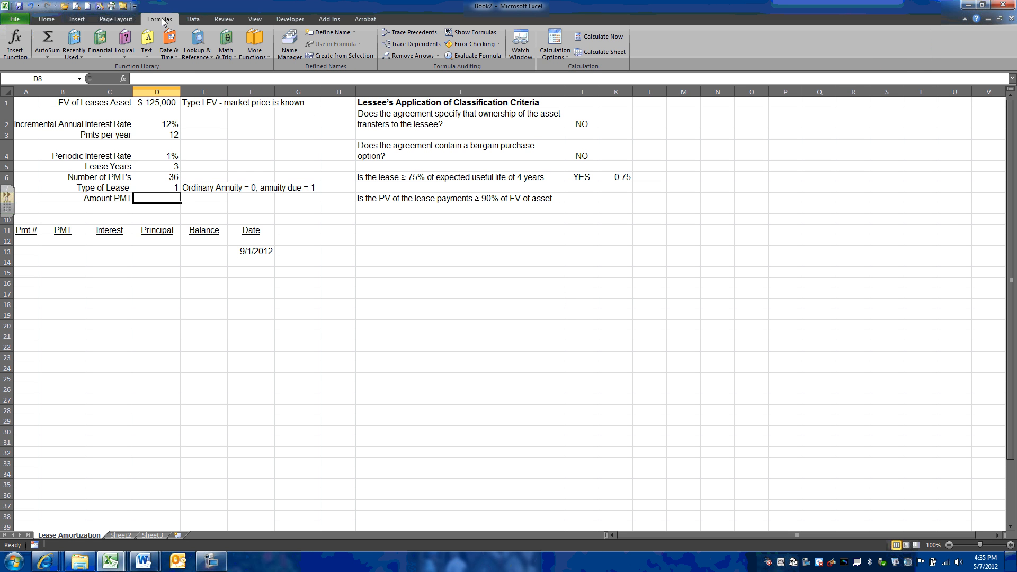
pyautogui.click(100, 44)
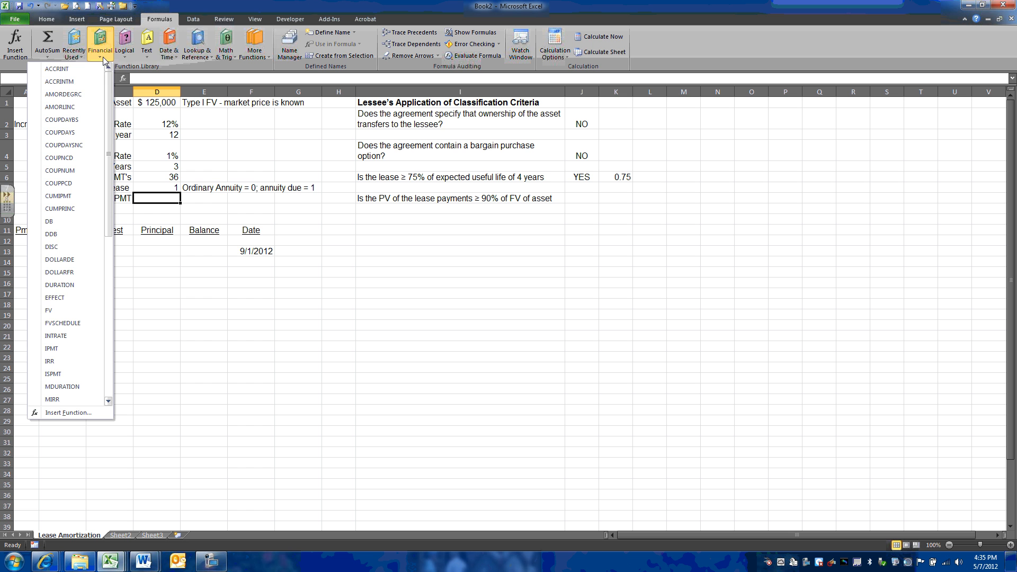
pyautogui.scroll(-3)
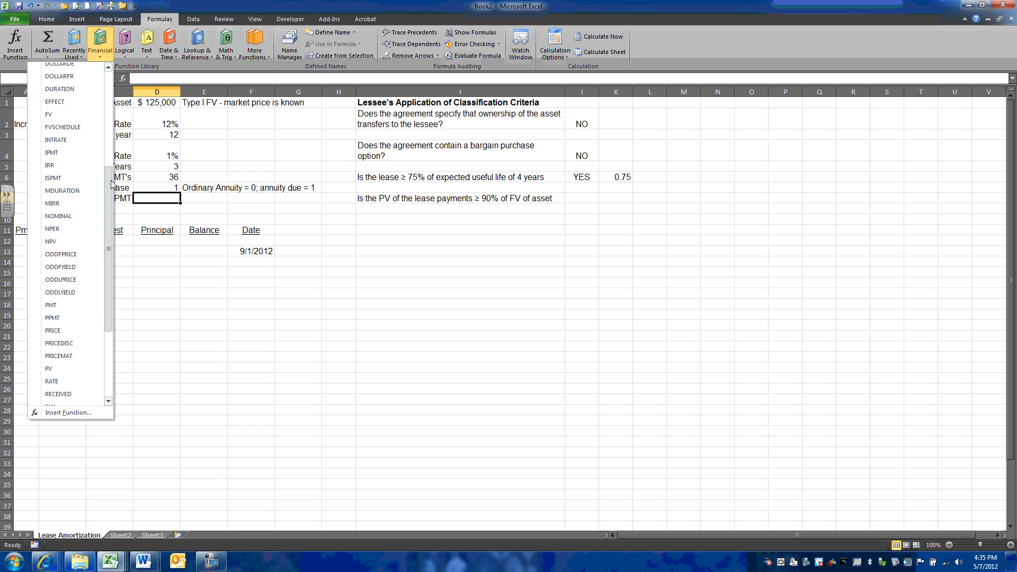
pyautogui.click(51, 305)
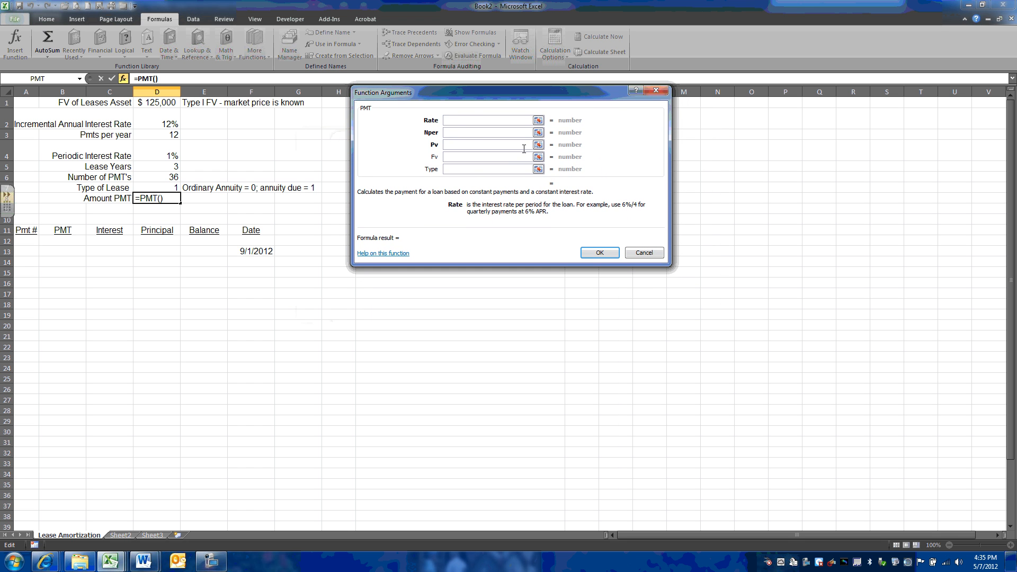
# Step: Set PMT arguments Rate D4, Nper D6, Pv D1 and Type D7, yielding ($4,110.68)
pyautogui.click(157, 156)
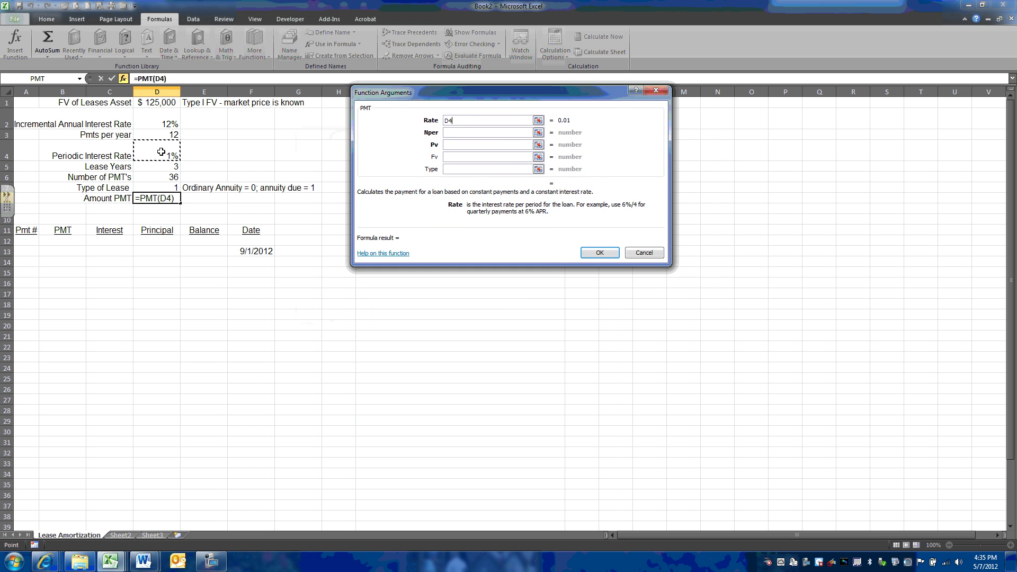
pyautogui.moveTo(327, 191)
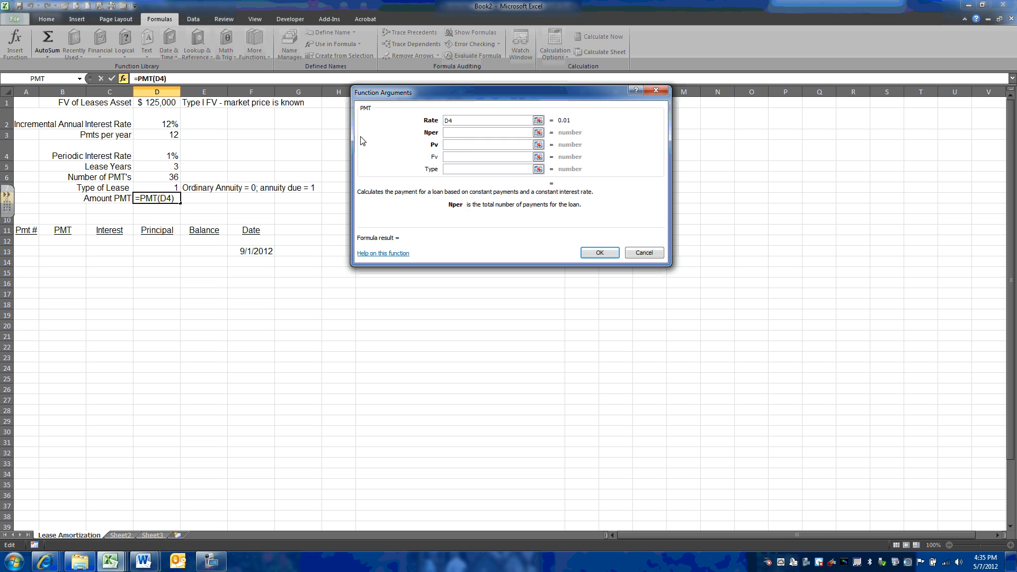
pyautogui.moveTo(173, 177)
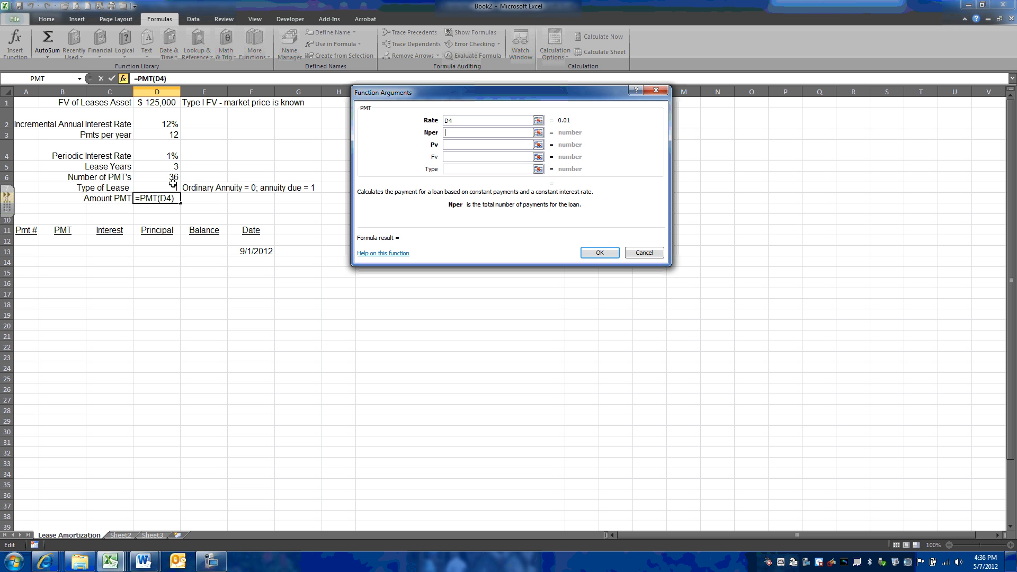
pyautogui.click(173, 177)
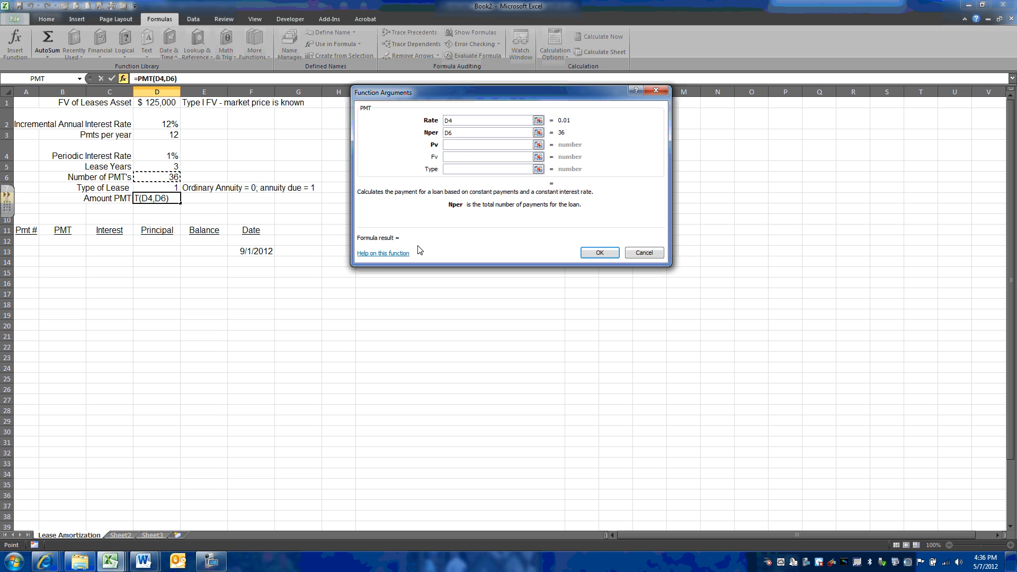
pyautogui.click(486, 144)
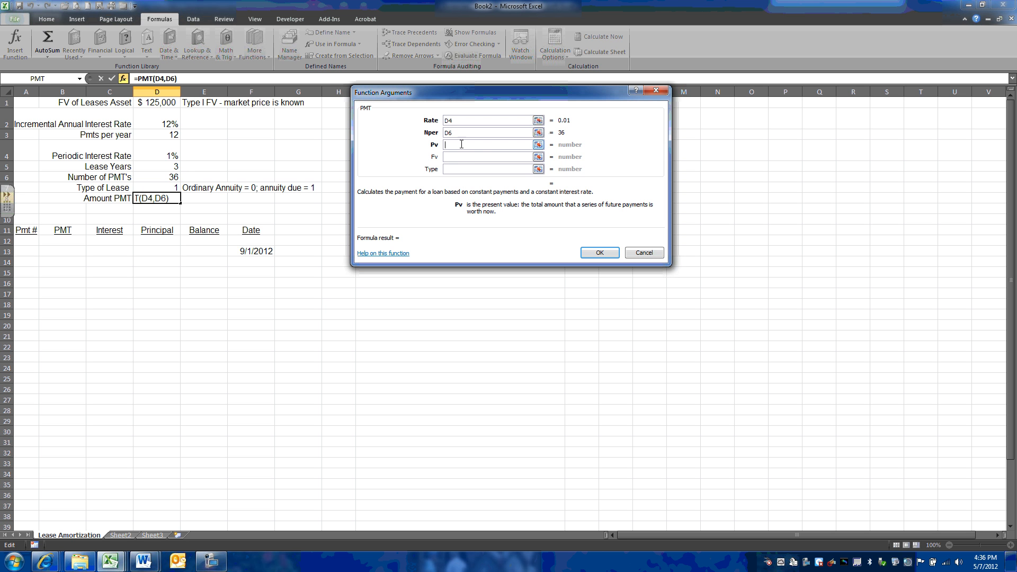
pyautogui.moveTo(433, 267)
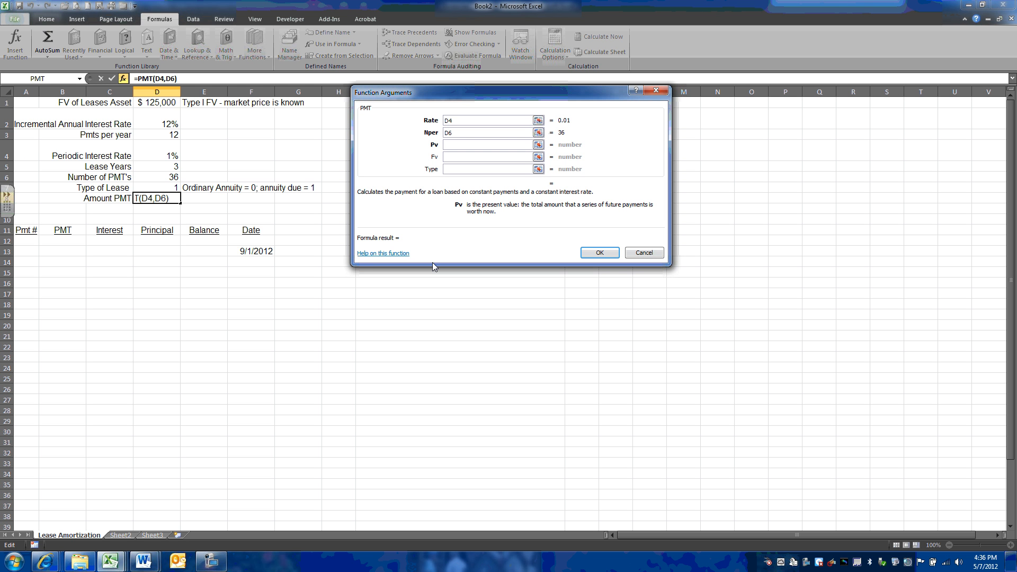
pyautogui.moveTo(420, 215)
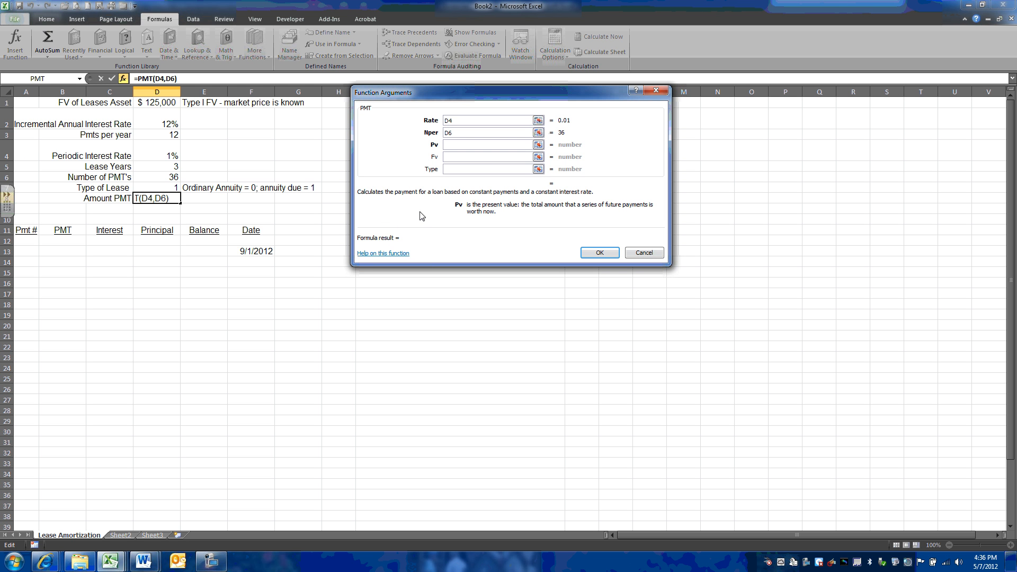
pyautogui.click(486, 144)
pyautogui.write('D1')
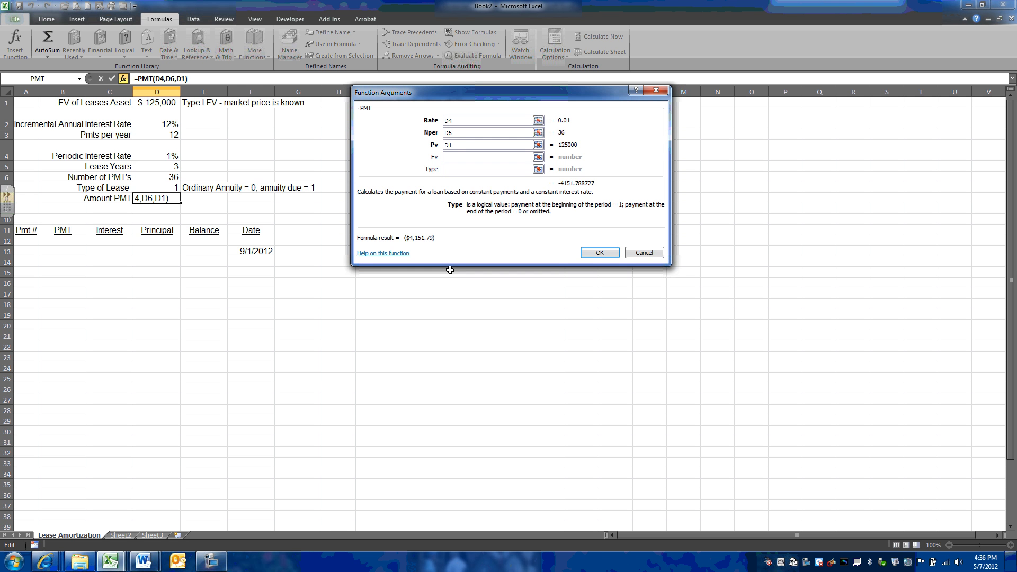
pyautogui.click(486, 169)
pyautogui.write('D7')
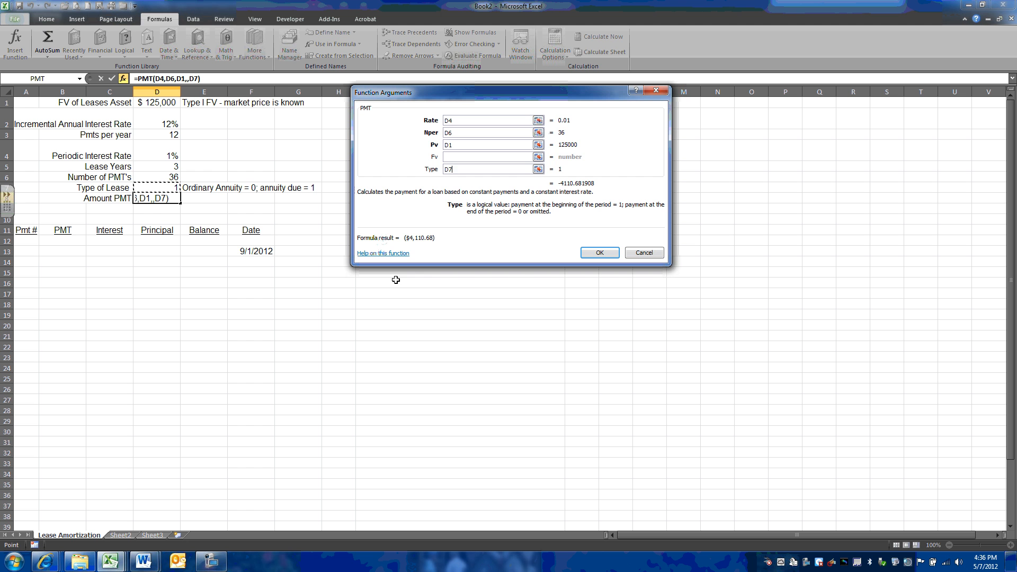
pyautogui.moveTo(576, 257)
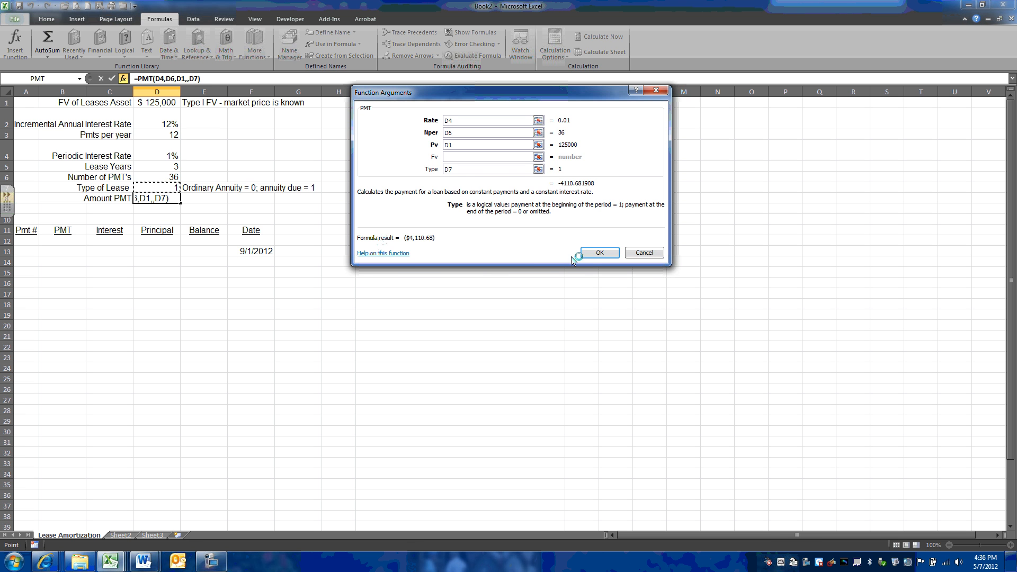
pyautogui.click(597, 252)
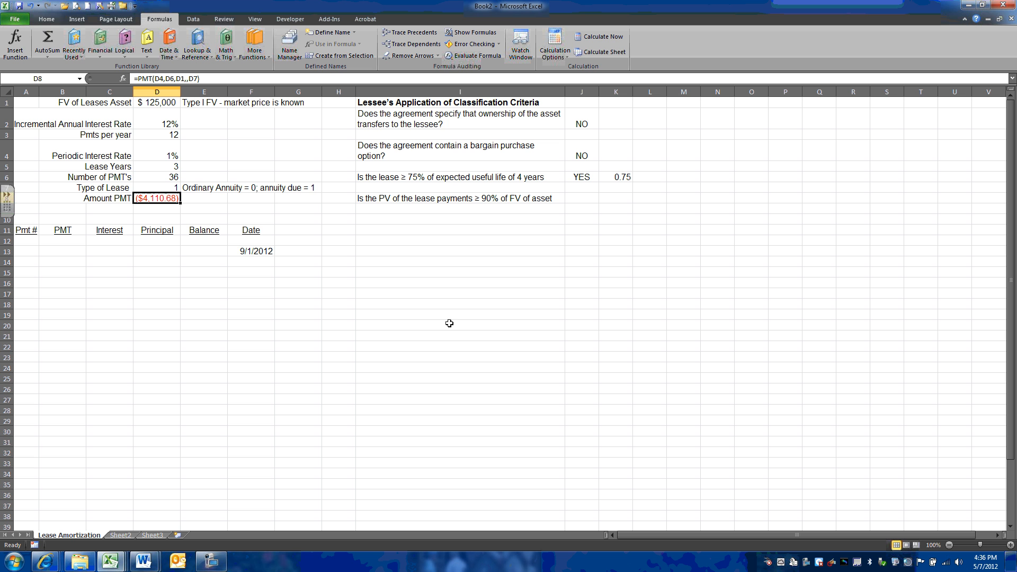
pyautogui.moveTo(600, 191)
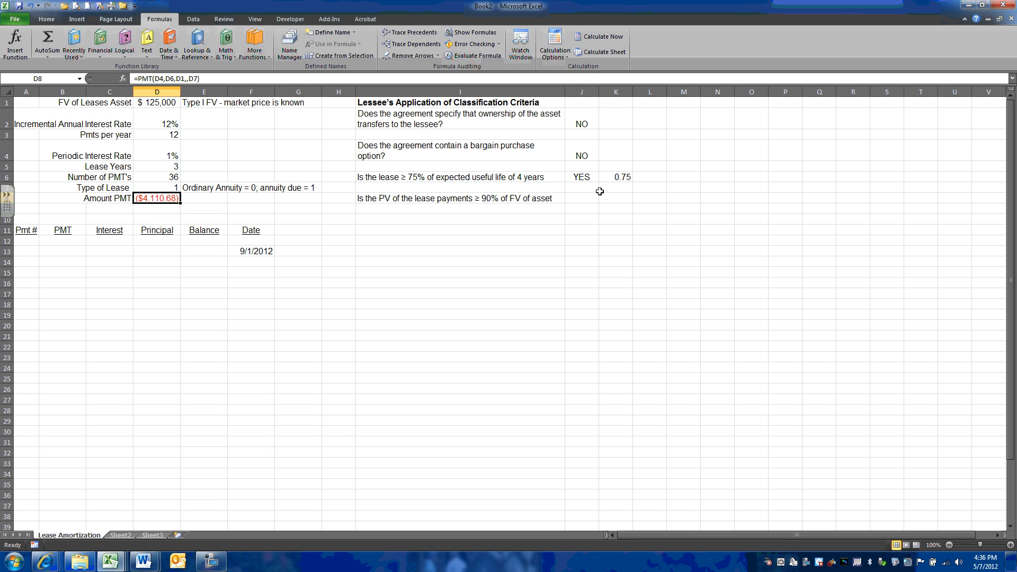
pyautogui.moveTo(579, 242)
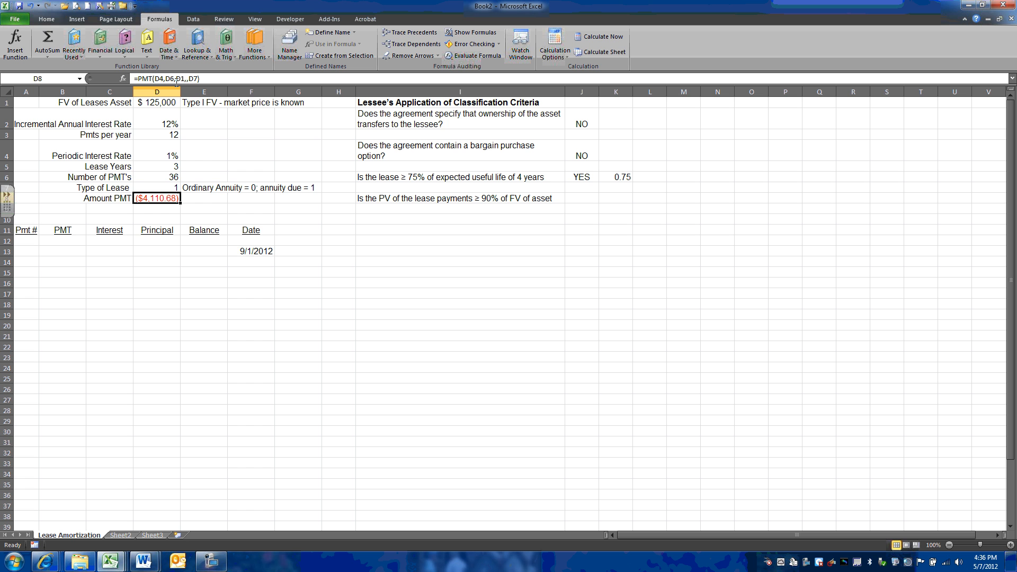
# Step: Negate D1 in the PMT formula so the payment shows as positive $4,110.68
pyautogui.doubleClick(157, 198)
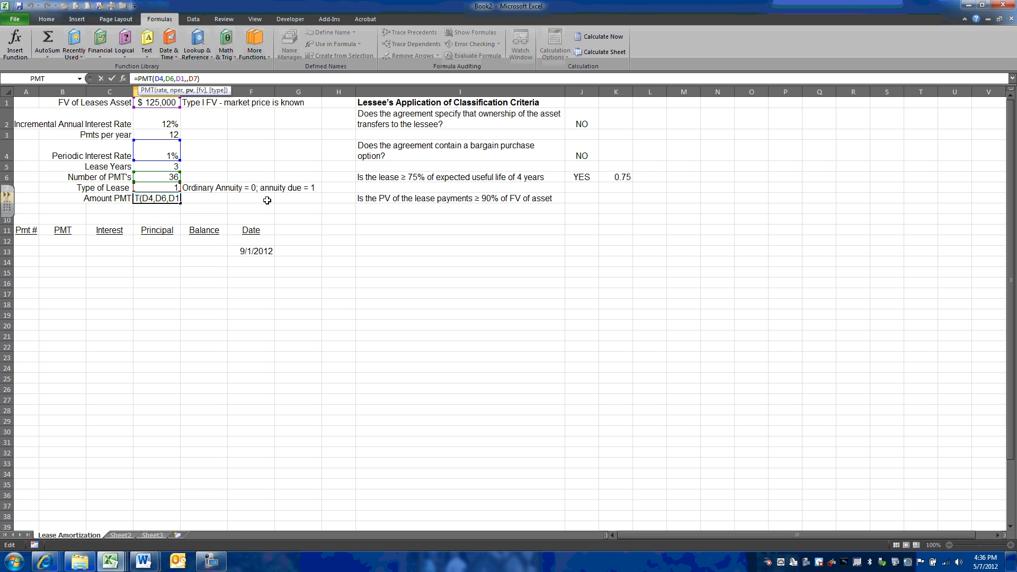
pyautogui.write('-')
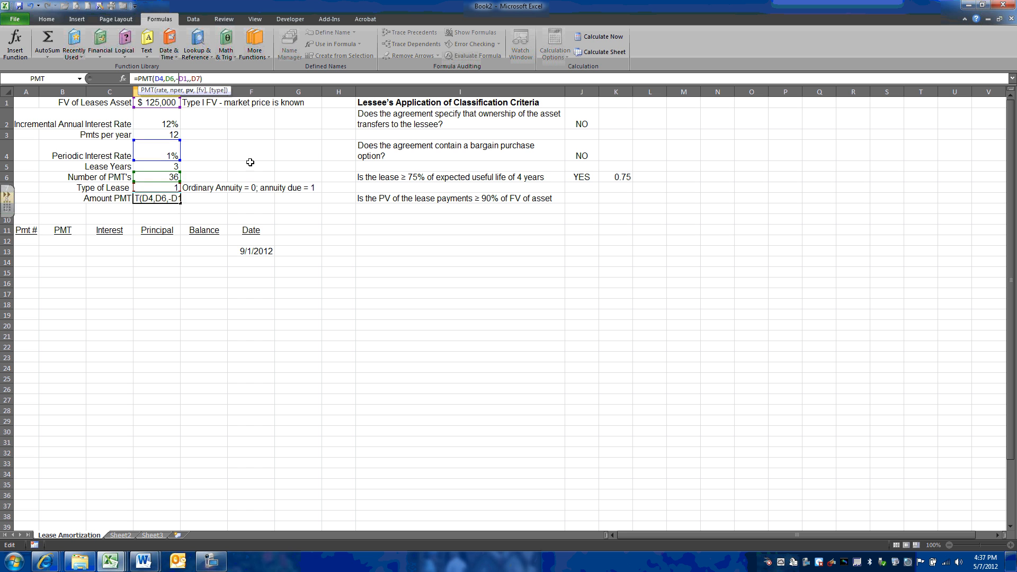
pyautogui.press('Return')
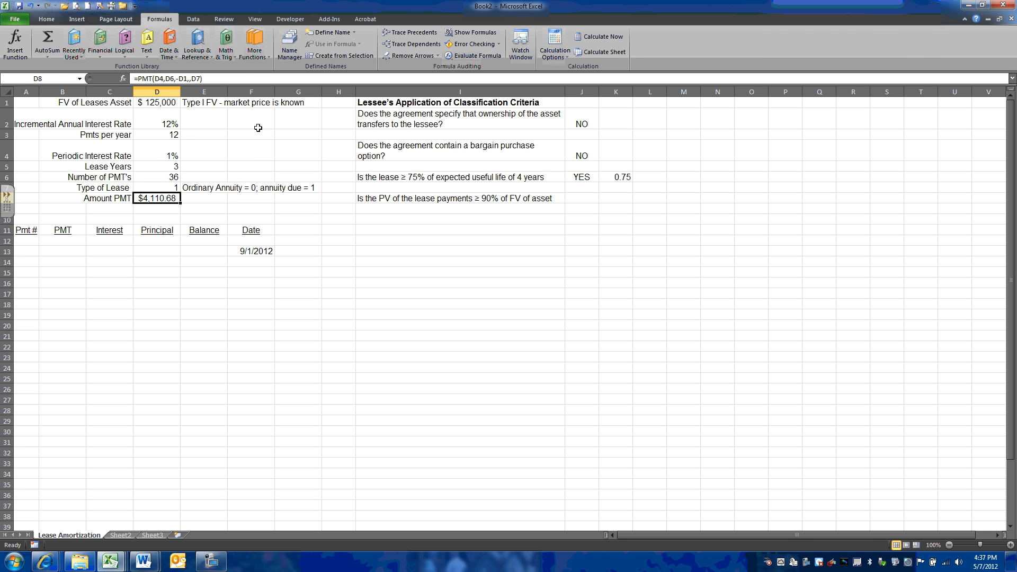
pyautogui.moveTo(45, 19)
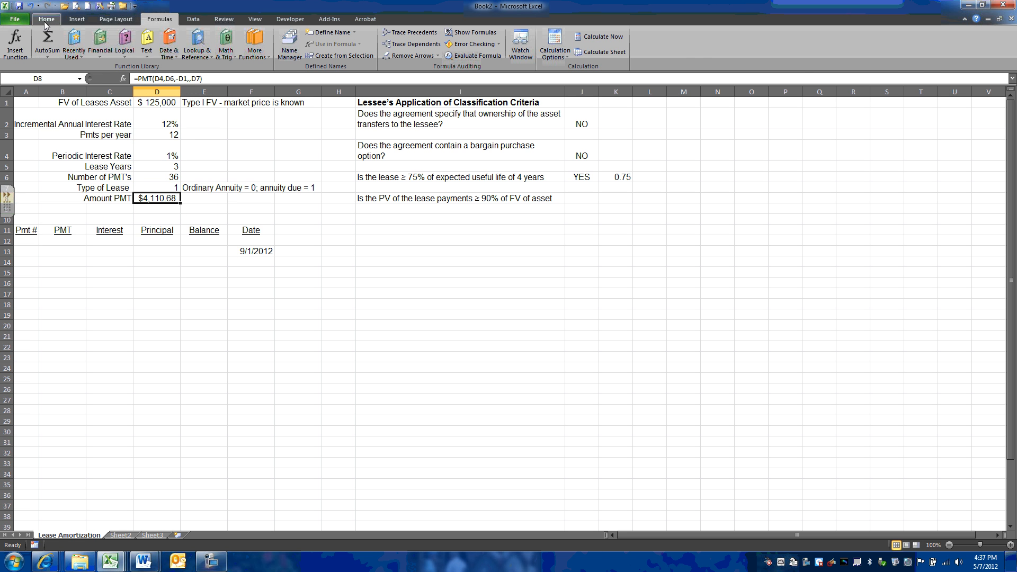
# Step: Decrease decimals on the payment amount so it displays as $4,111
pyautogui.click(45, 19)
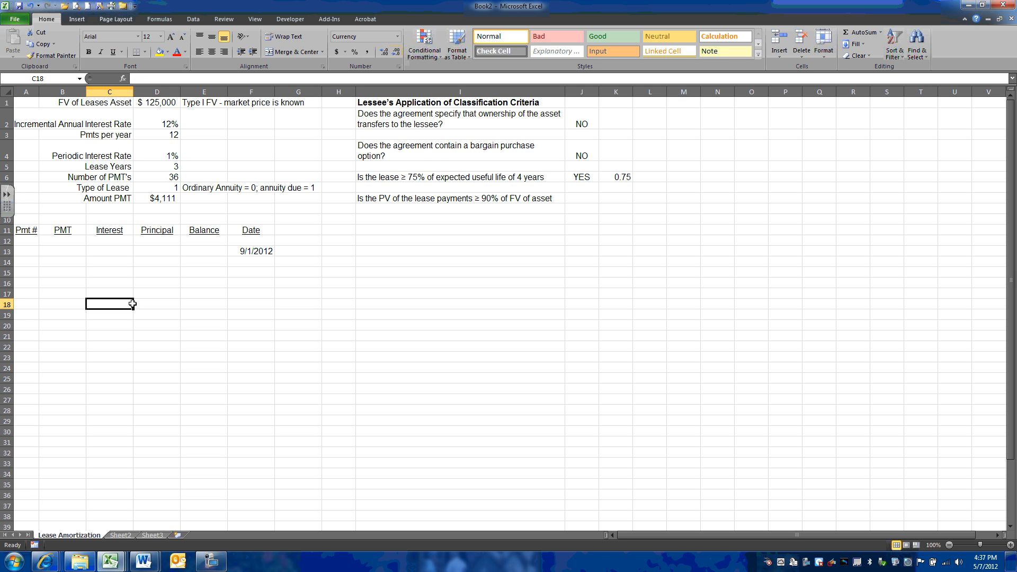
pyautogui.click(757, 51)
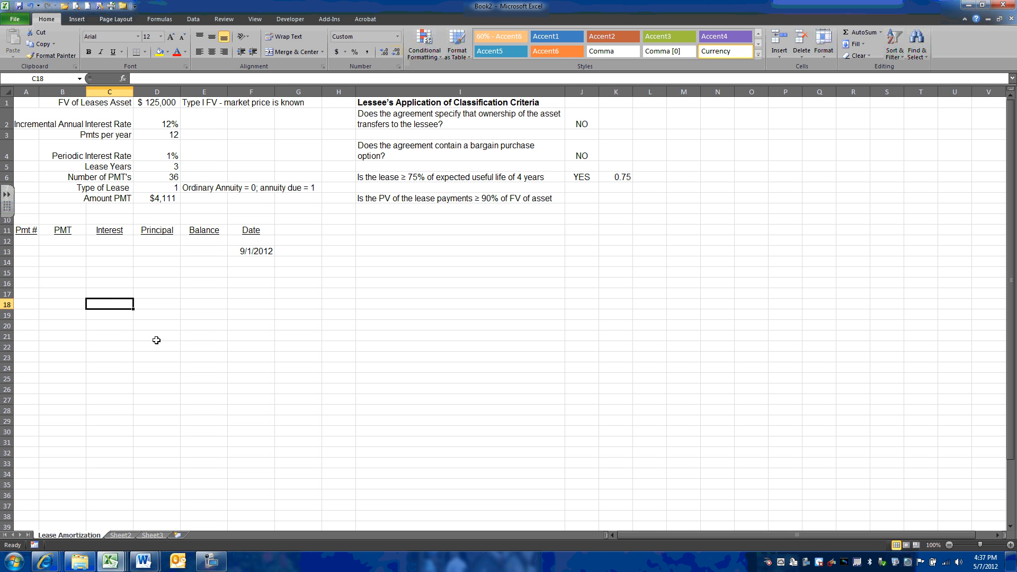
pyautogui.moveTo(351, 330)
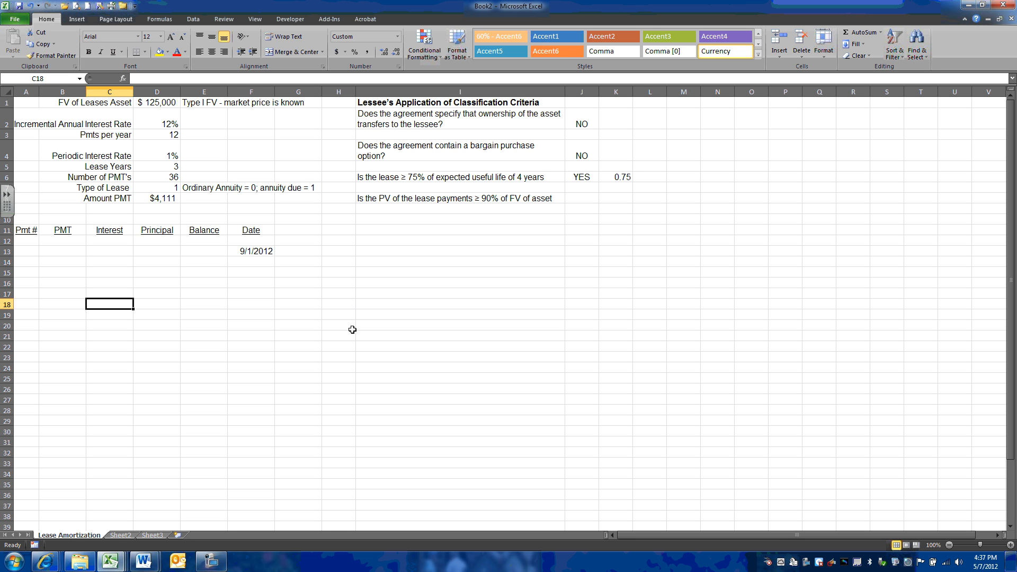
pyautogui.moveTo(352, 310)
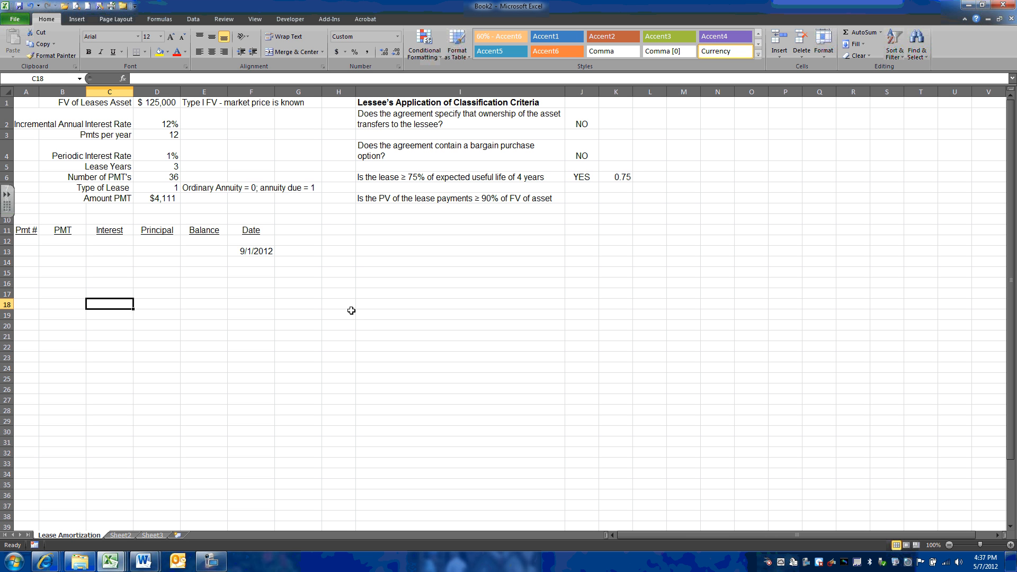
pyautogui.moveTo(177, 308)
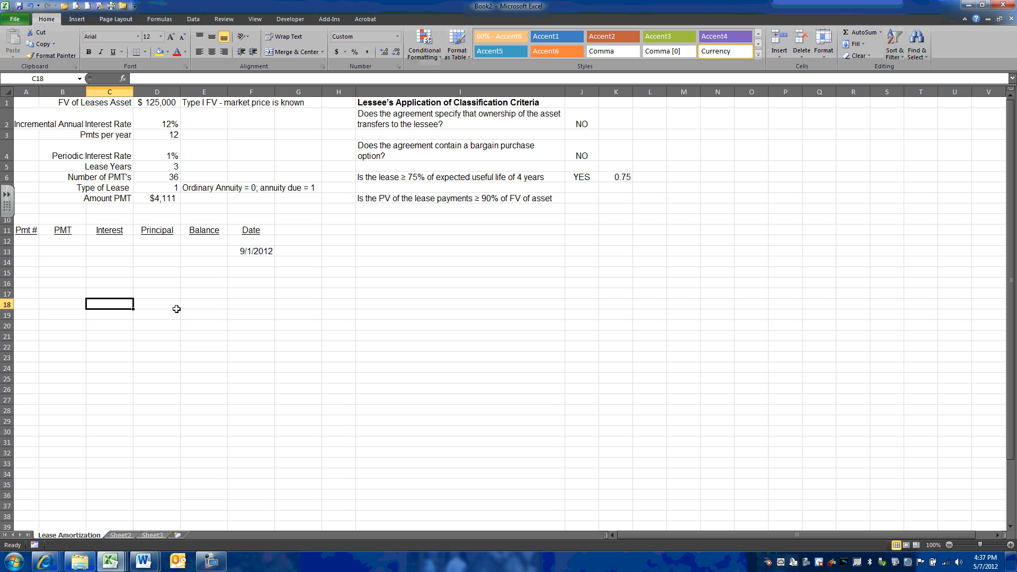
pyautogui.moveTo(197, 284)
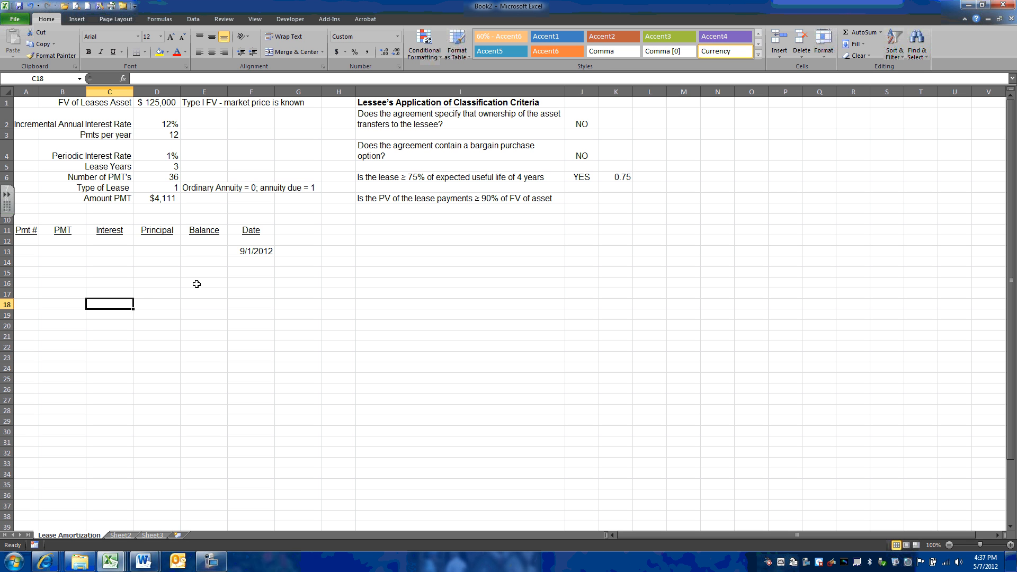
# Step: Enter 0, 1, 2 in A12:A14 and auto-fill the Pmt # column down through 36
pyautogui.click(25, 241)
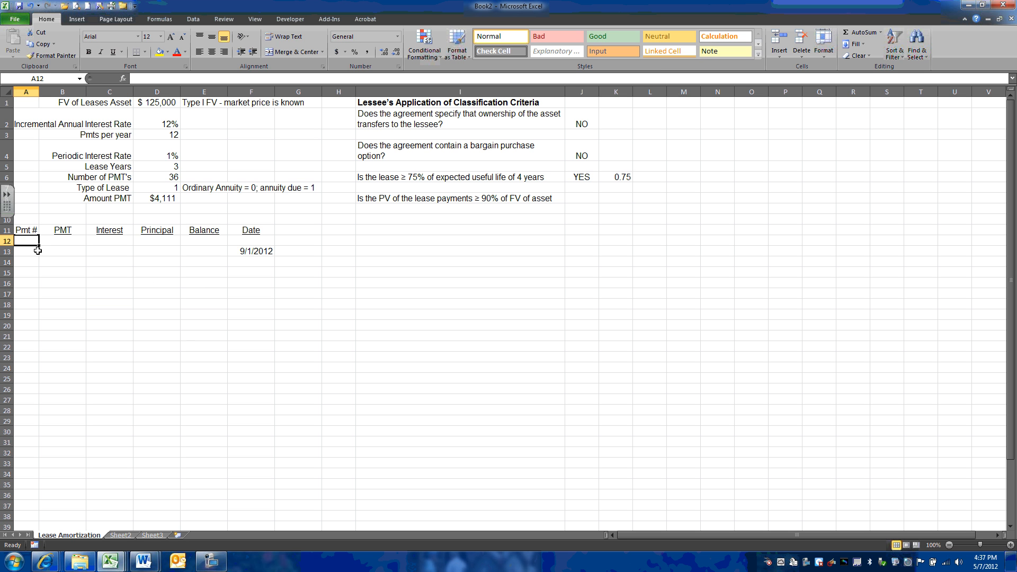
pyautogui.moveTo(328, 394)
pyautogui.write('0')
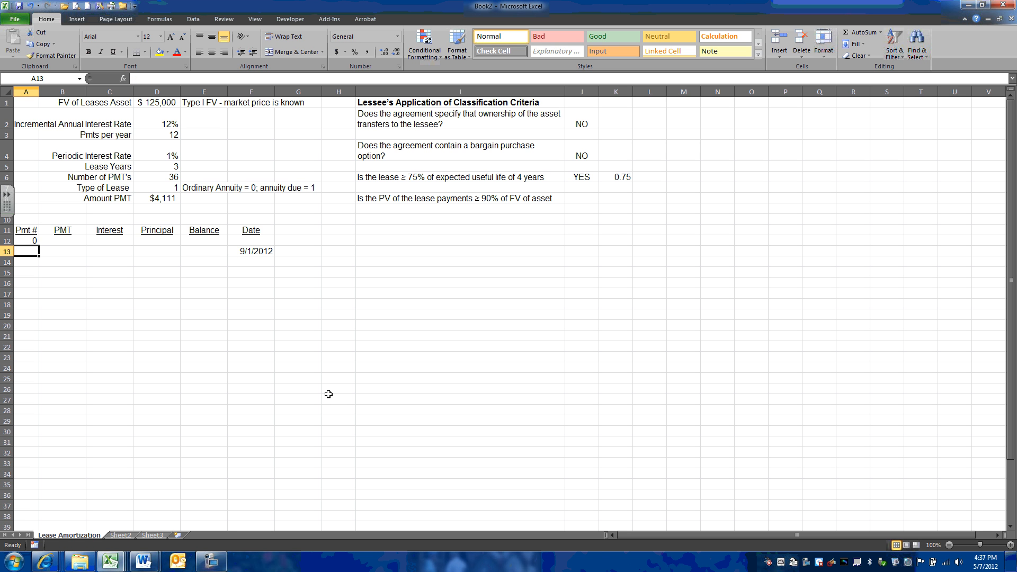
pyautogui.write('2')
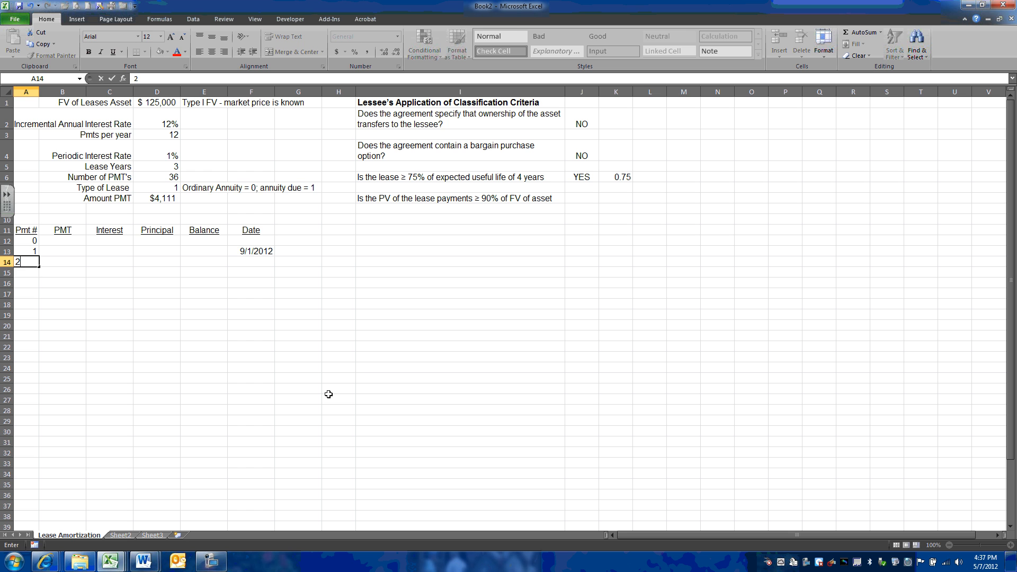
pyautogui.press('Return')
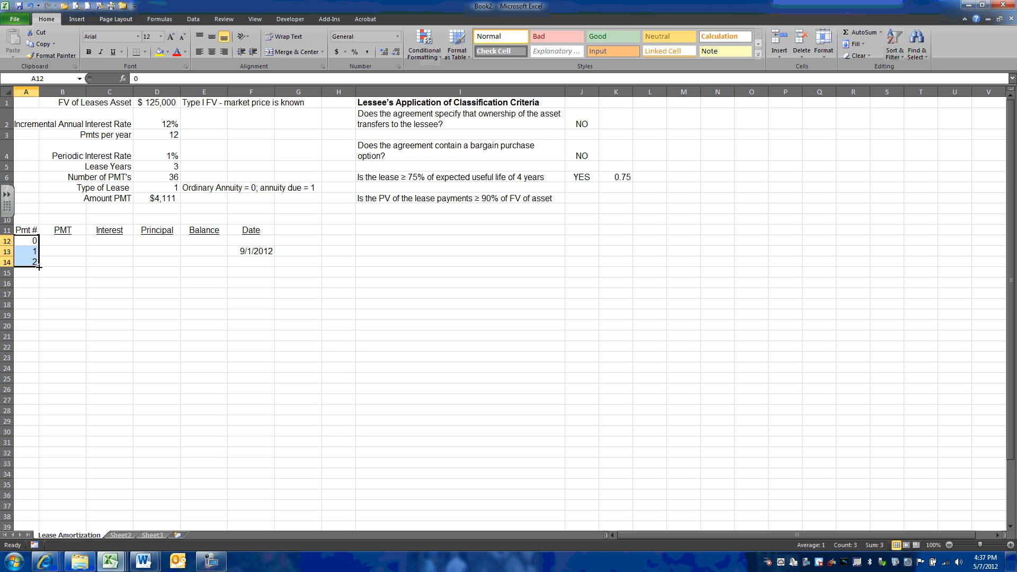
pyautogui.moveTo(40, 266)
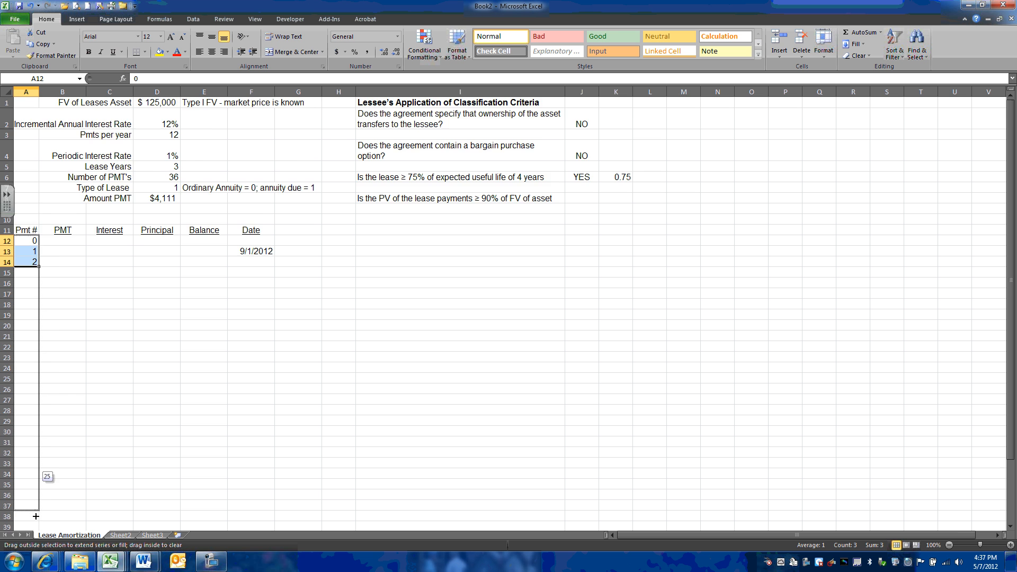
pyautogui.scroll(-3)
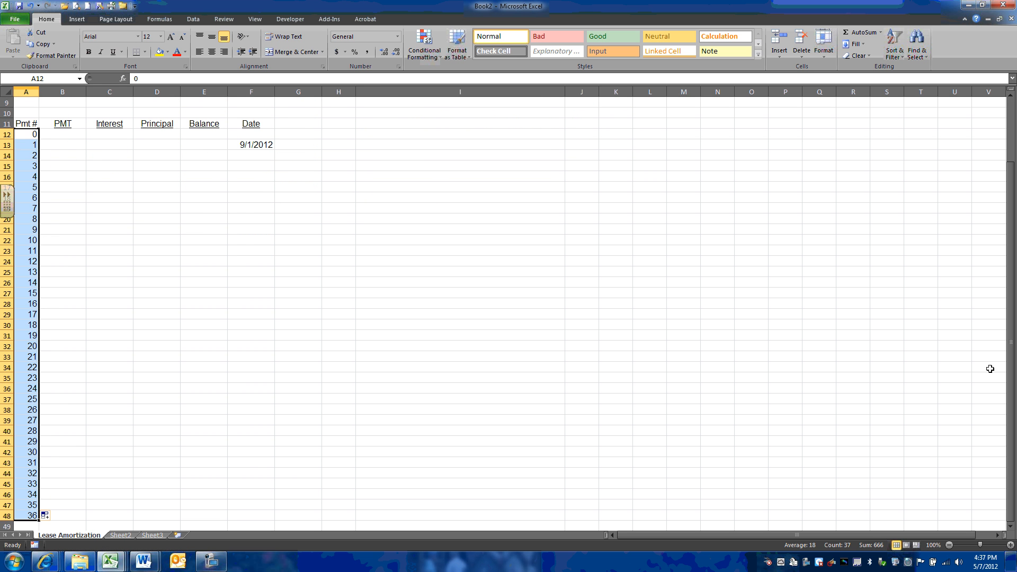
pyautogui.scroll(3)
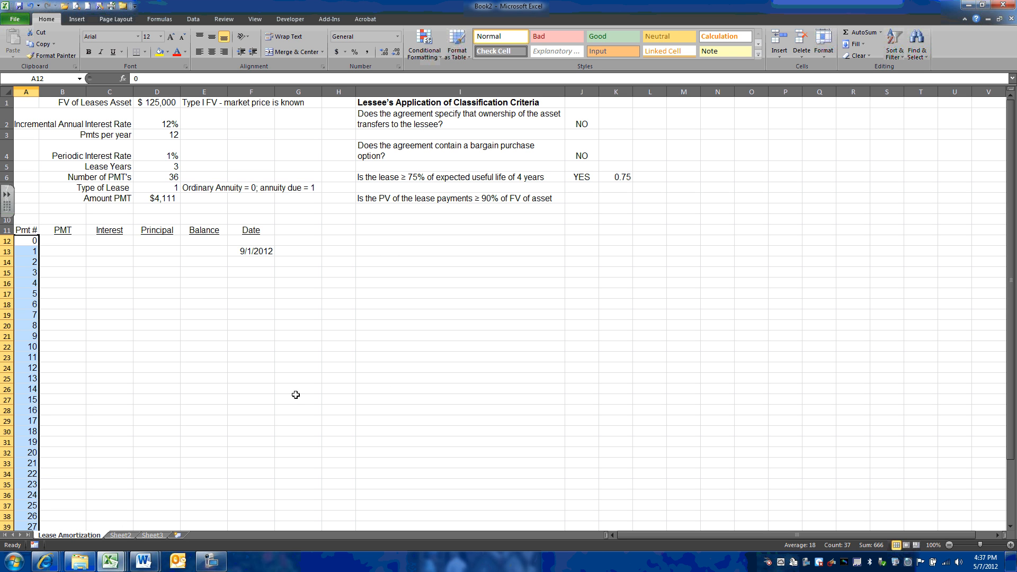
pyautogui.moveTo(196, 238)
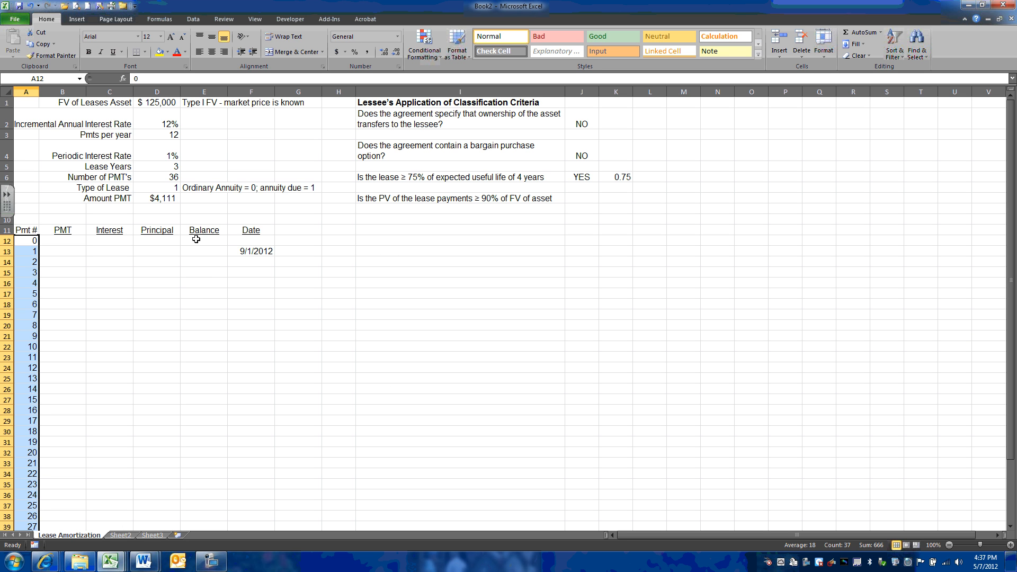
# Step: Set the opening Balance E12 to +D1, showing $125,000, and move to the first PMT cell
pyautogui.click(203, 240)
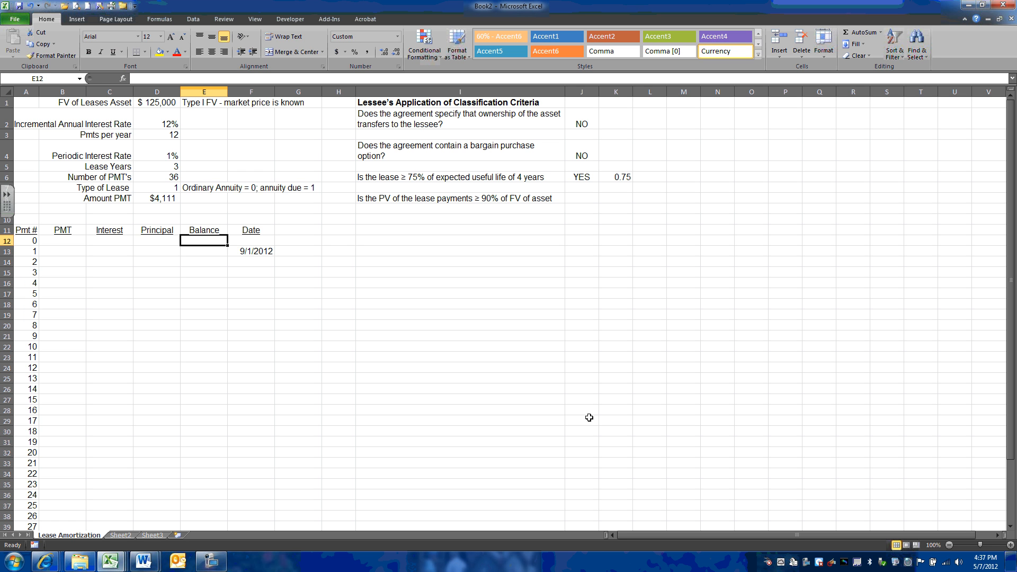
pyautogui.write('+D1')
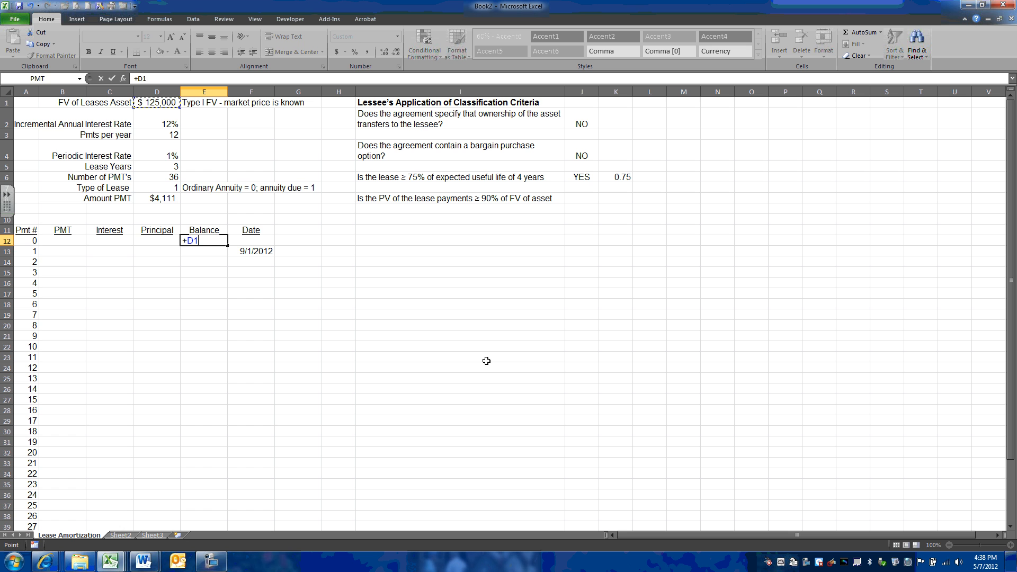
pyautogui.press('Return')
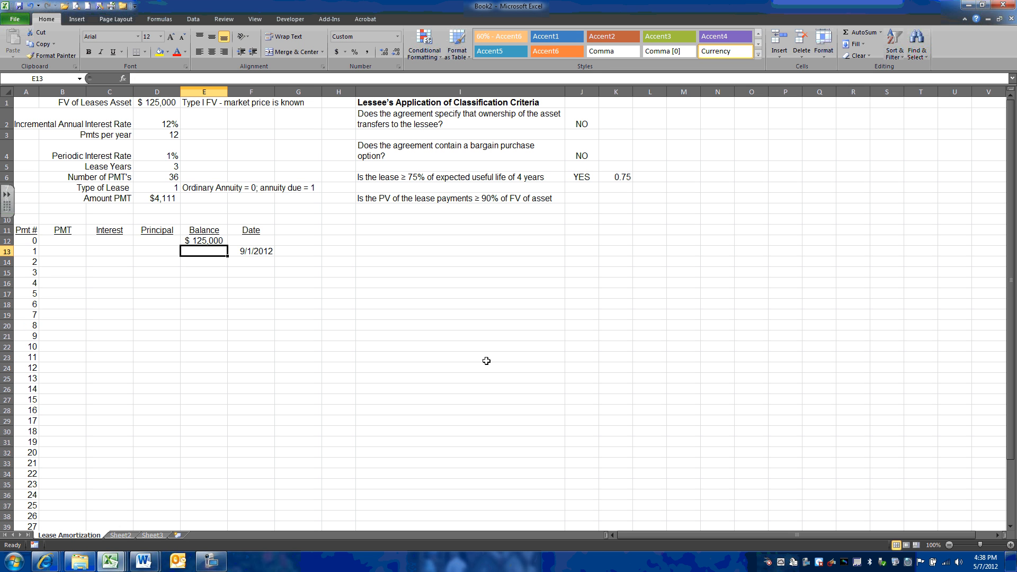
pyautogui.click(62, 251)
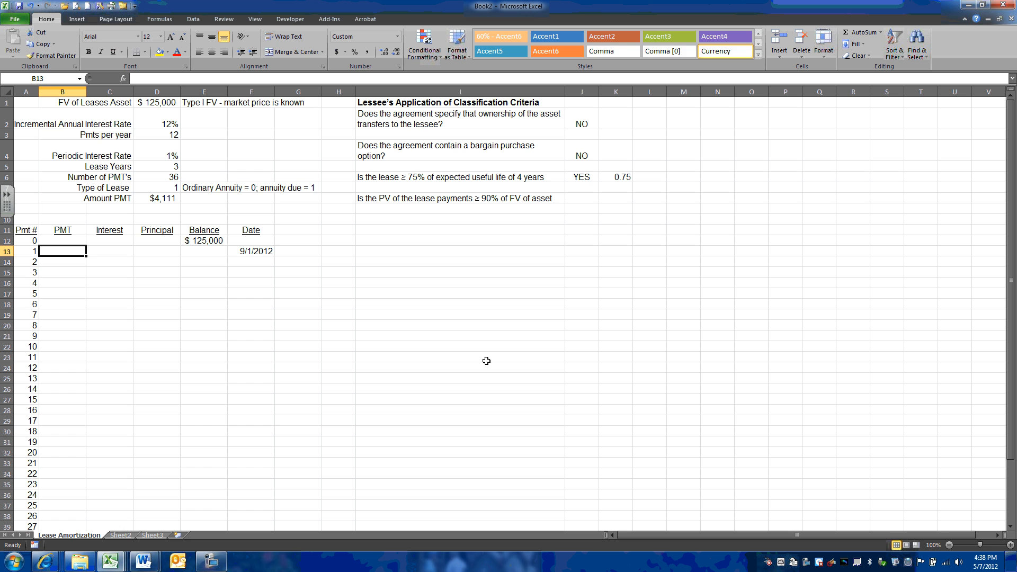
# Step: Give payment 1 a $4,111 payment from the absolute lease payment (=$D$8) and zero interest
pyautogui.write('=')
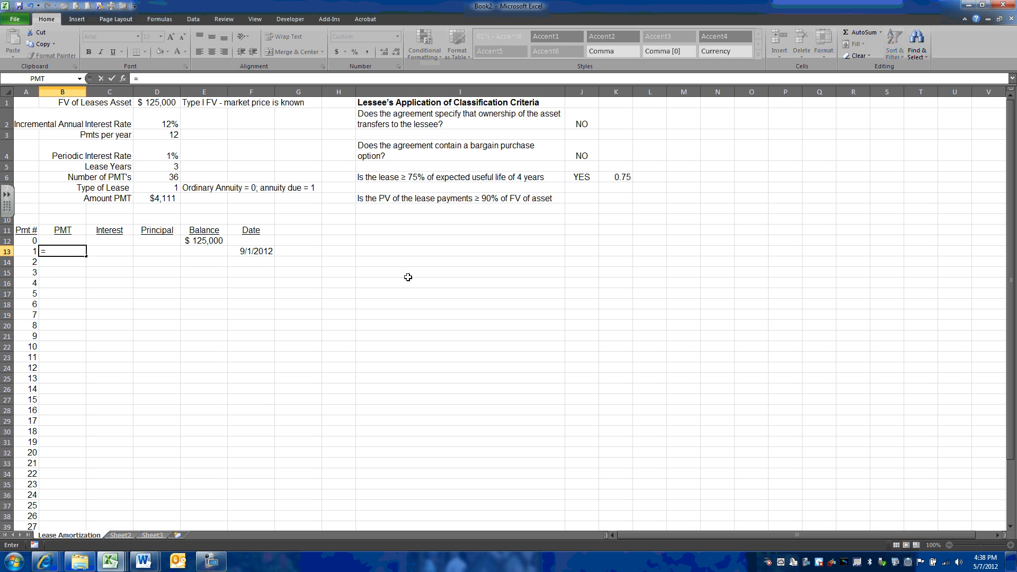
pyautogui.moveTo(213, 204)
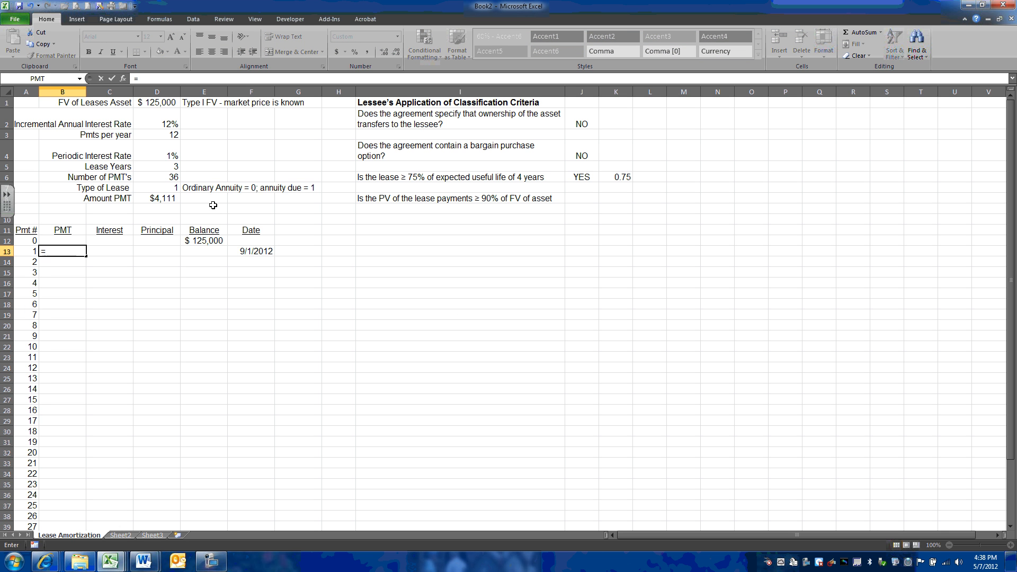
pyautogui.click(157, 198)
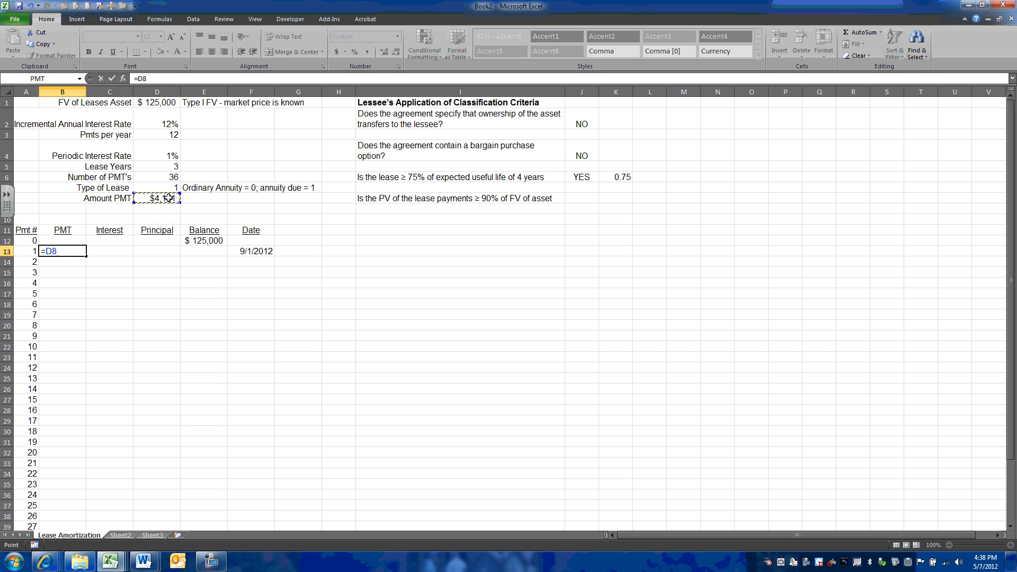
pyautogui.press('f4')
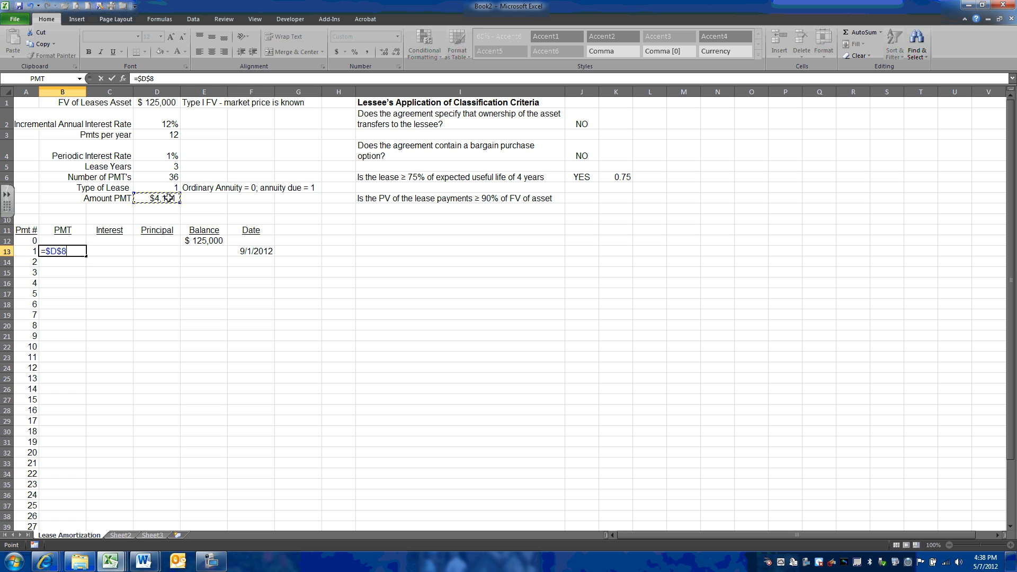
pyautogui.press('Return')
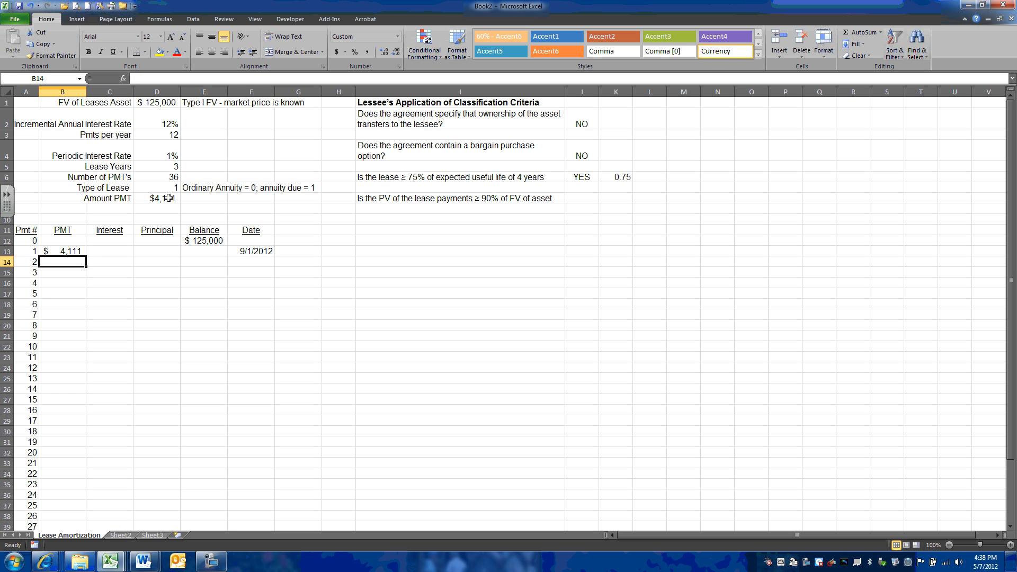
pyautogui.click(109, 251)
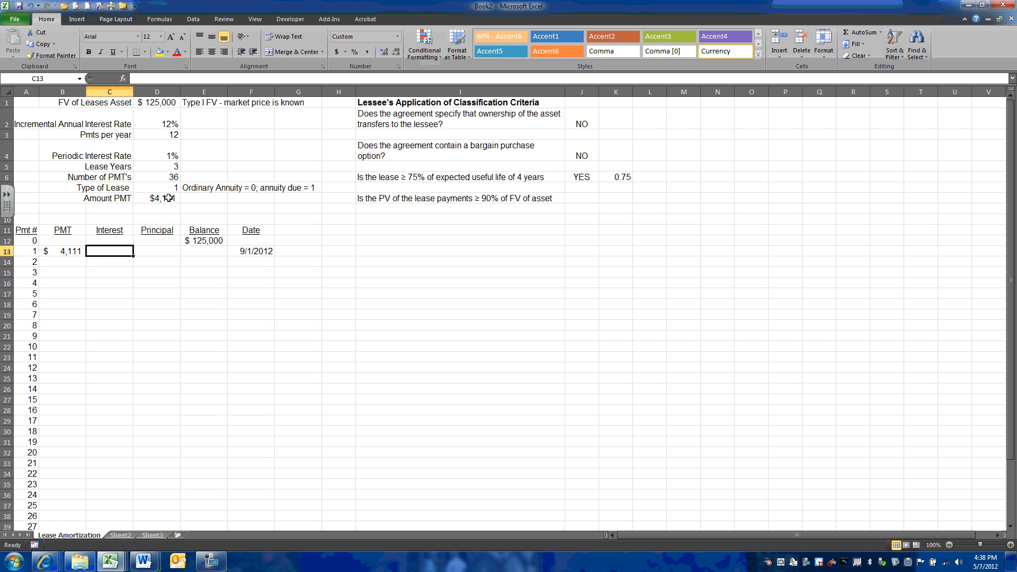
pyautogui.write('0')
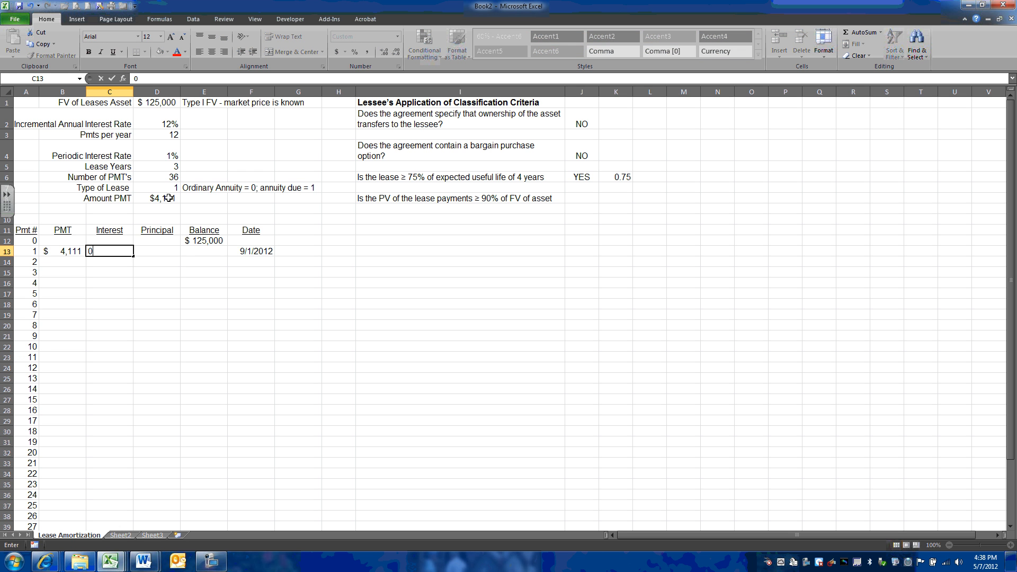
pyautogui.press('Return')
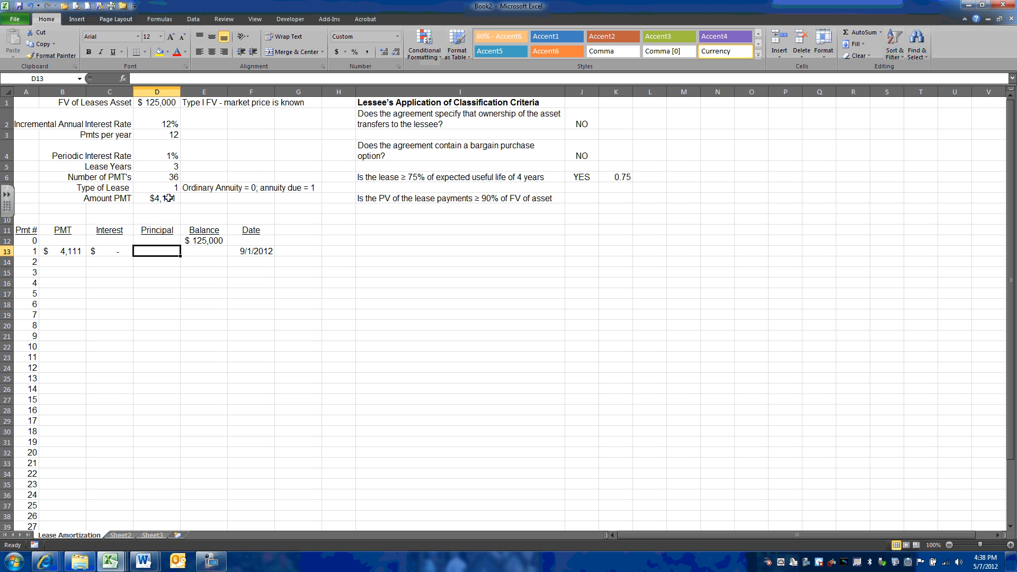
# Step: Set payment 1's principal equal to its payment and its balance to $125,000 minus principal ($120,889)
pyautogui.write('=')
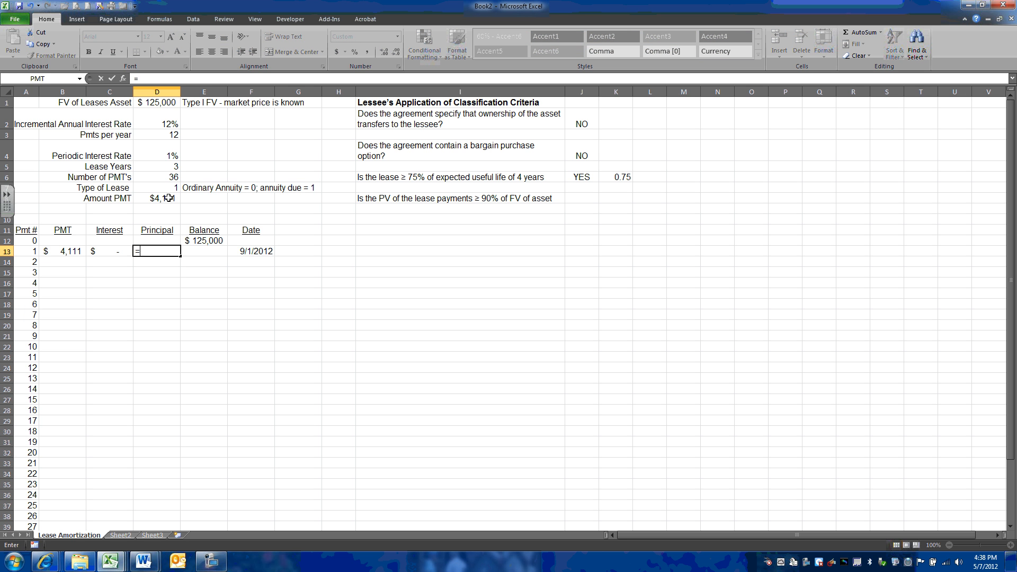
pyautogui.click(62, 251)
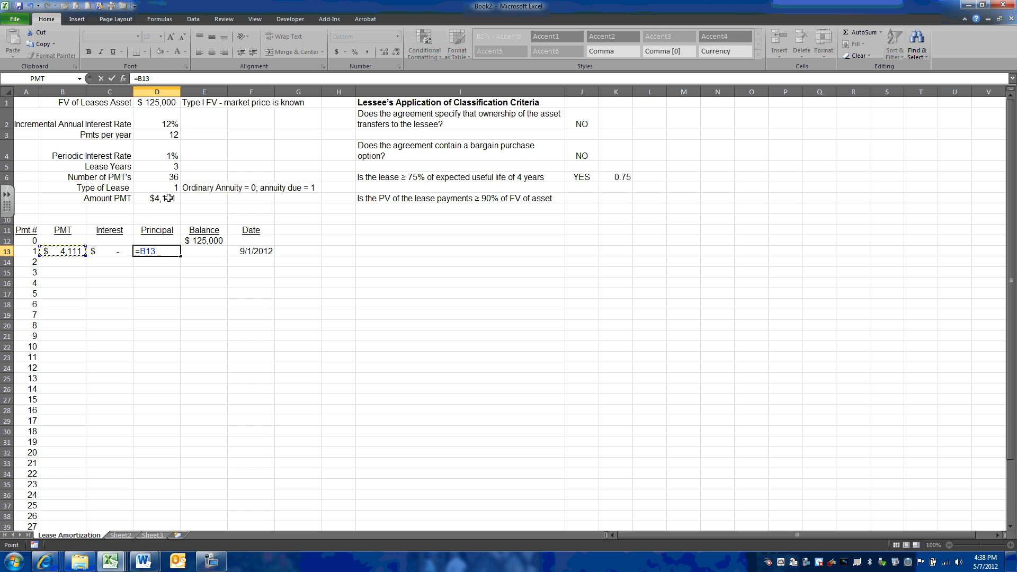
pyautogui.press('Return')
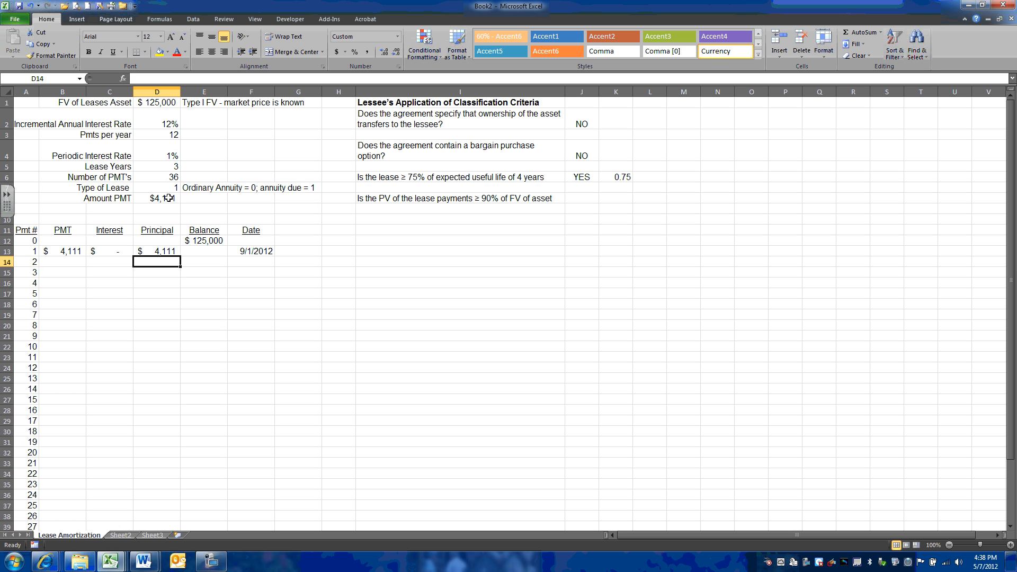
pyautogui.click(203, 251)
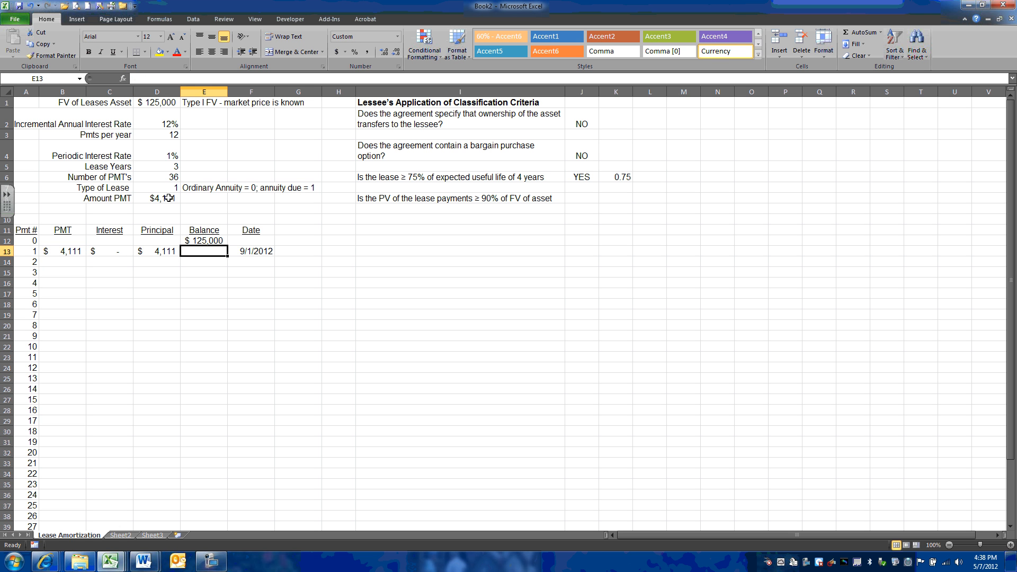
pyautogui.write('+')
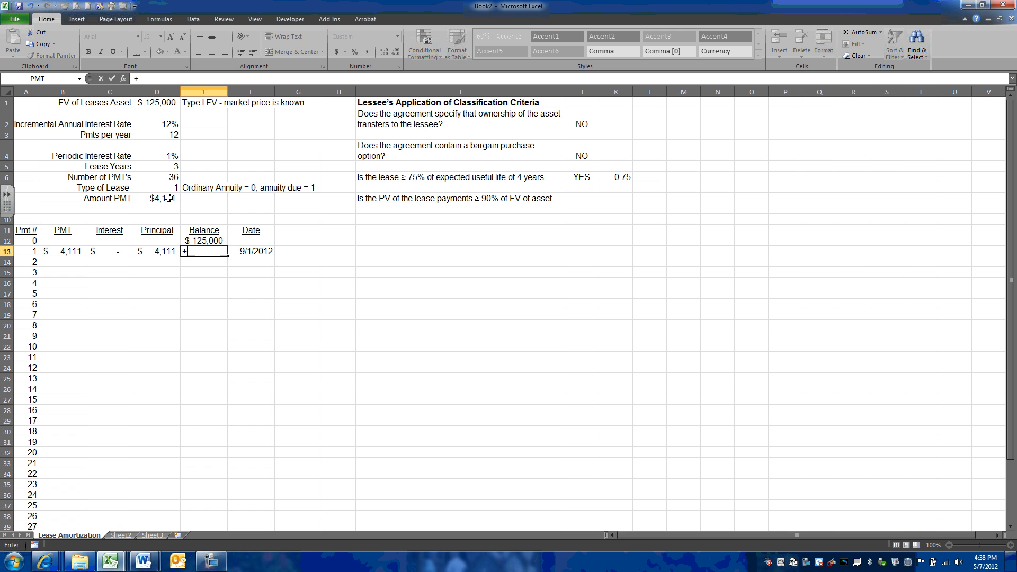
pyautogui.click(203, 241)
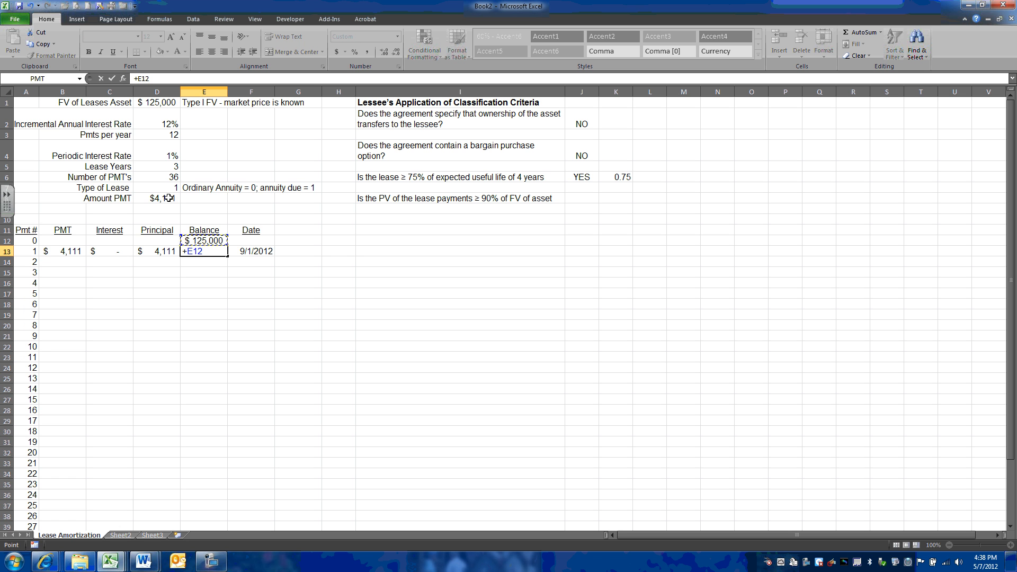
pyautogui.press('Return')
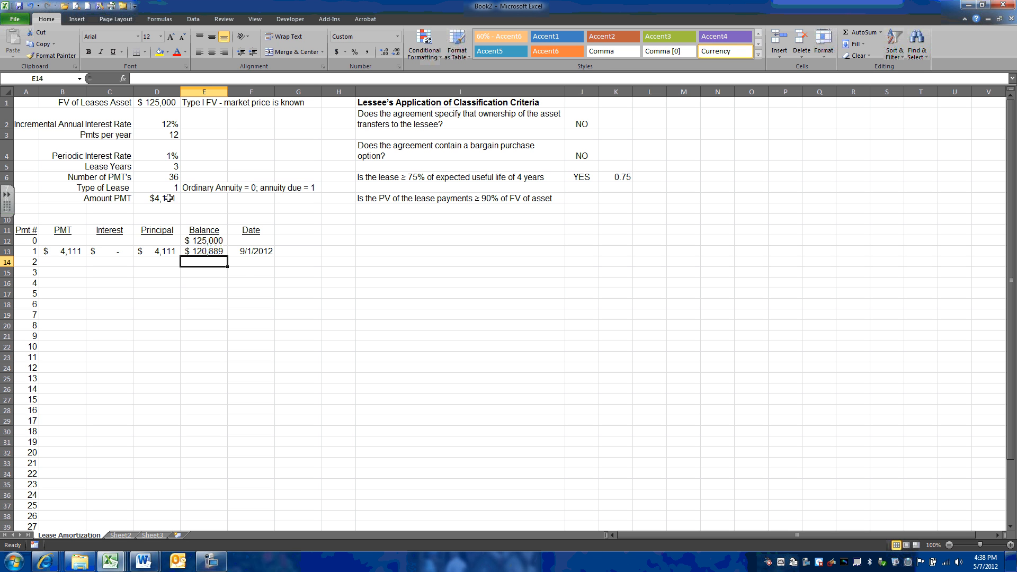
pyautogui.click(250, 261)
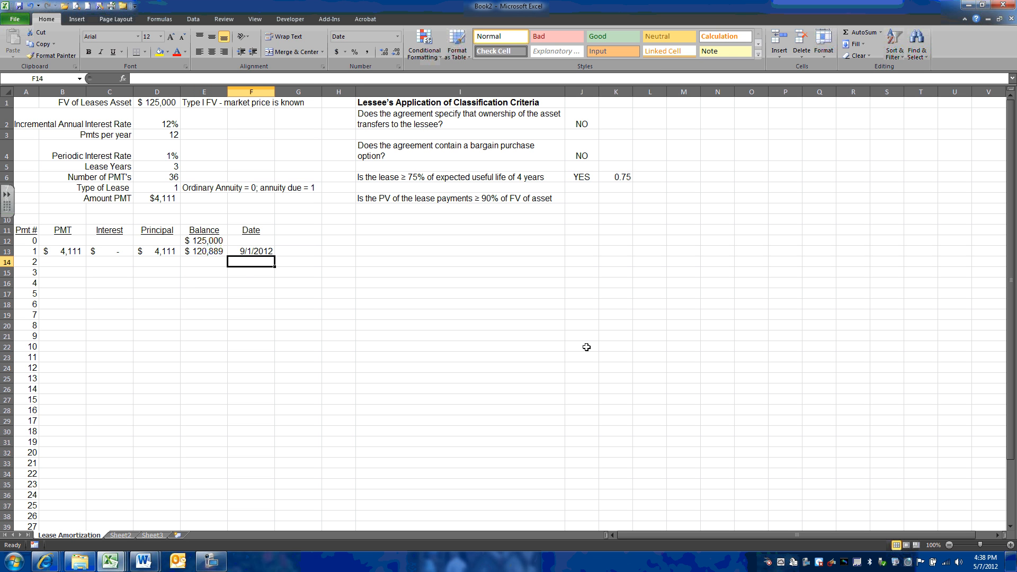
# Step: Enter 10/1/12 as payment 2's date, one month after 9/1/2012
pyautogui.write('1')
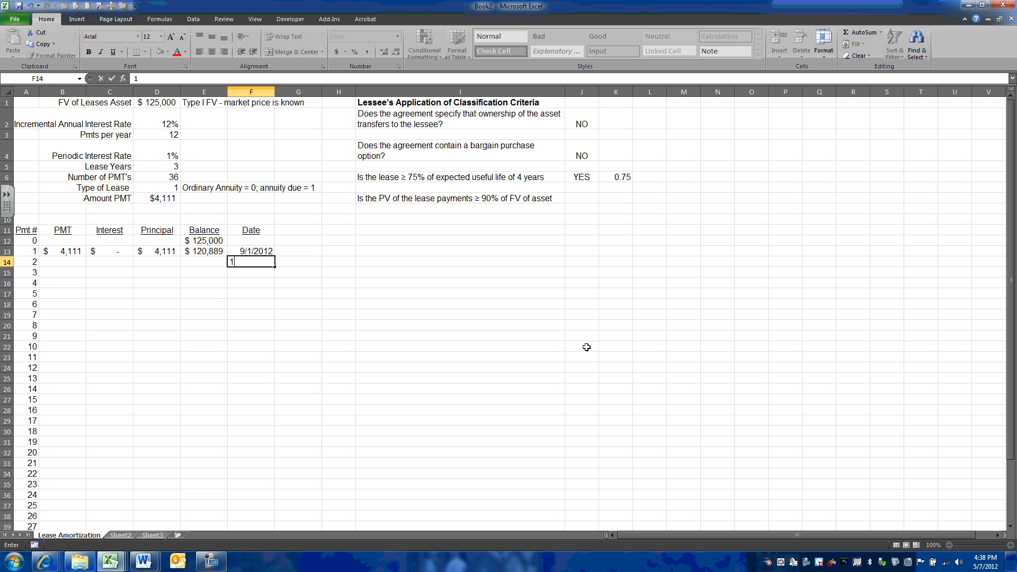
pyautogui.write('0/12')
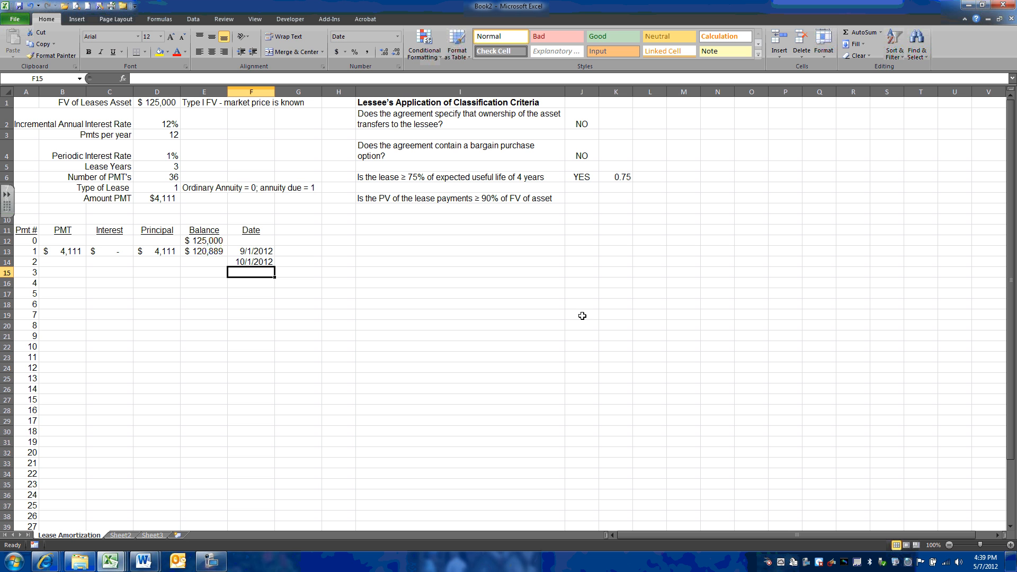
pyautogui.moveTo(354, 354)
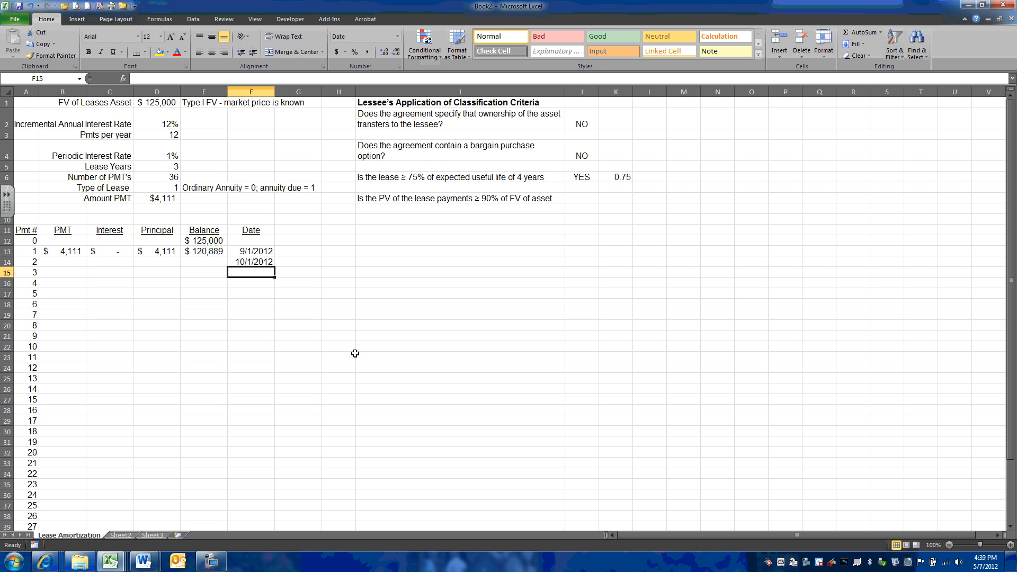
pyautogui.click(62, 261)
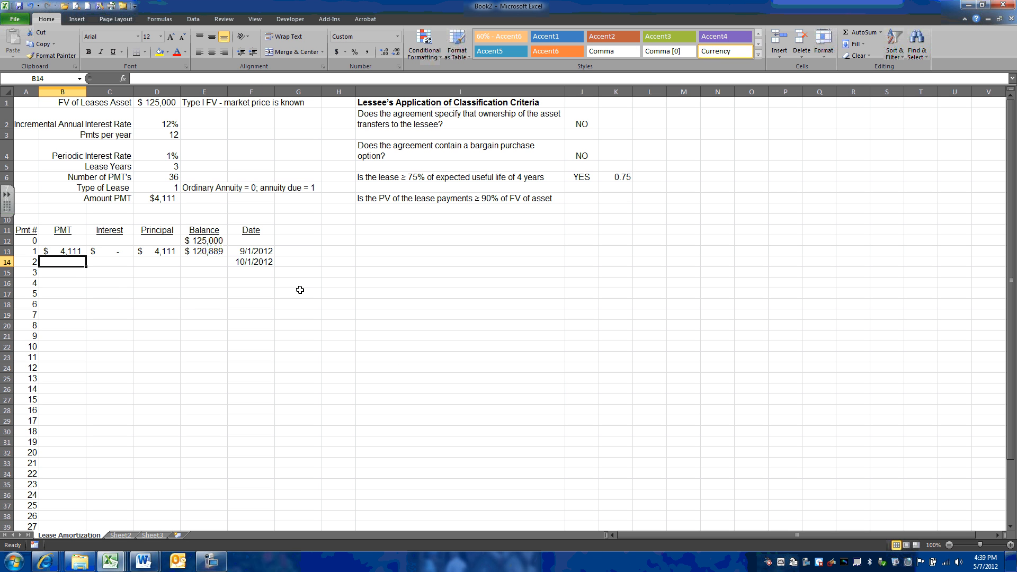
# Step: Copy payment 1's $4,111 payment formula into payment 2's PMT cell
pyautogui.click(63, 251)
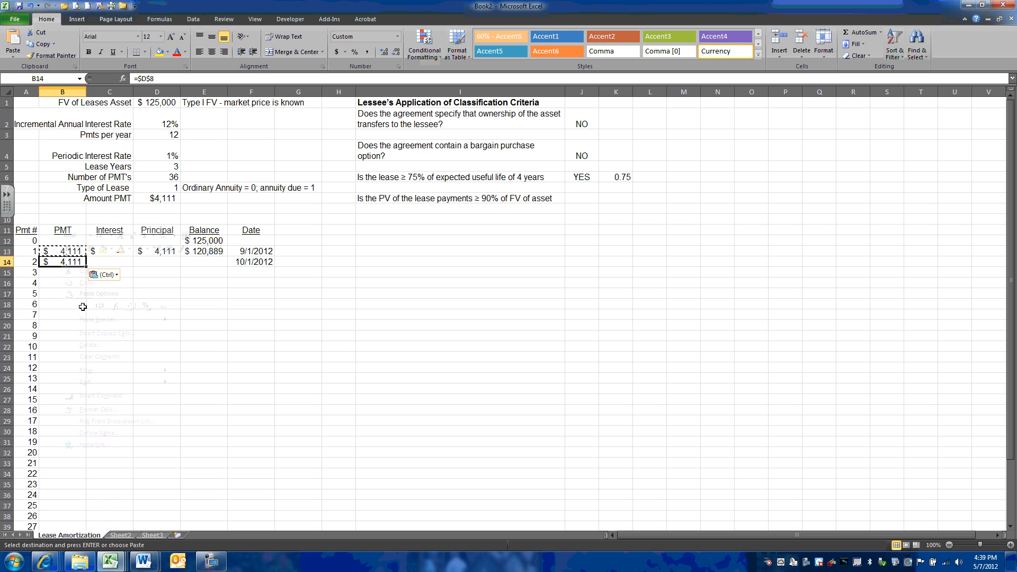
pyautogui.click(63, 252)
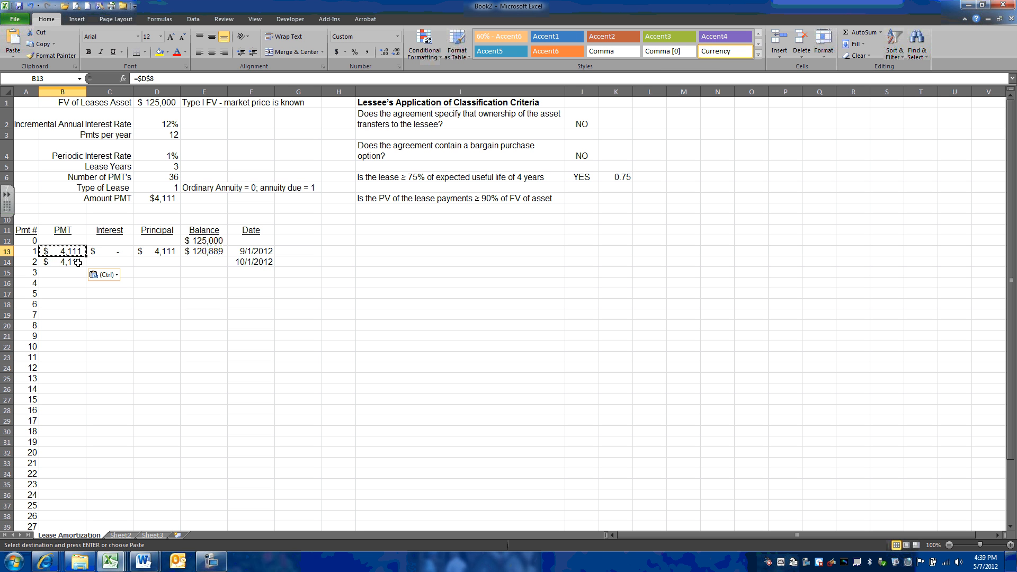
pyautogui.click(109, 261)
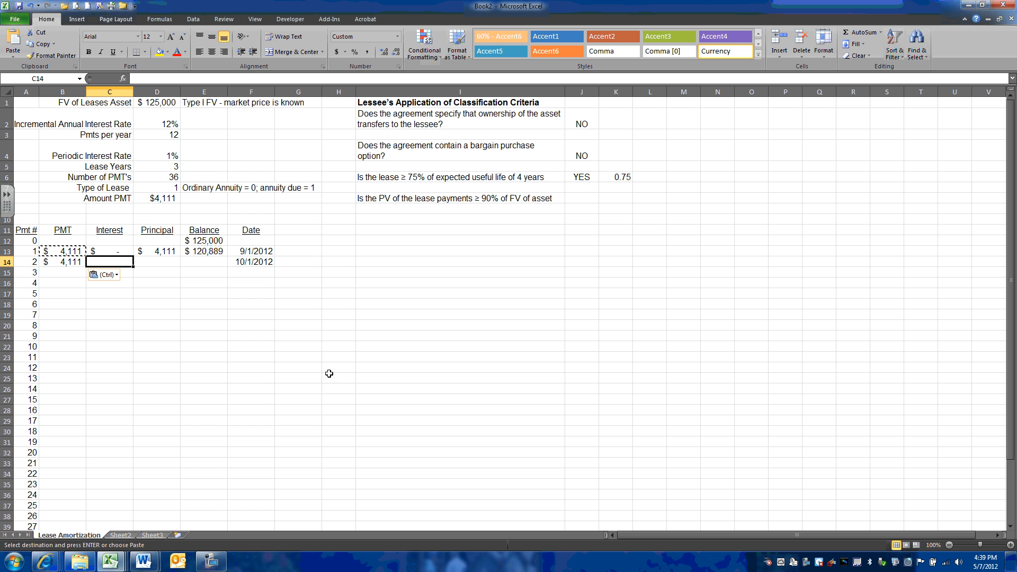
pyautogui.moveTo(350, 380)
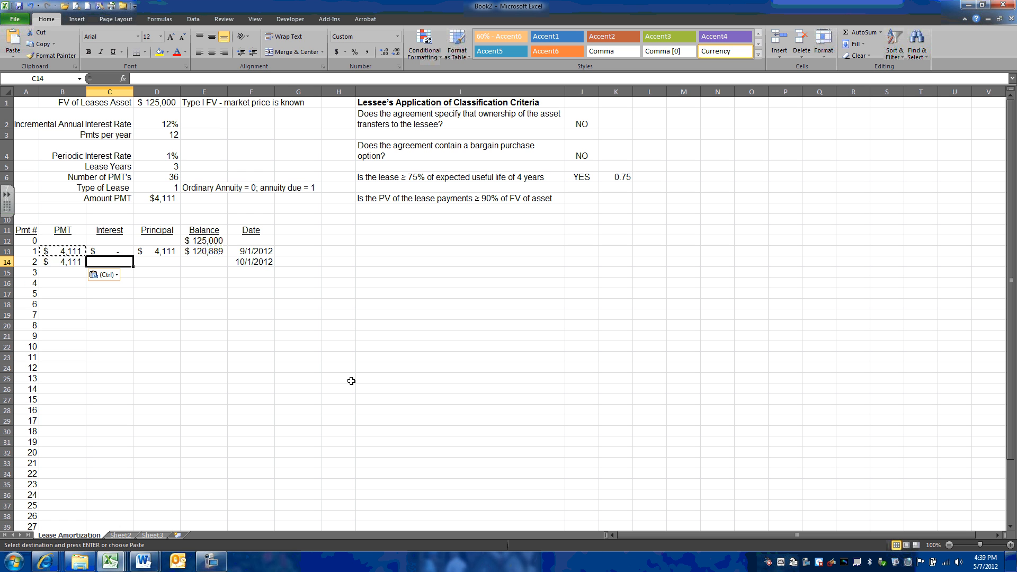
pyautogui.write('=')
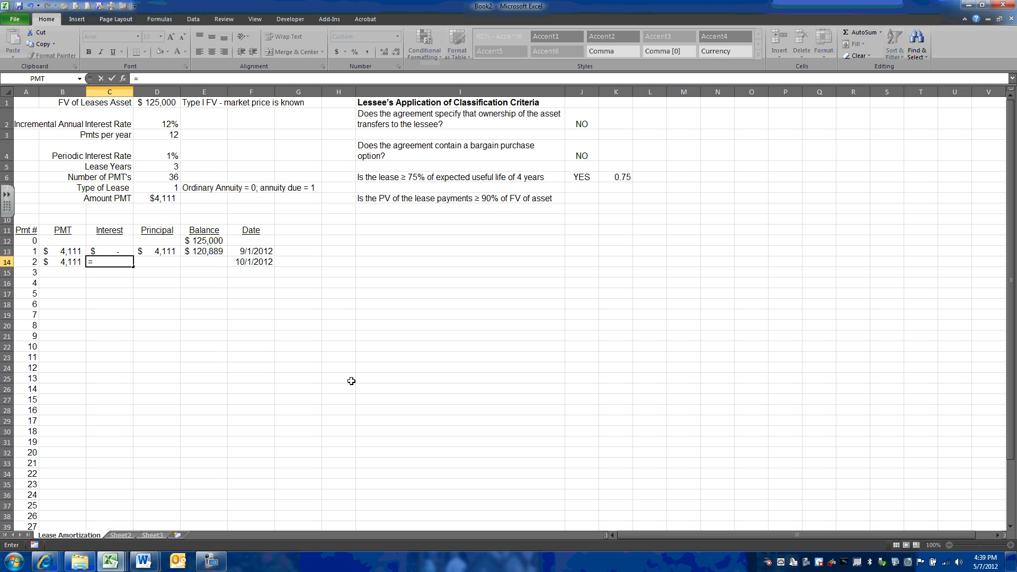
pyautogui.moveTo(249, 289)
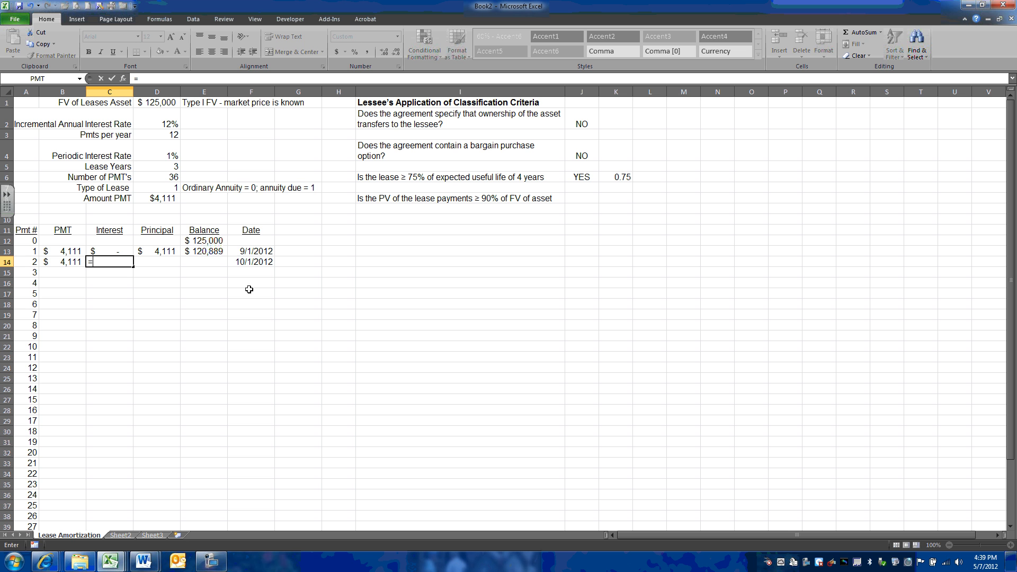
pyautogui.moveTo(221, 253)
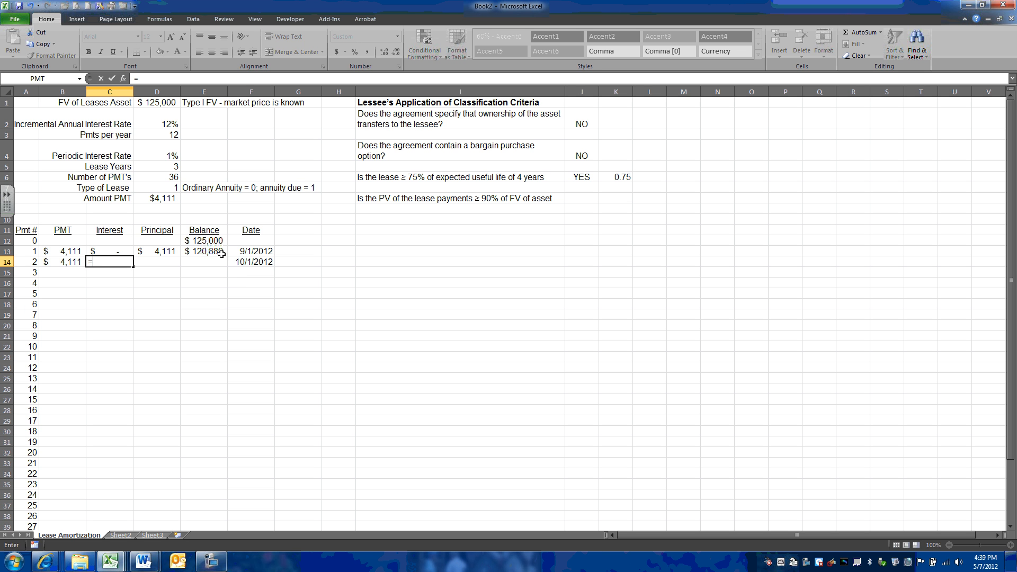
# Step: Compute payment 2's interest as $120,889 balance times absolute periodic rate $D$4, giving $1,209
pyautogui.click(204, 252)
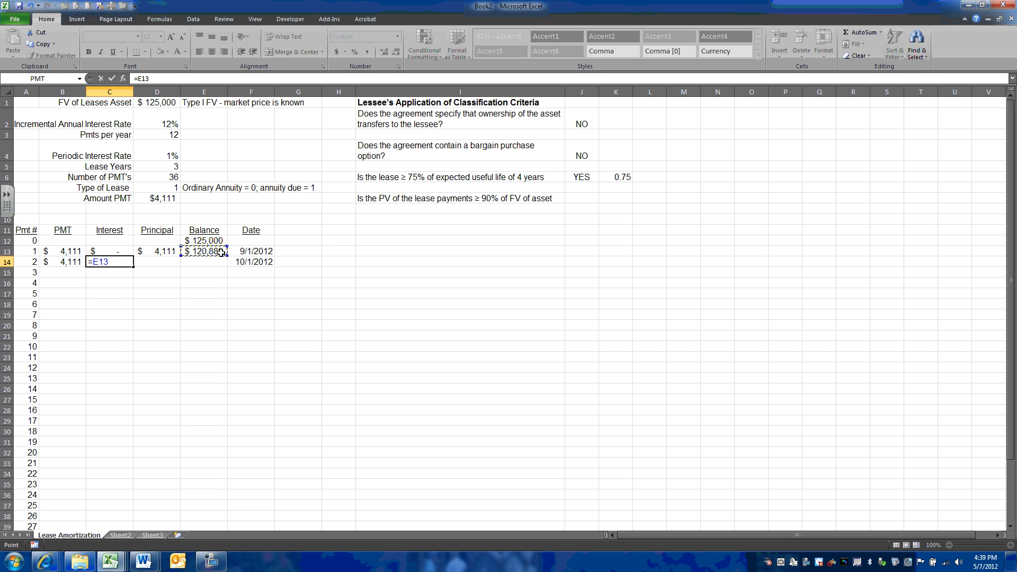
pyautogui.write('*')
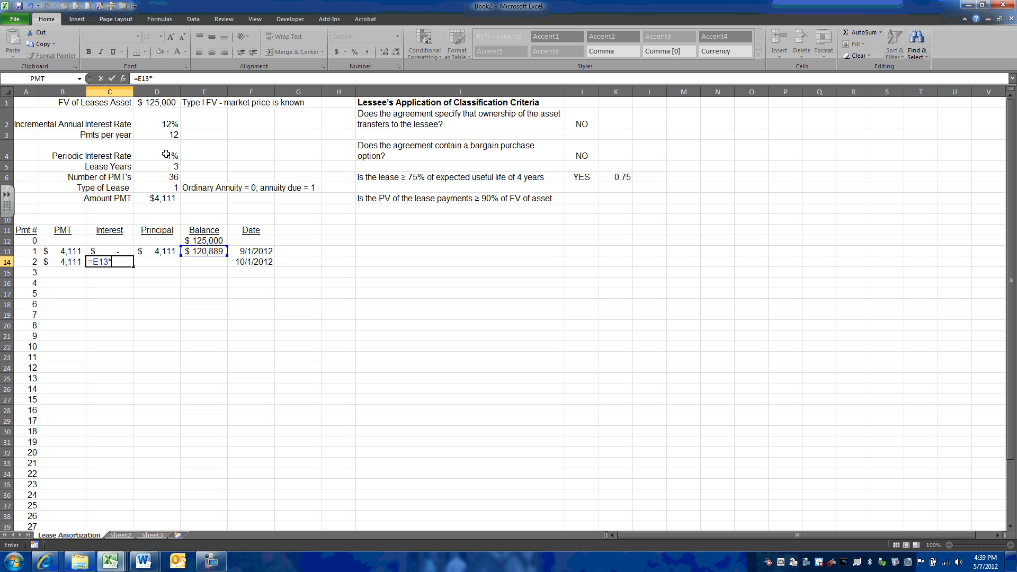
pyautogui.click(157, 155)
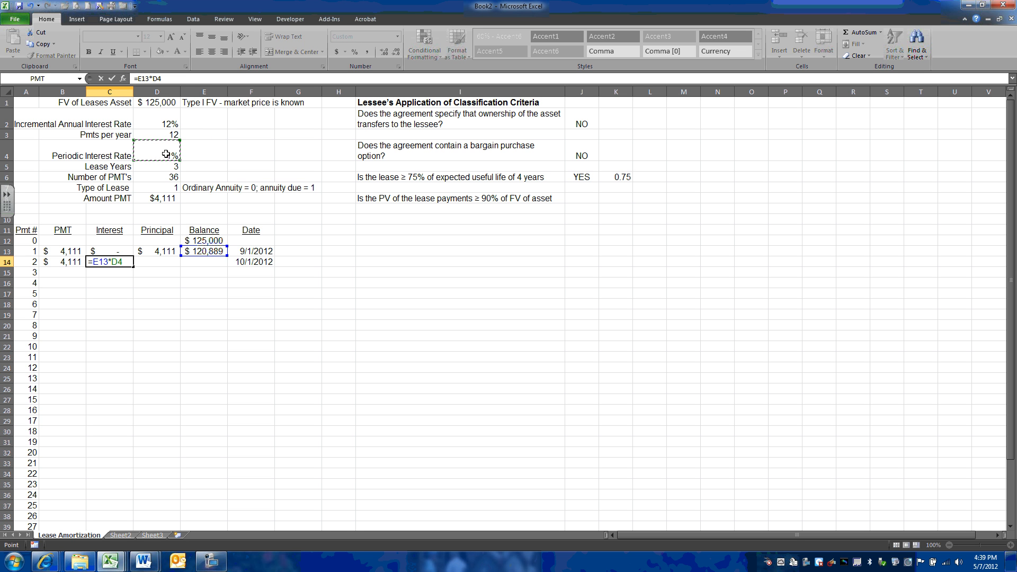
pyautogui.press('f4')
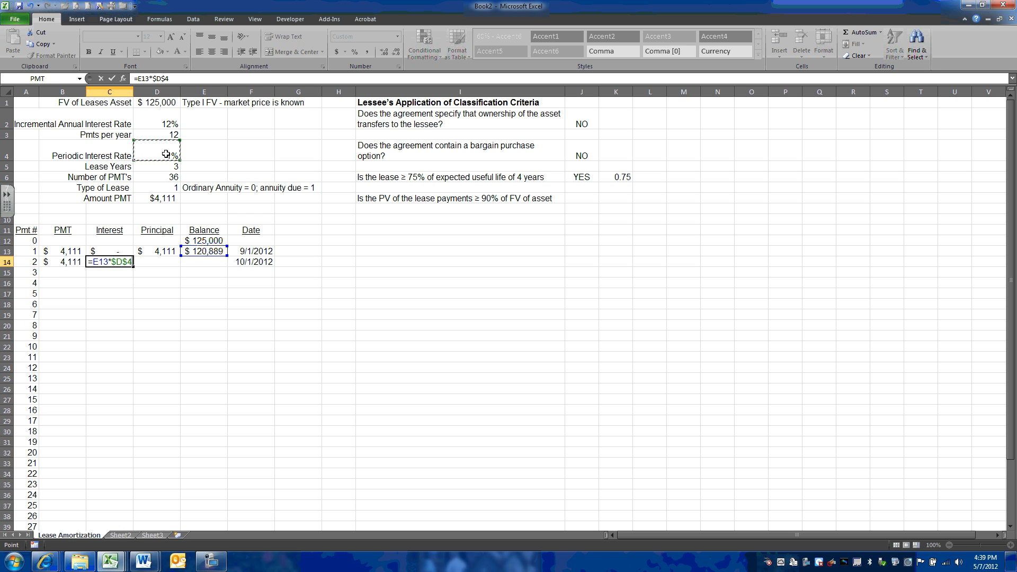
pyautogui.press('Return')
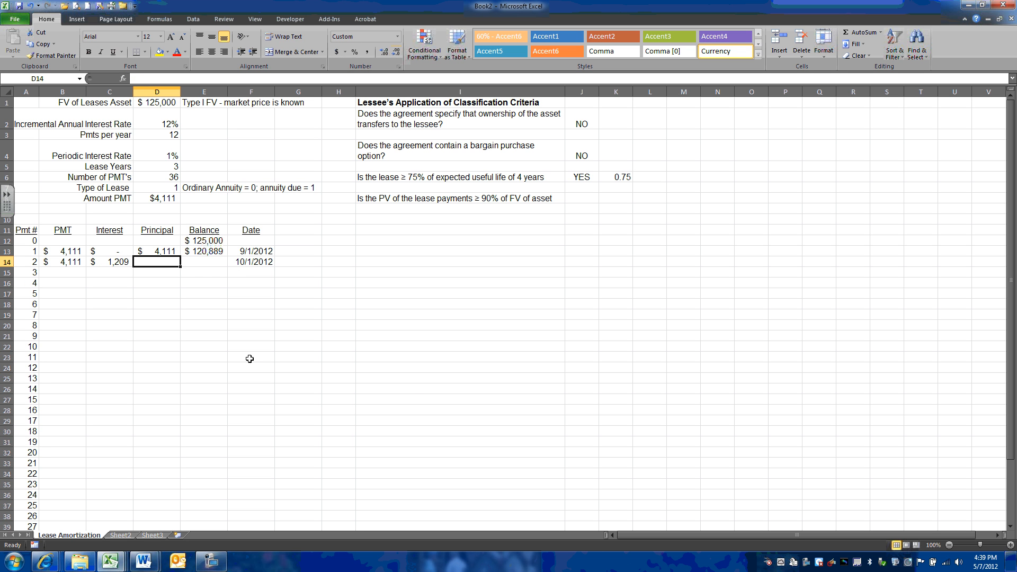
pyautogui.moveTo(416, 387)
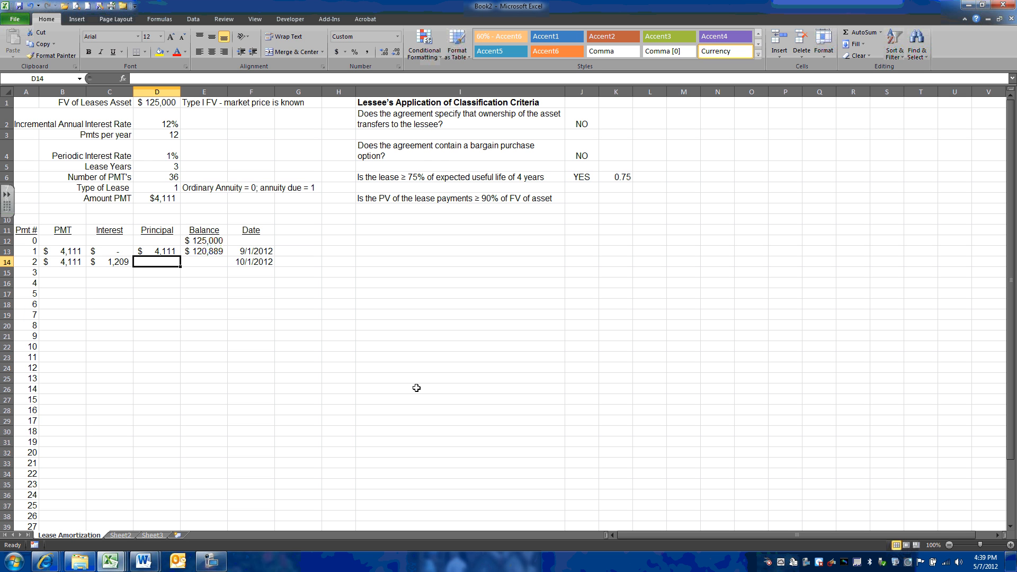
# Step: Make payment 2's principal payment minus interest ($2,902) and balance previous minus principal ($117,988)
pyautogui.write('+B14-')
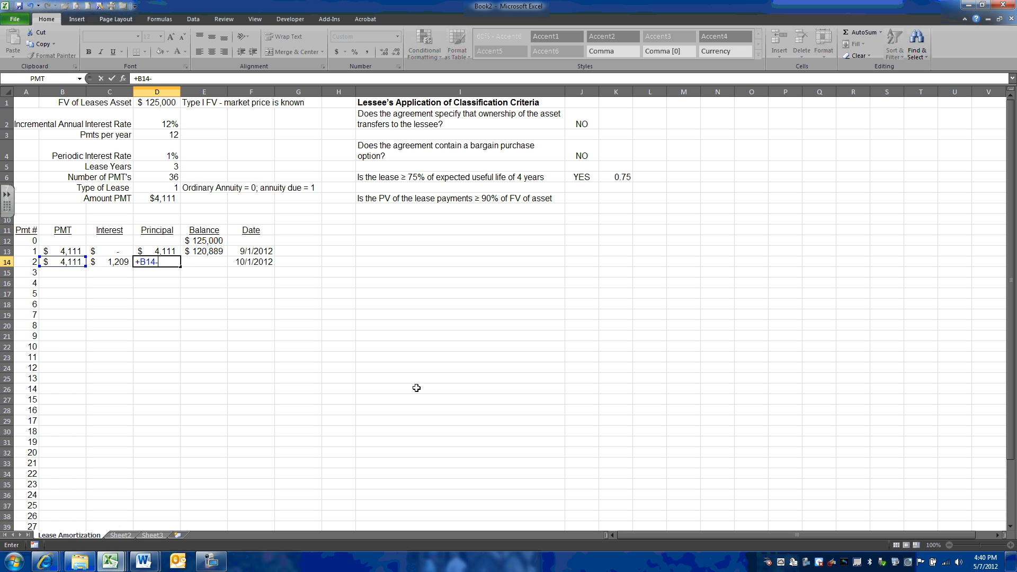
pyautogui.press('Return')
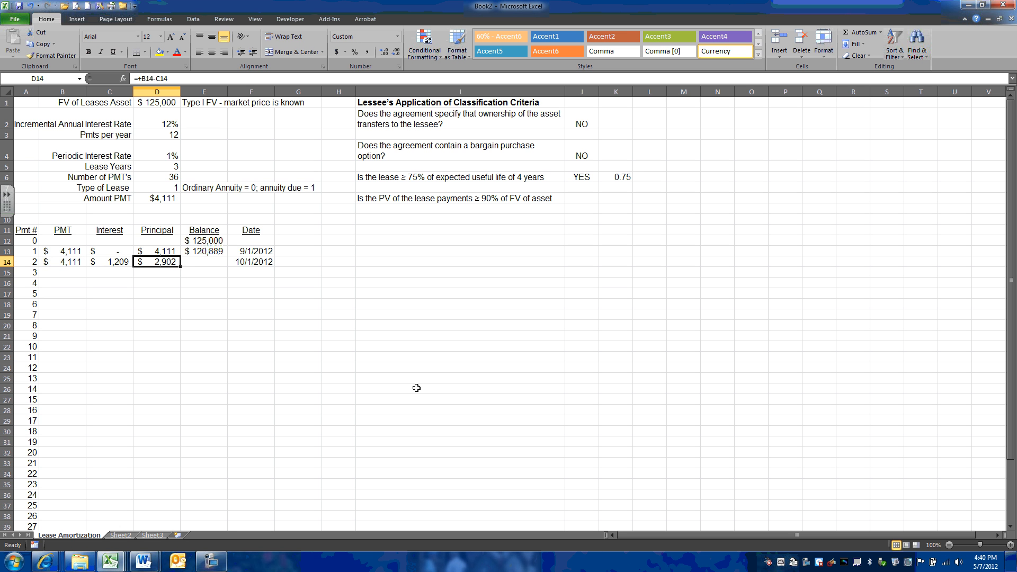
pyautogui.click(203, 262)
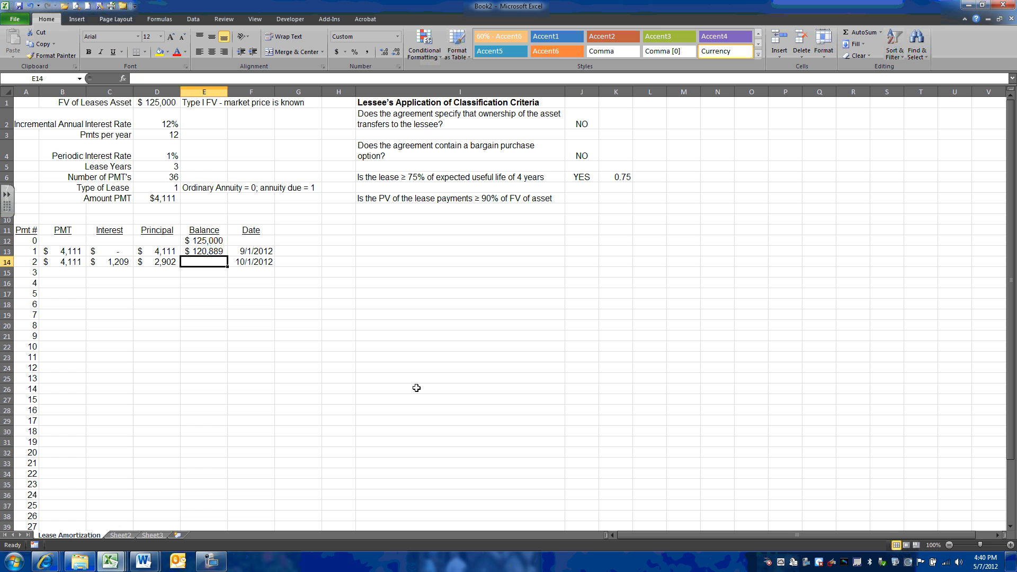
pyautogui.write('+E13-')
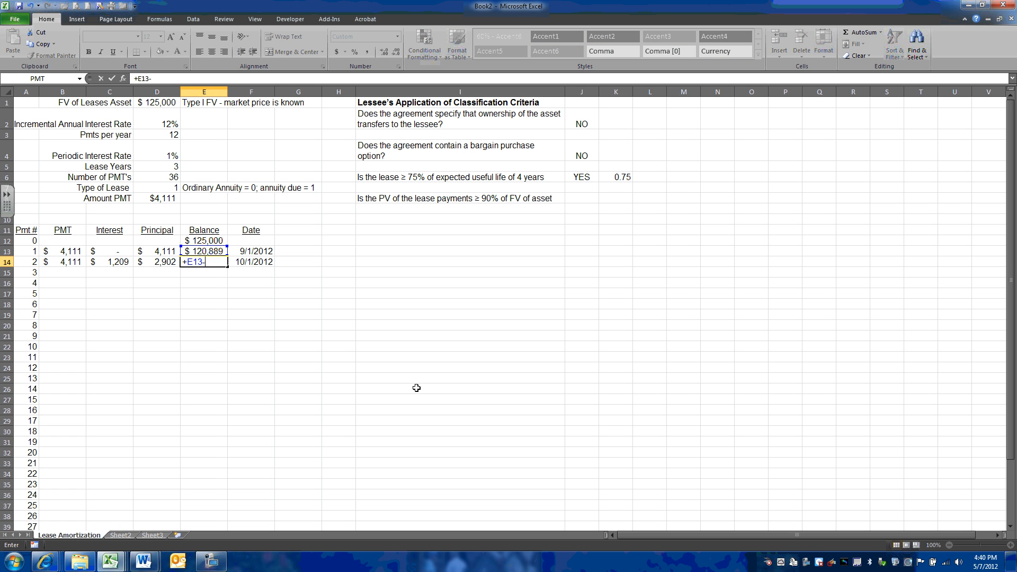
pyautogui.press('Return')
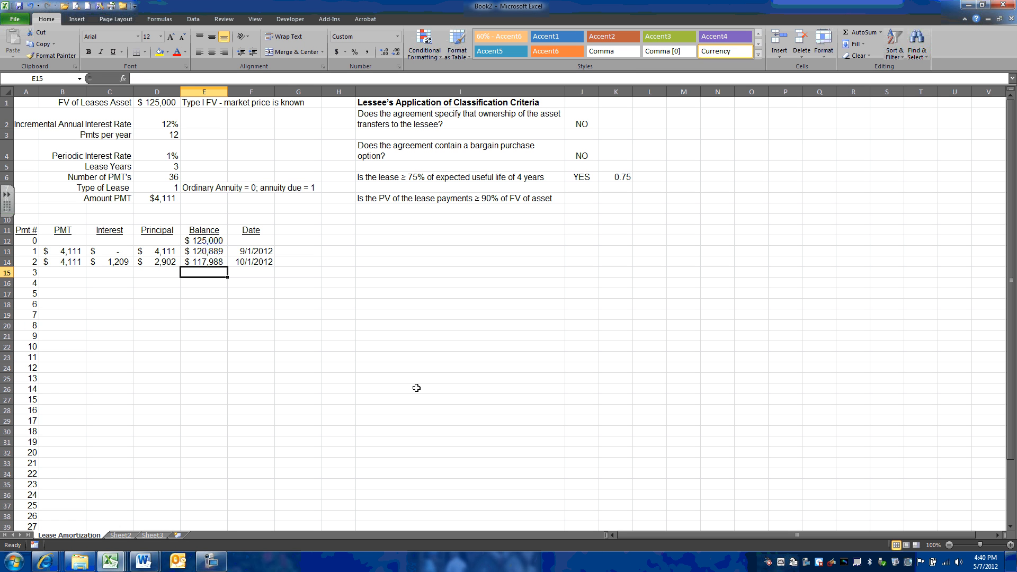
pyautogui.moveTo(412, 394)
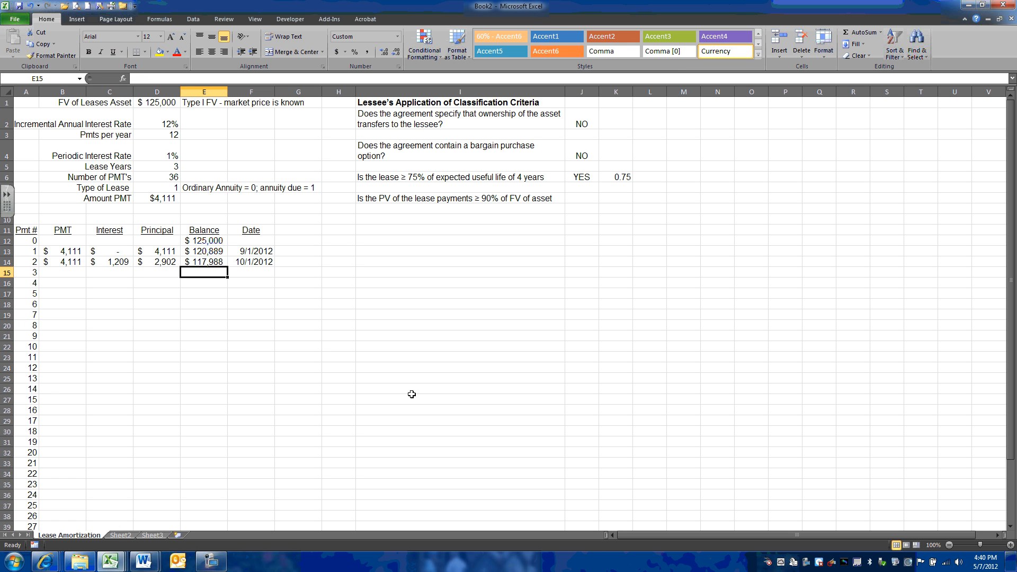
pyautogui.moveTo(399, 357)
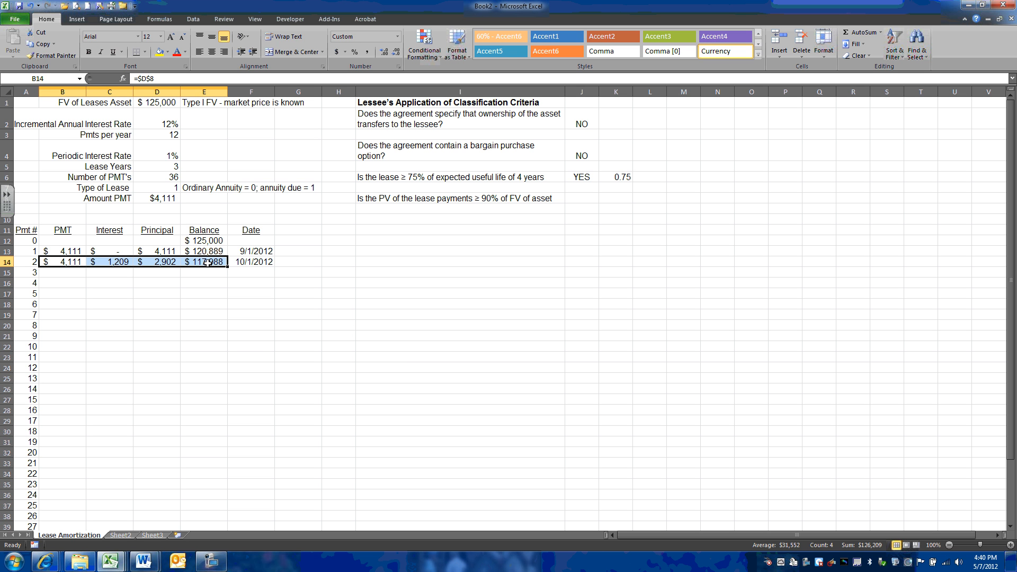
# Step: Copy payment 2's formulas down through payment 36 and confirm the final balance is $0
pyautogui.rightClick(206, 262)
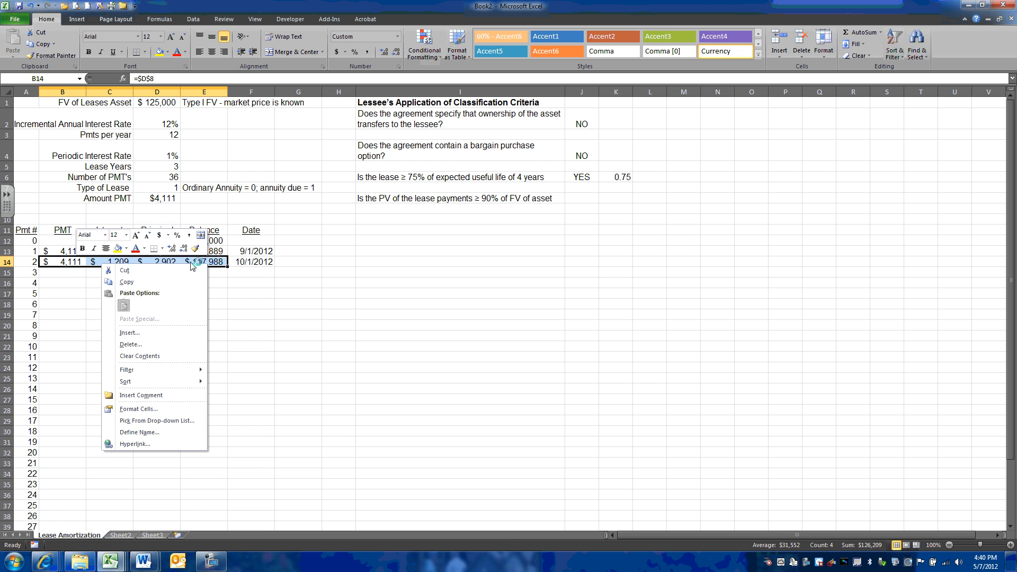
pyautogui.click(126, 282)
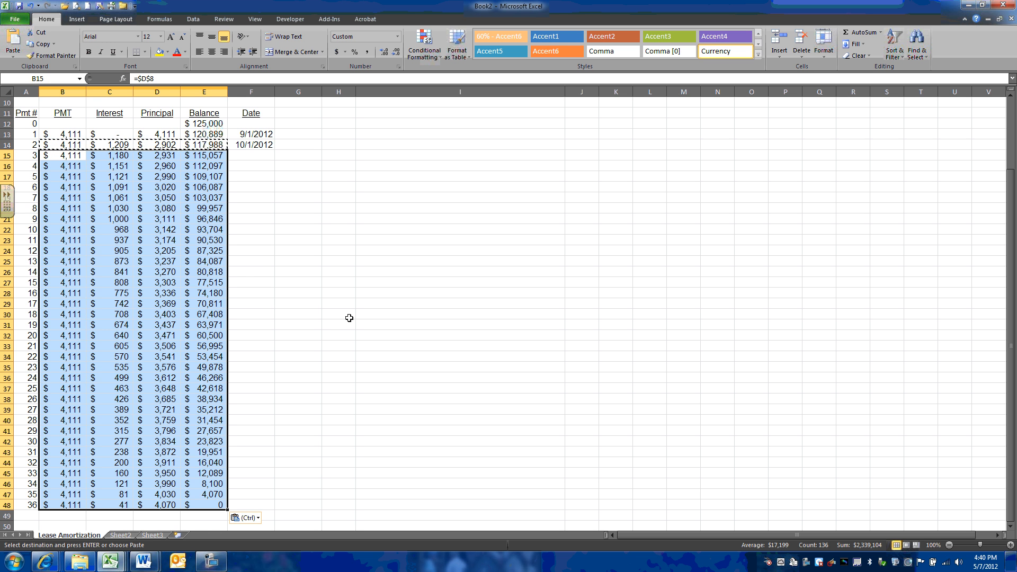
pyautogui.click(338, 313)
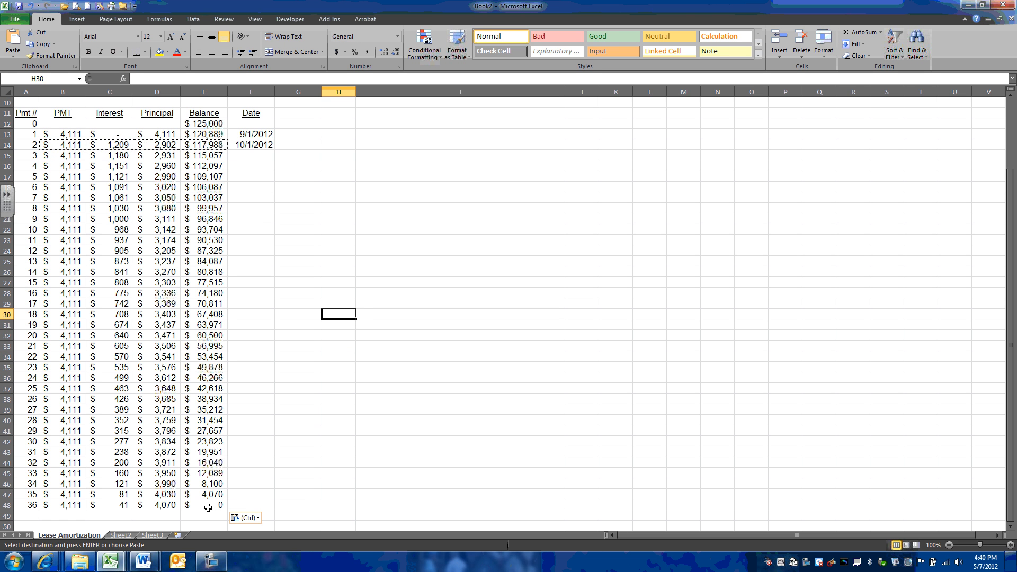
pyautogui.click(203, 504)
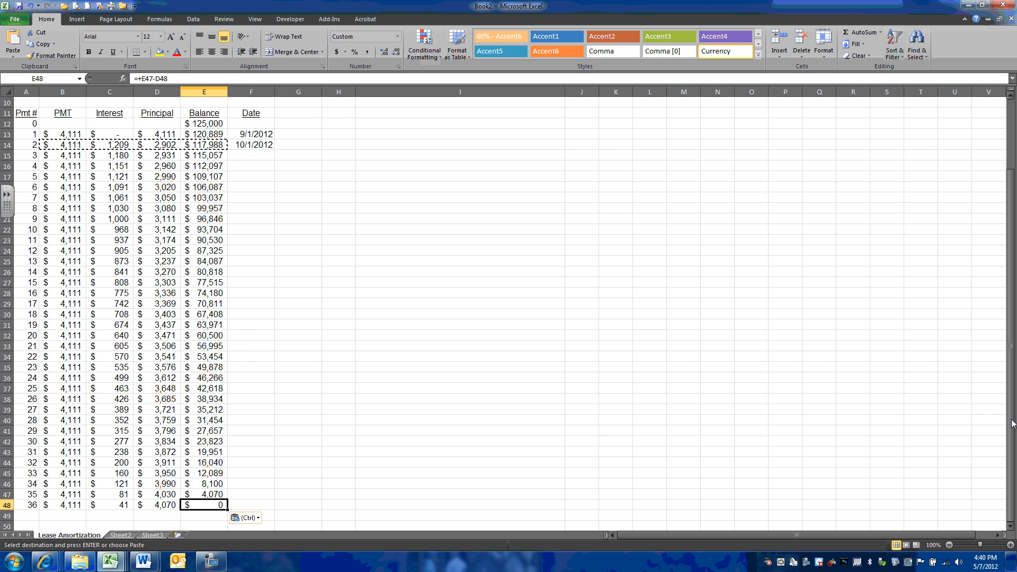
pyautogui.scroll(3)
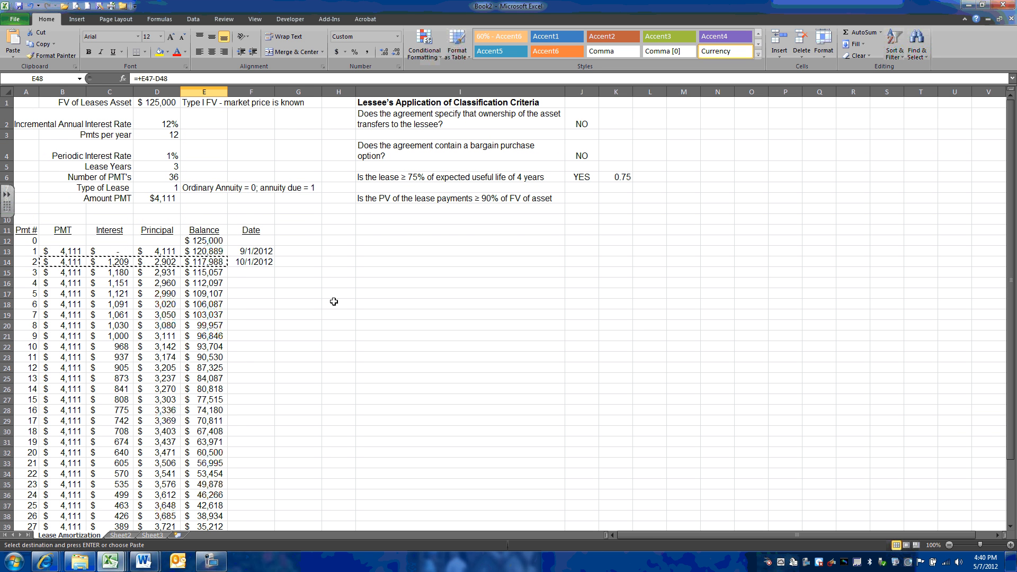
pyautogui.moveTo(259, 252)
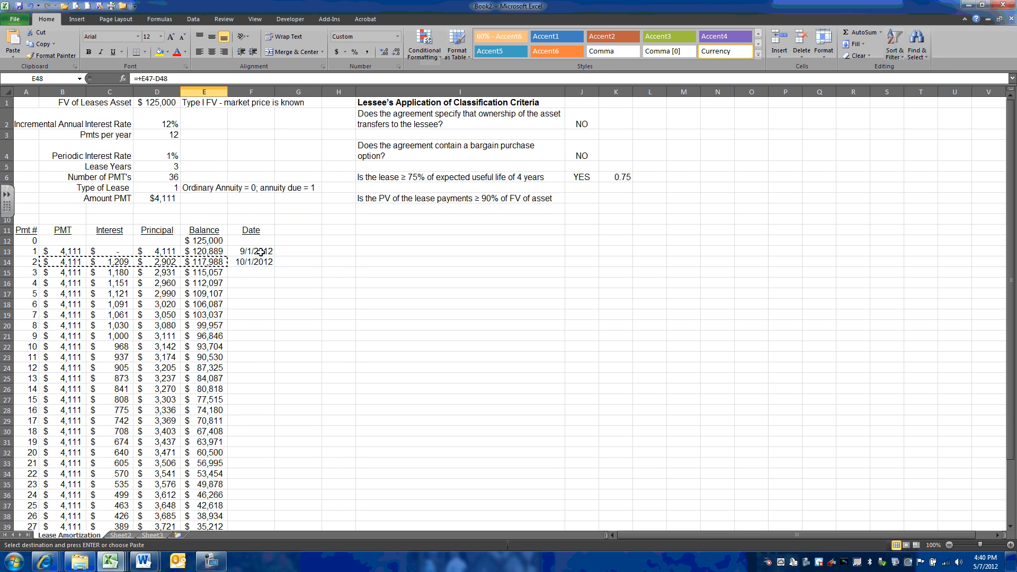
# Step: Auto-fill the first two dates down so the Date column runs monthly to 8/1/2015
pyautogui.click(250, 293)
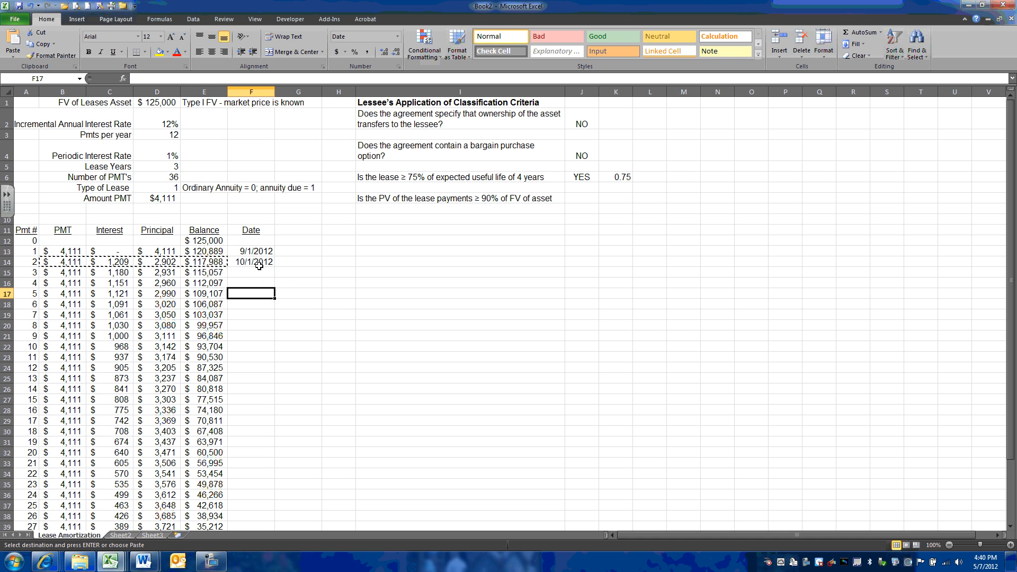
pyautogui.click(251, 251)
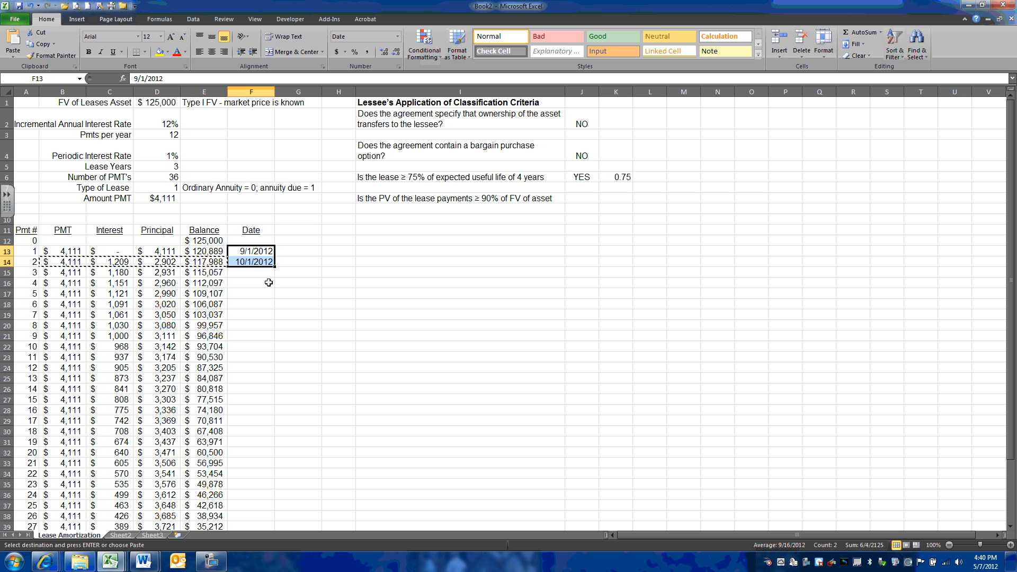
pyautogui.moveTo(277, 279)
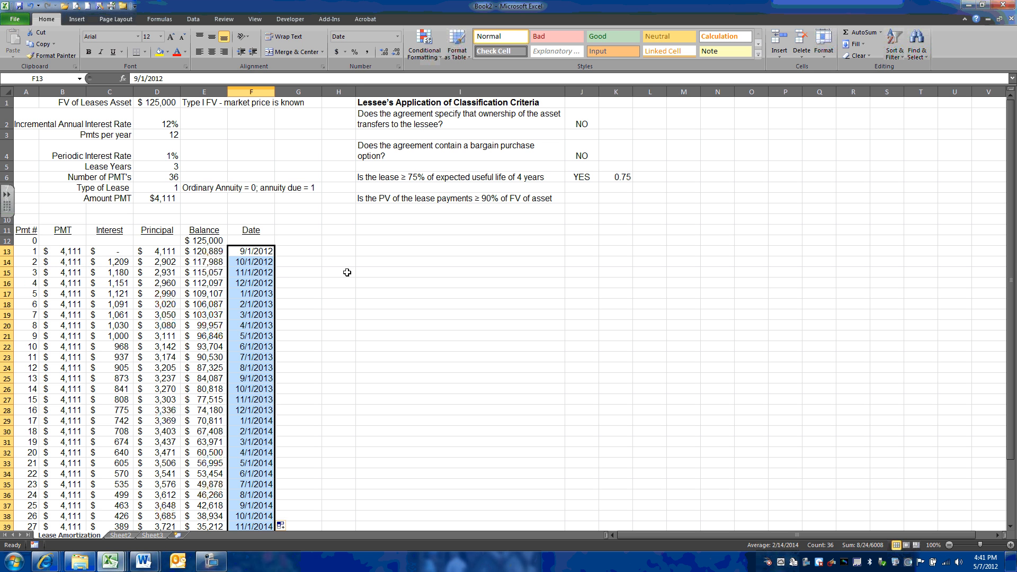
pyautogui.scroll(-3)
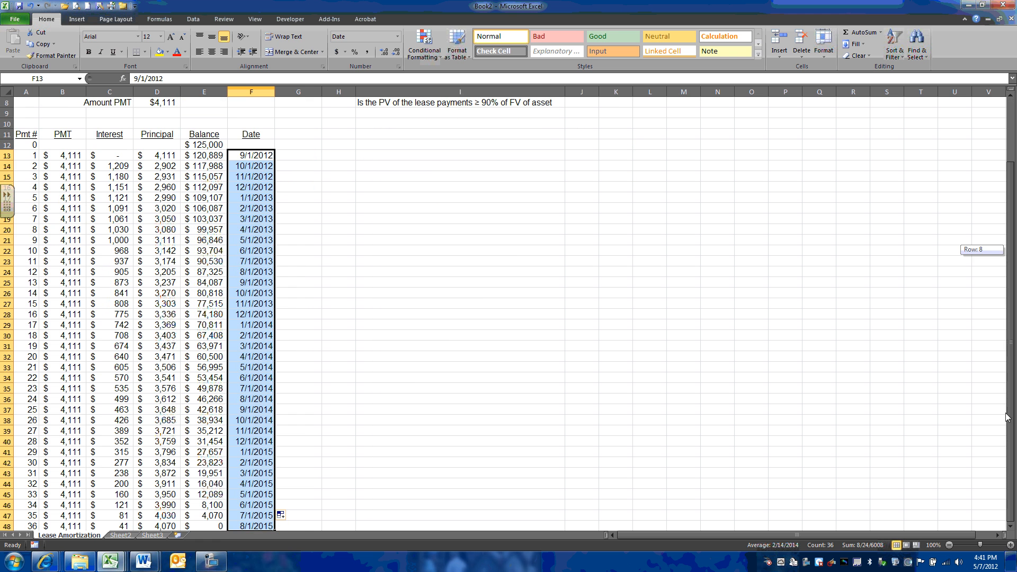
pyautogui.click(298, 527)
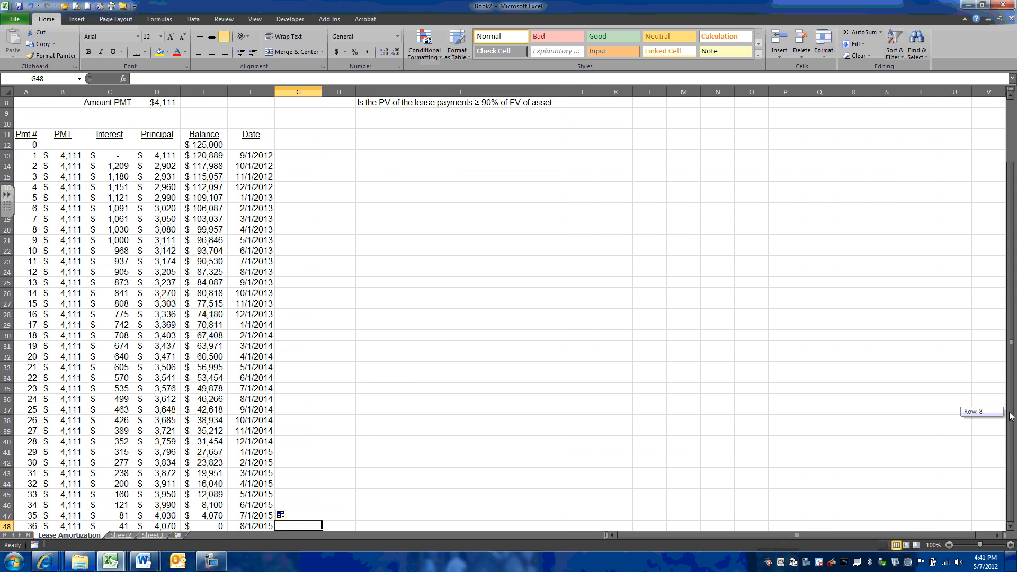
pyautogui.scroll(3)
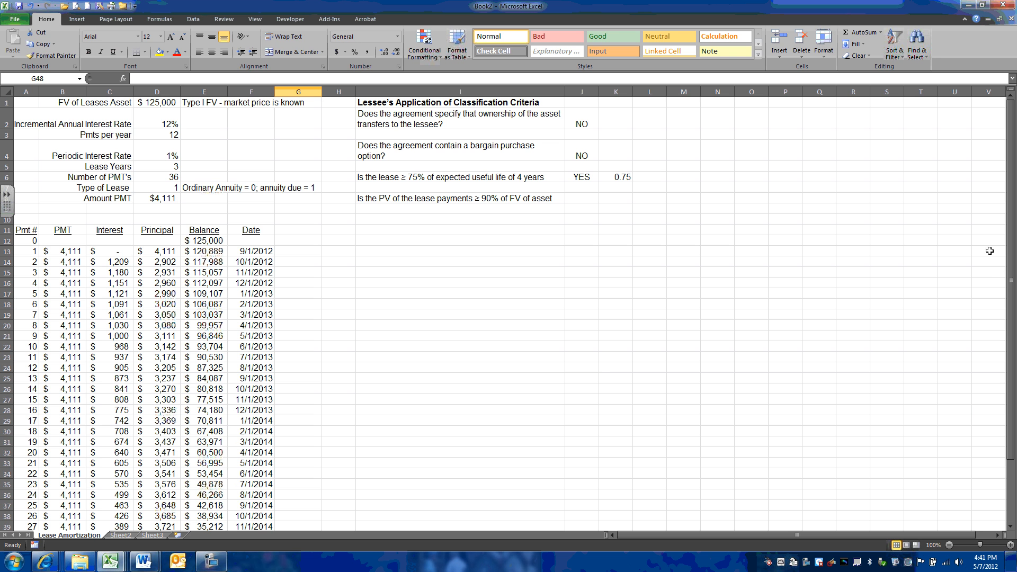
pyautogui.moveTo(601, 357)
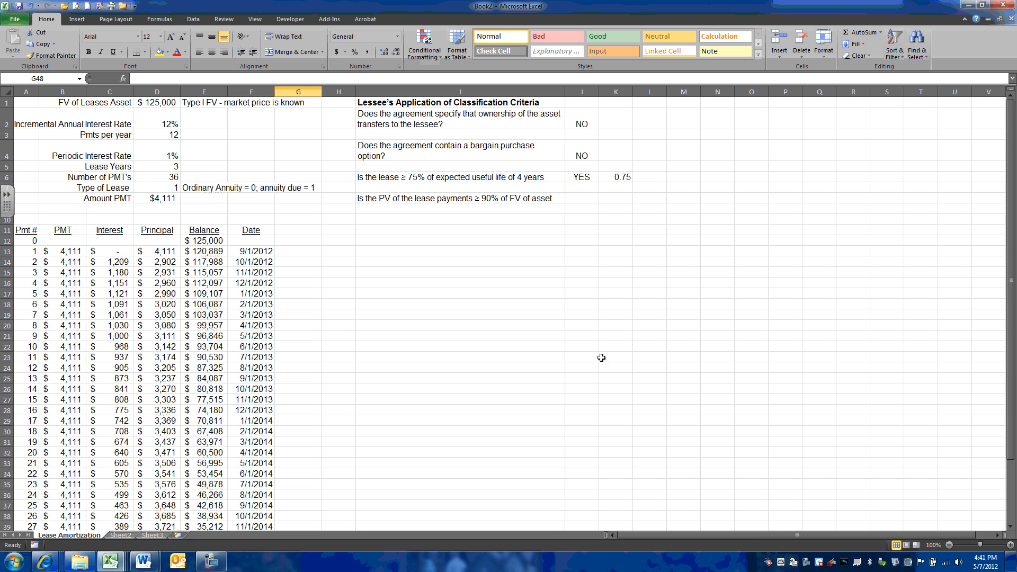